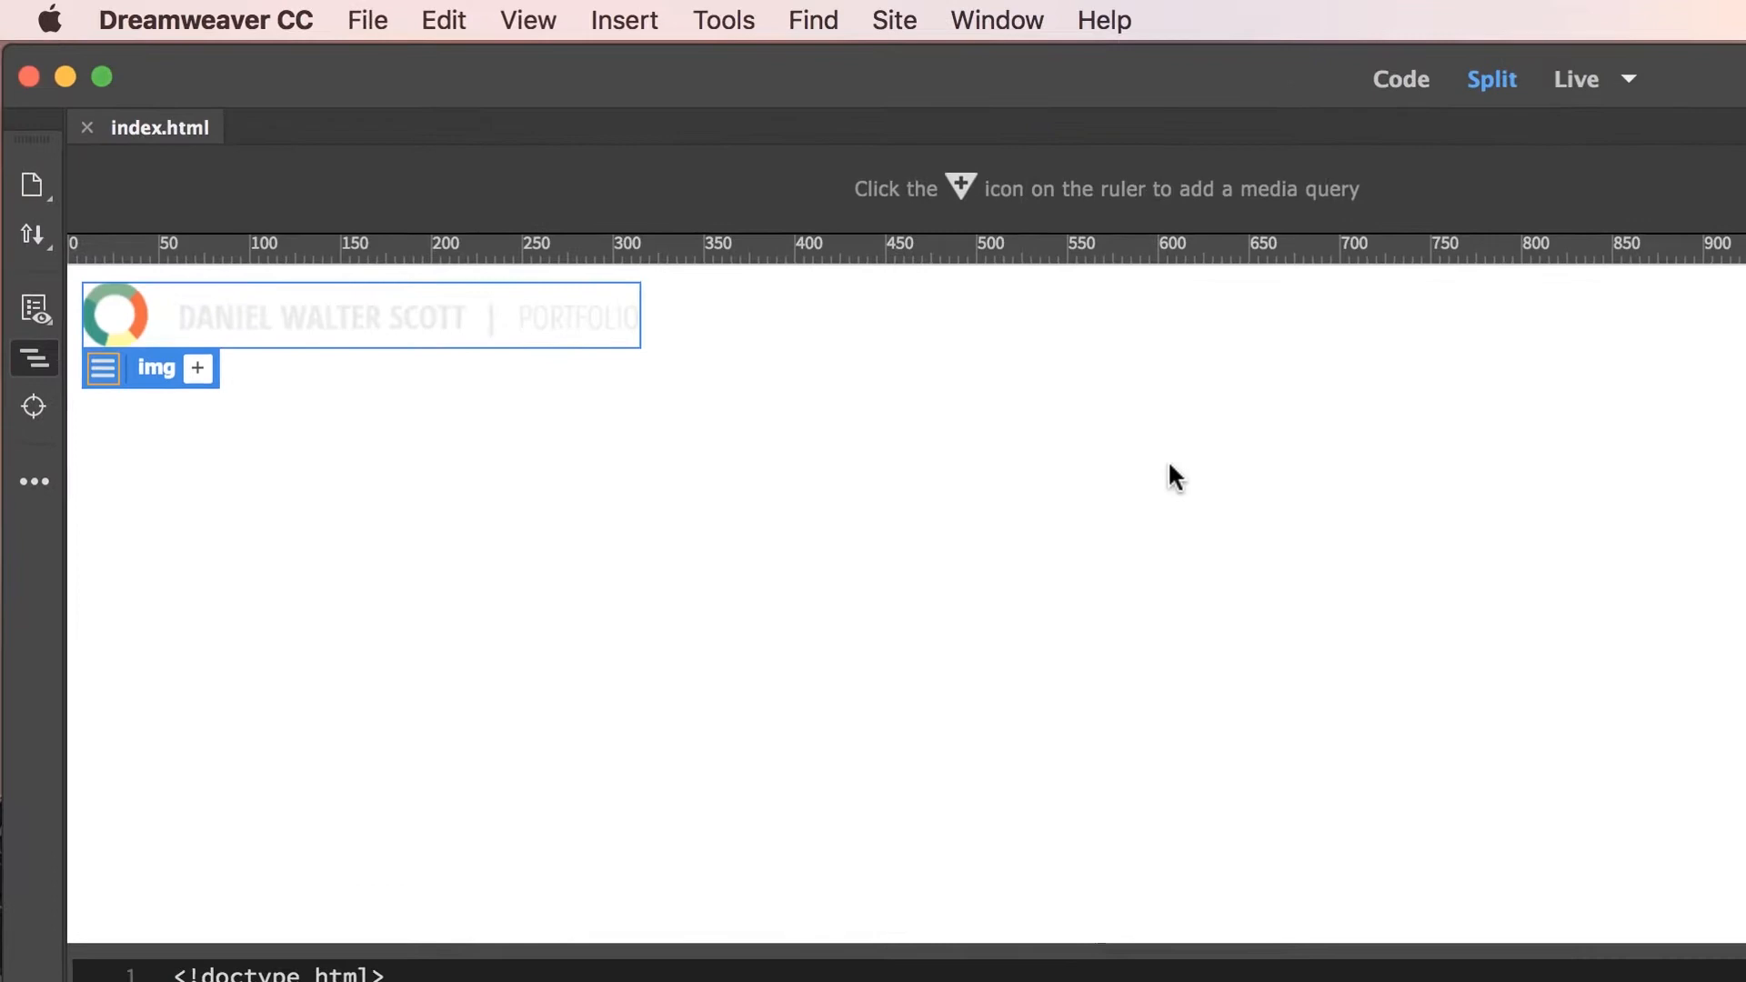
mouse_move(498, 322)
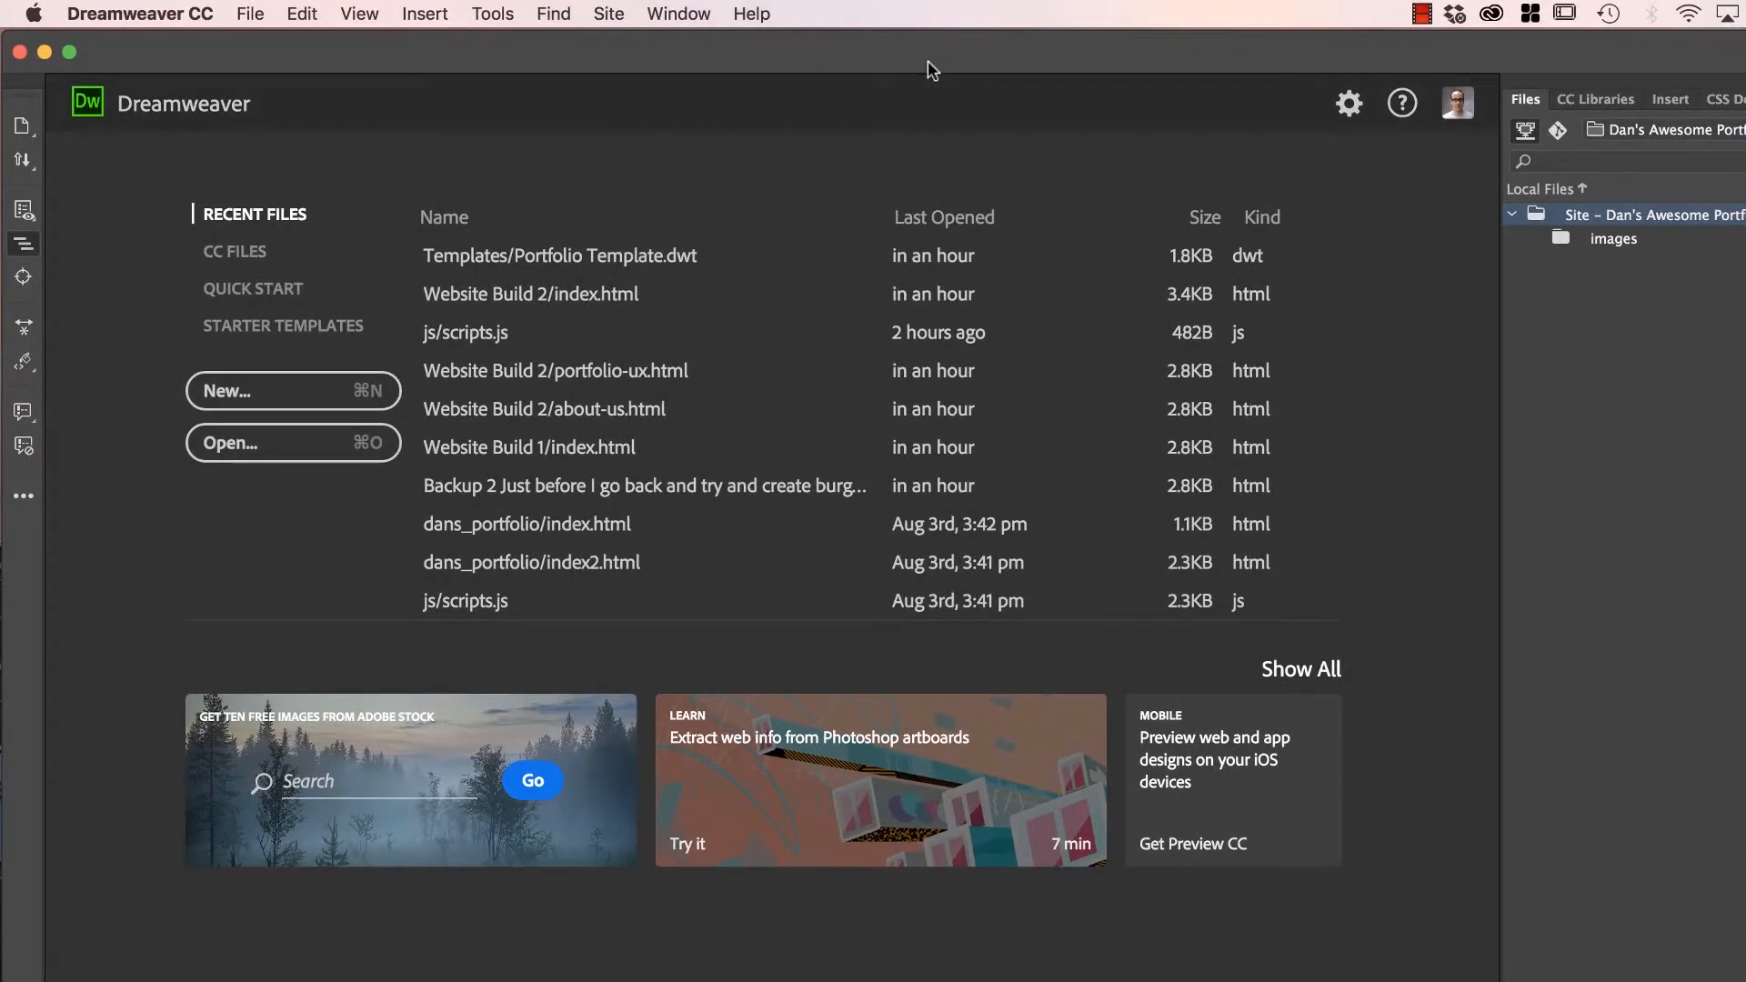
mouse_move(1003, 70)
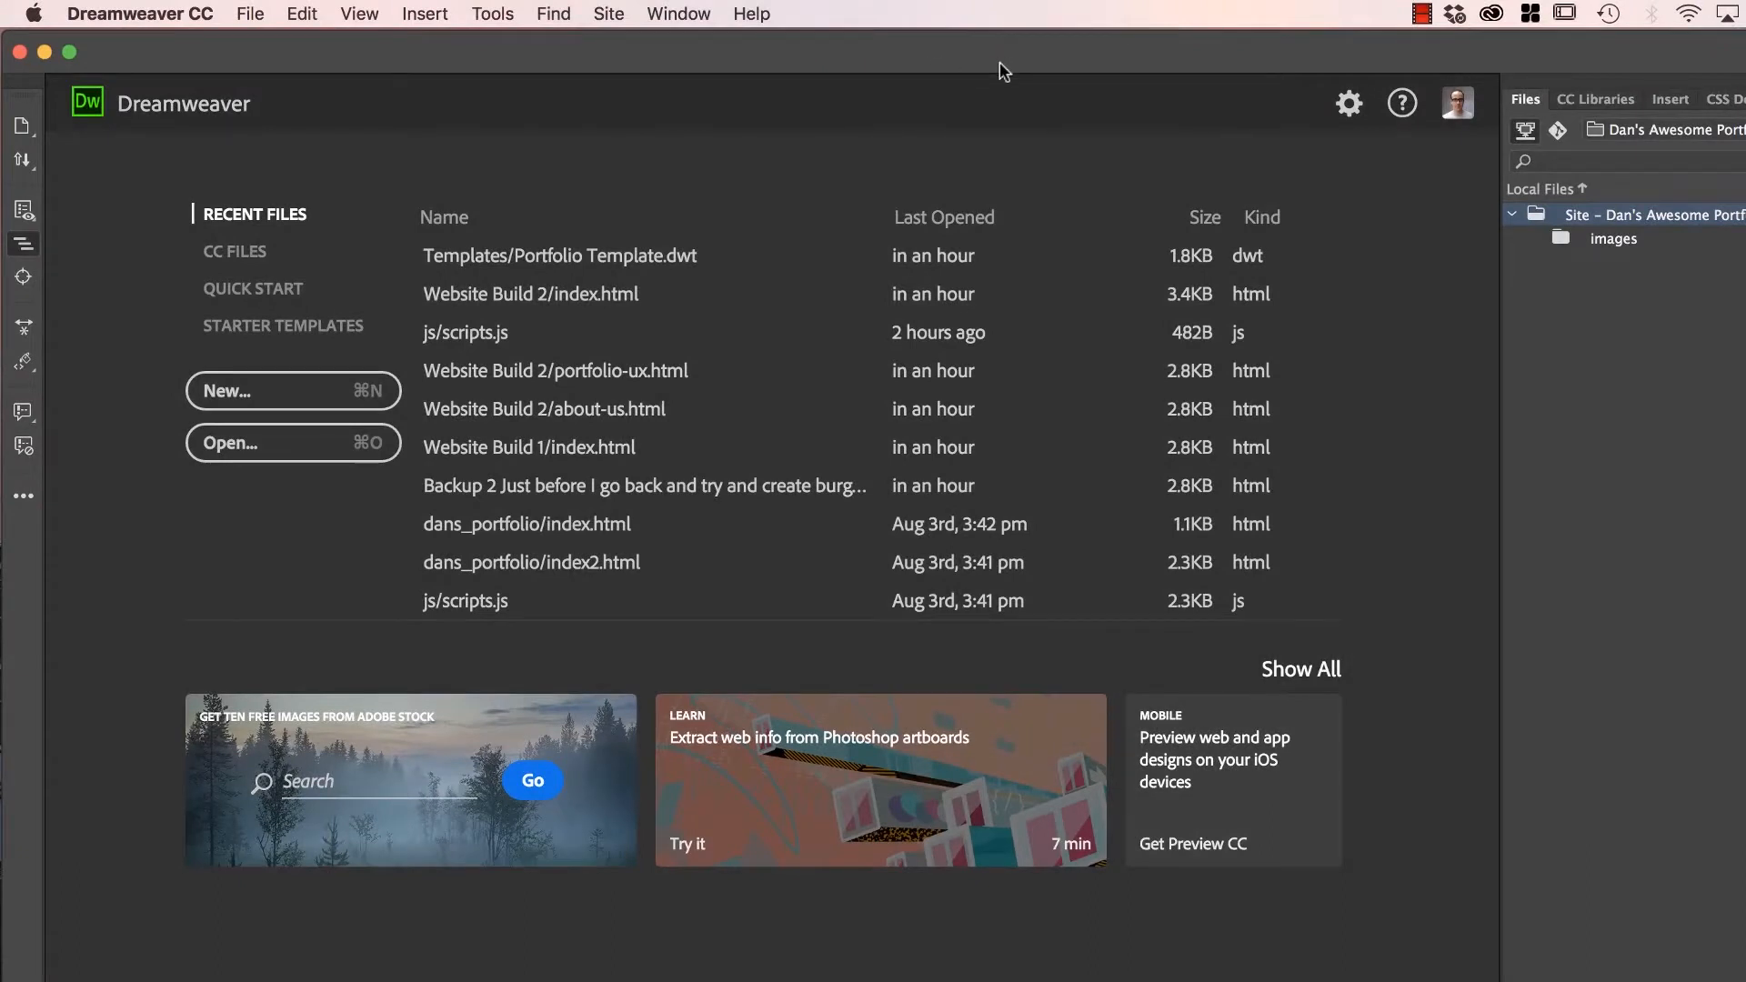
Start a new HTML document and enter the title 'Daniel Walter Scott - Web Design Po…'
click(249, 13)
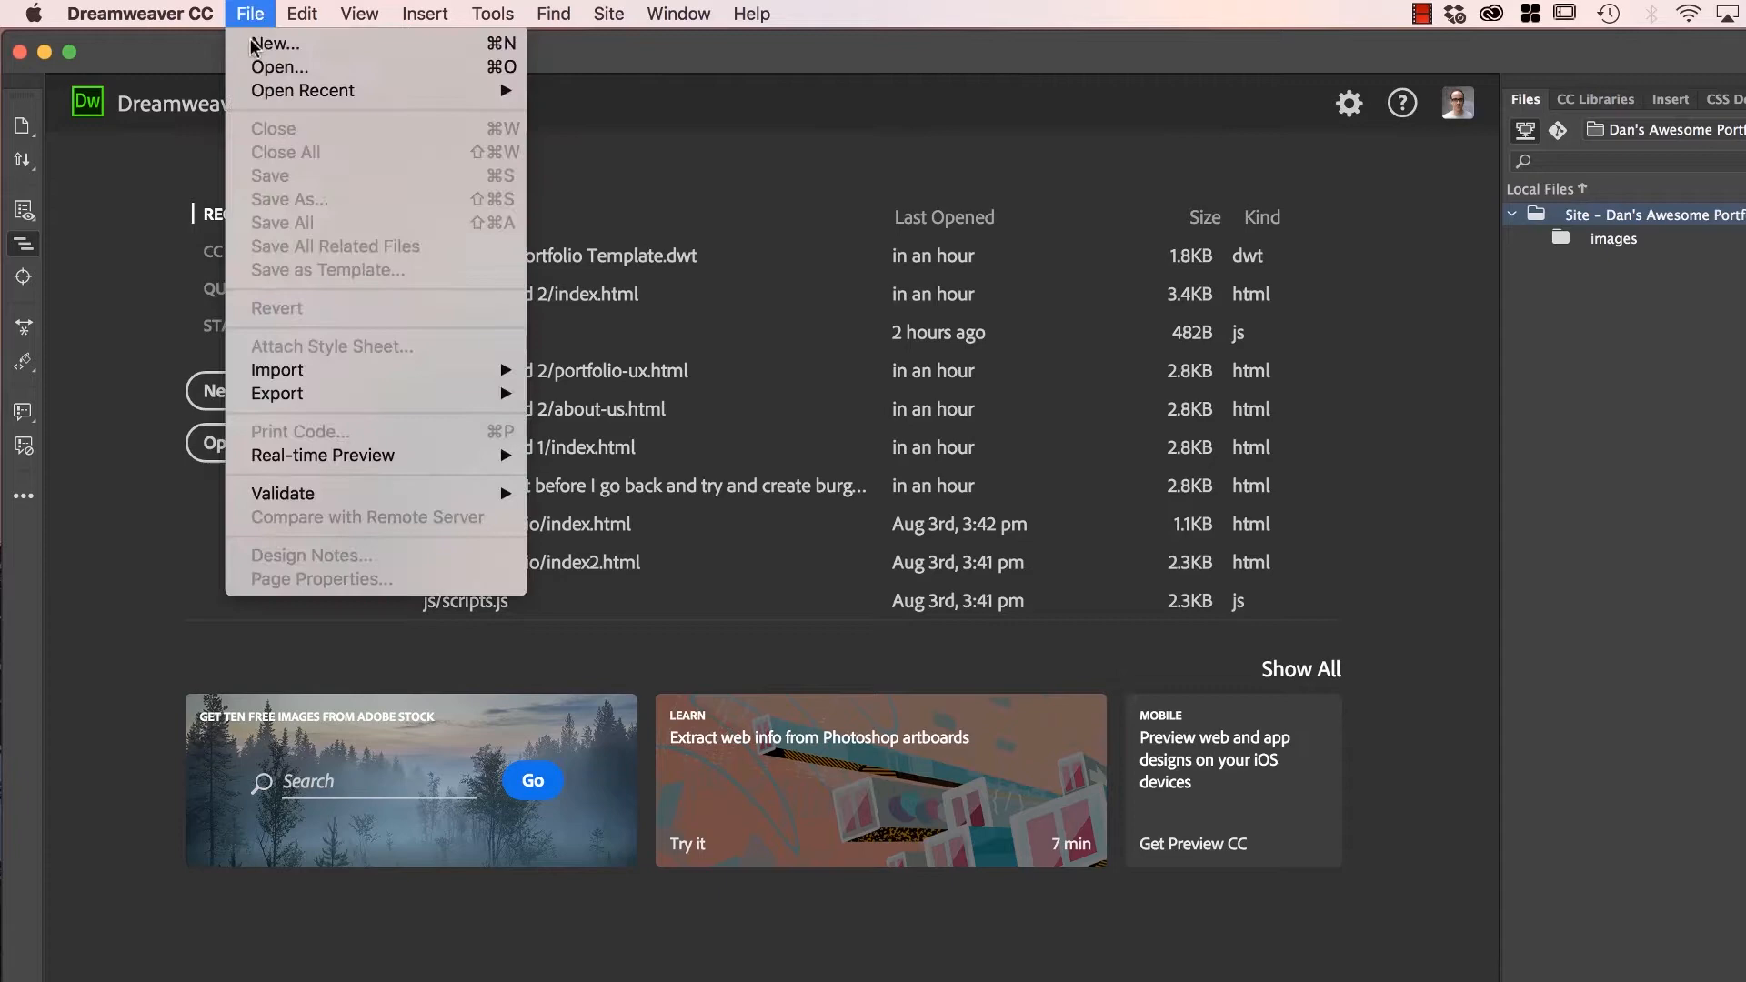
click(249, 14)
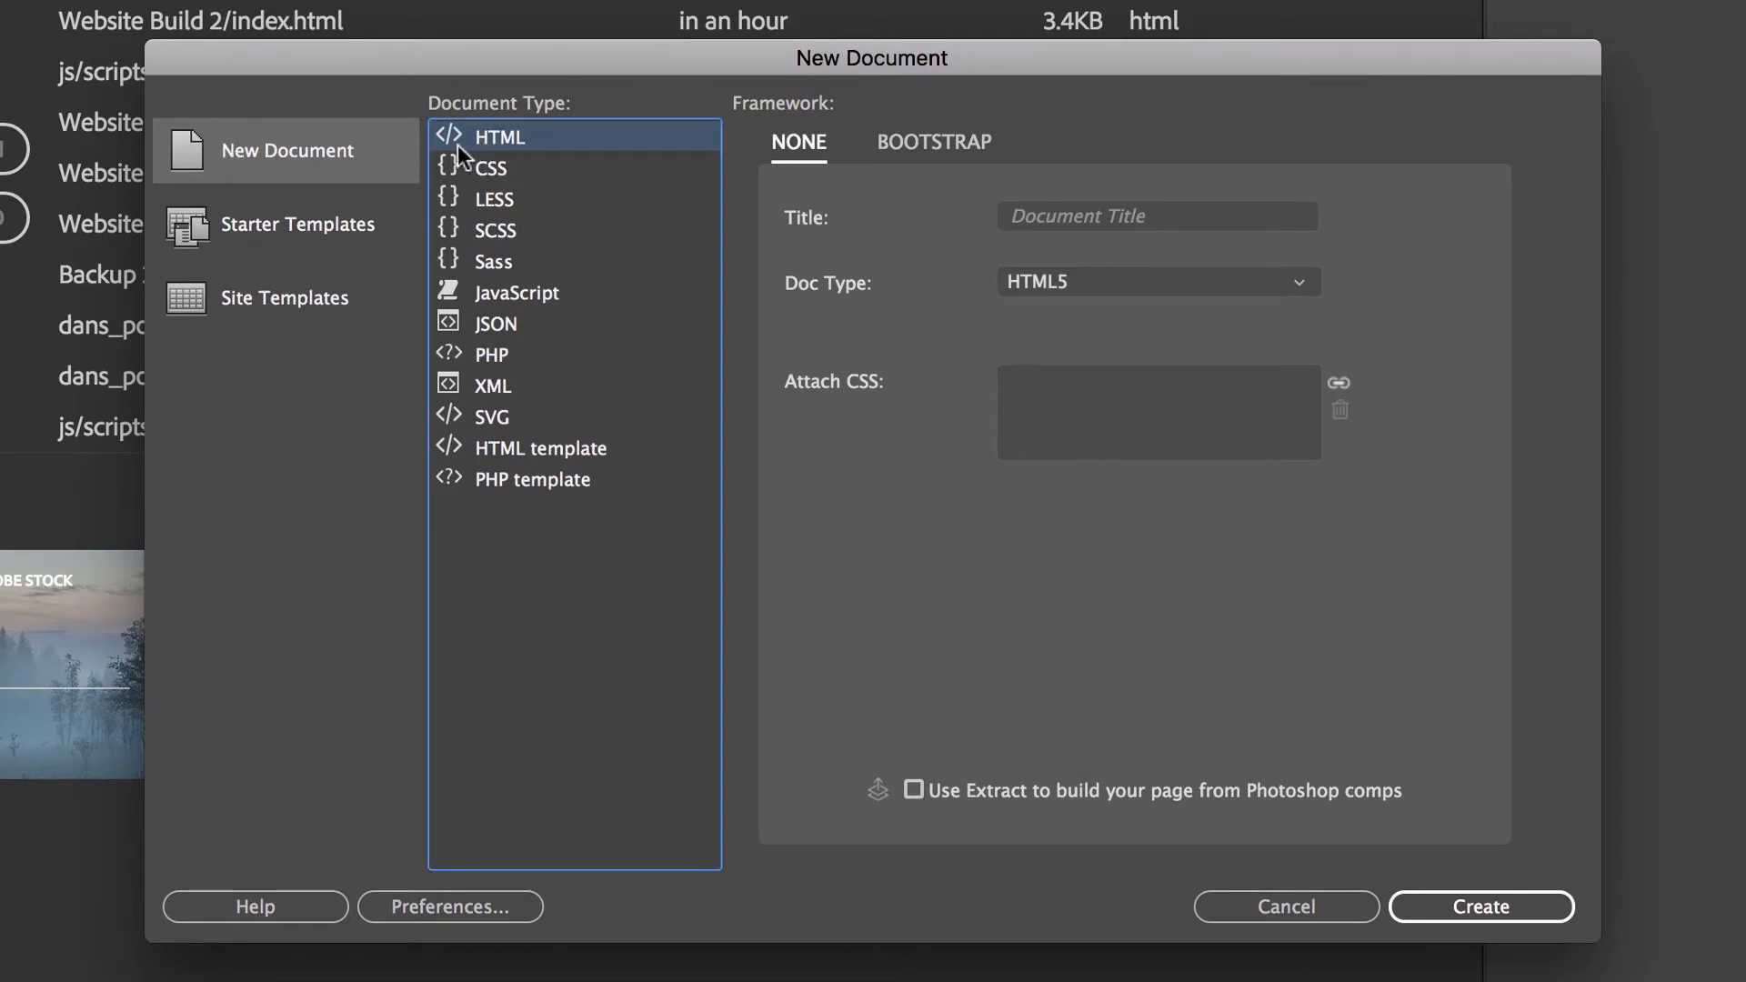
mouse_move(797, 142)
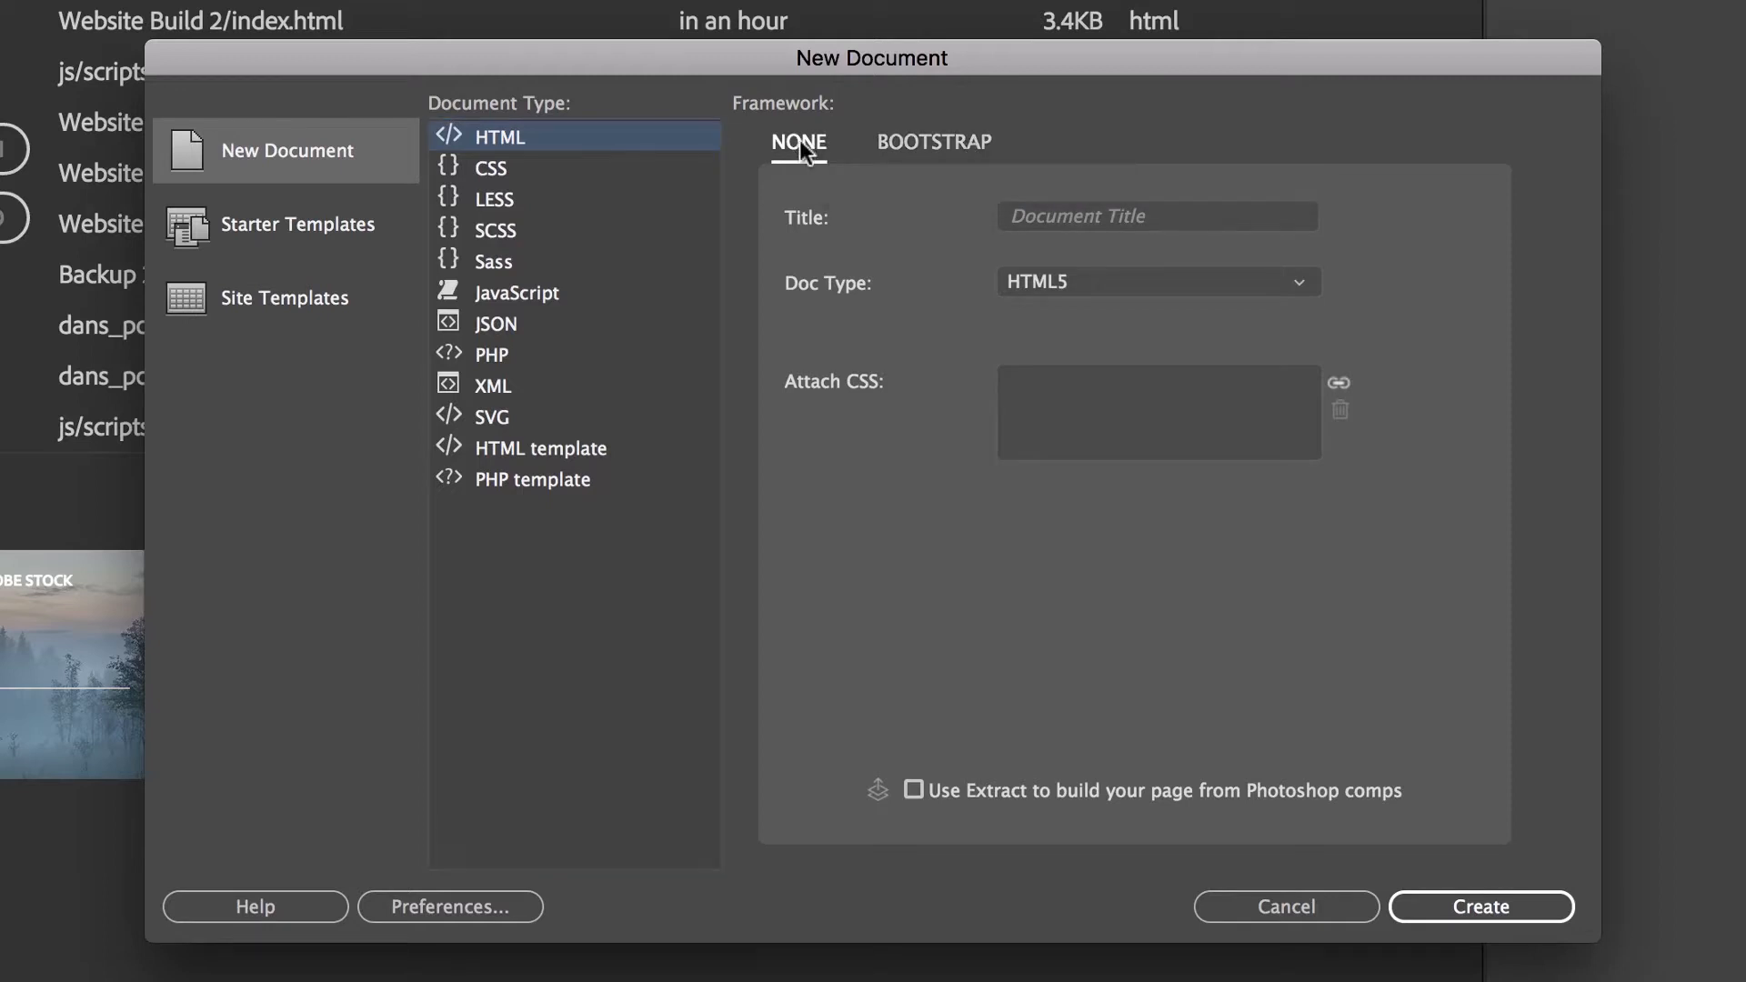
mouse_move(973, 150)
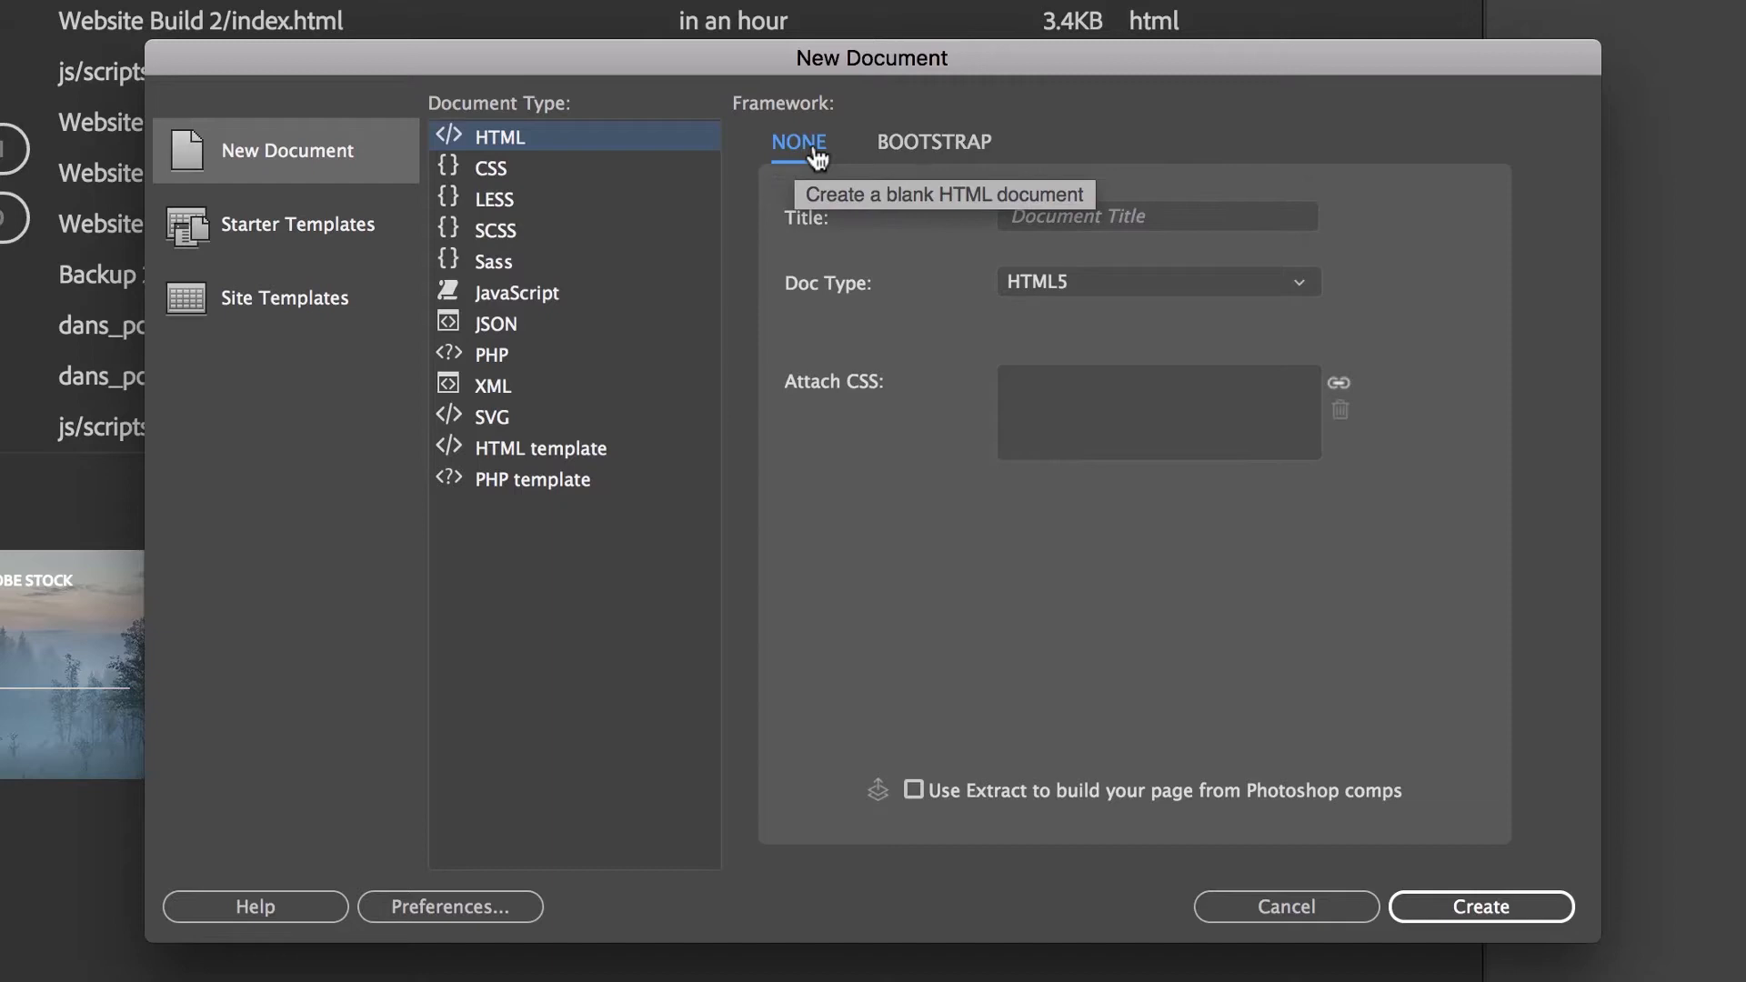
mouse_move(799, 120)
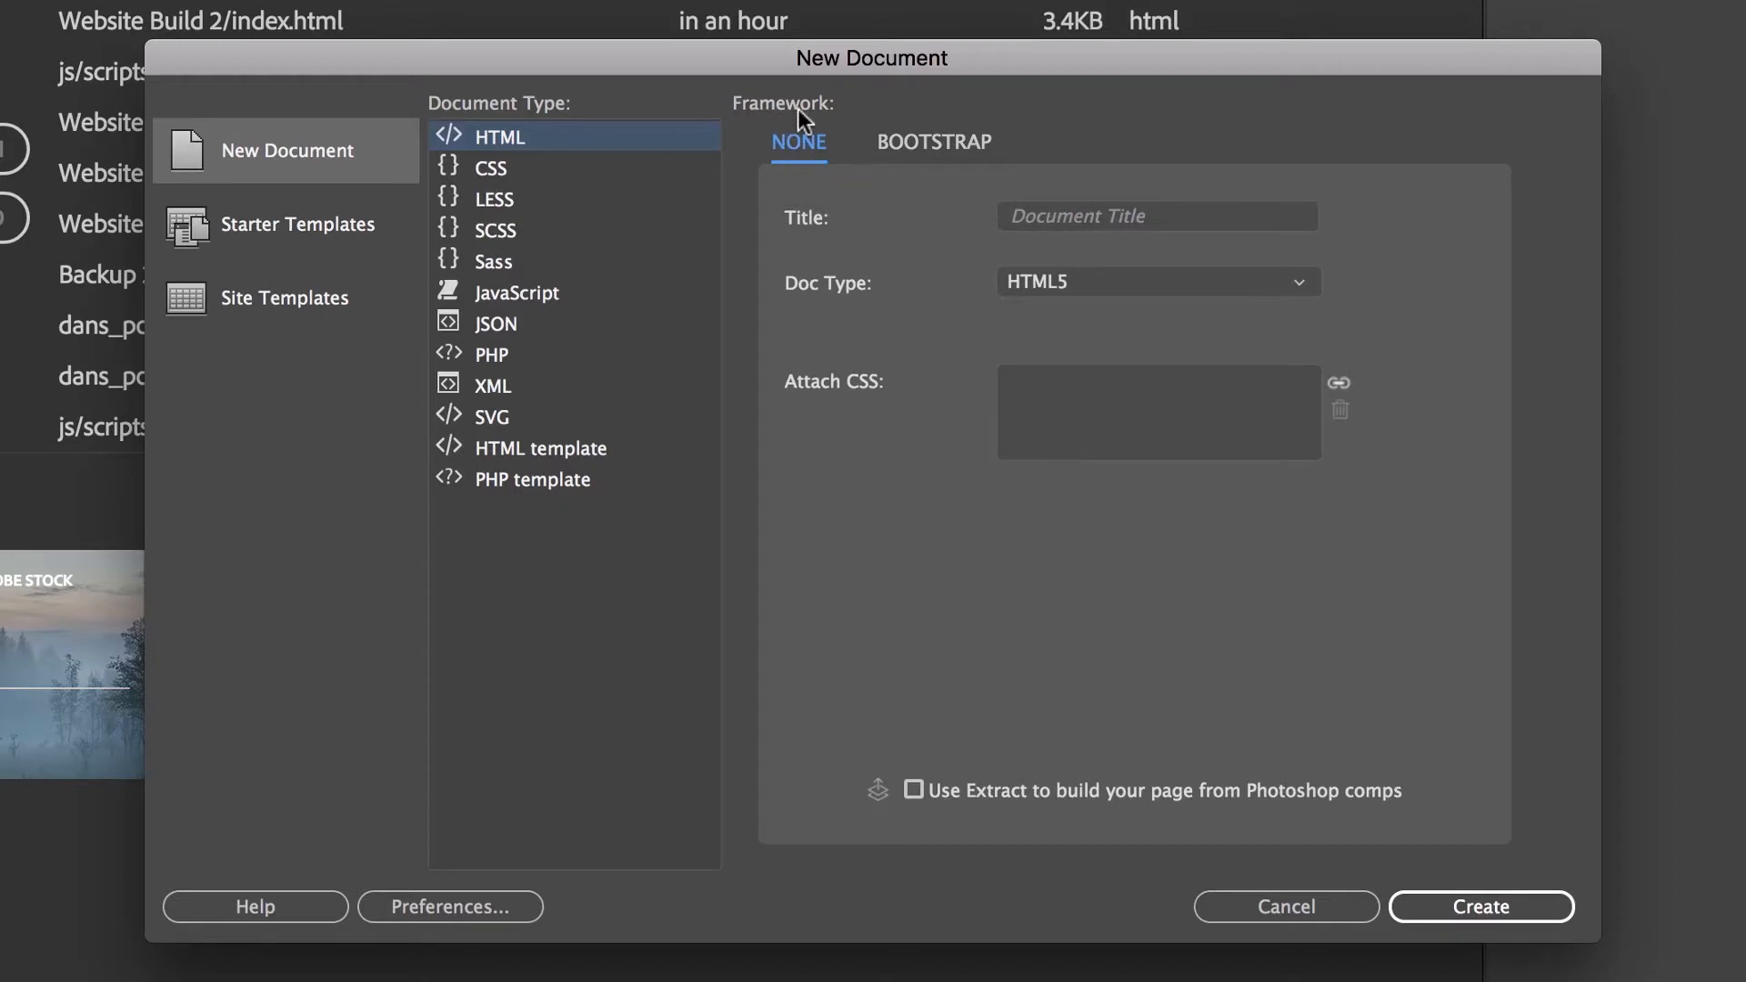
mouse_move(820, 144)
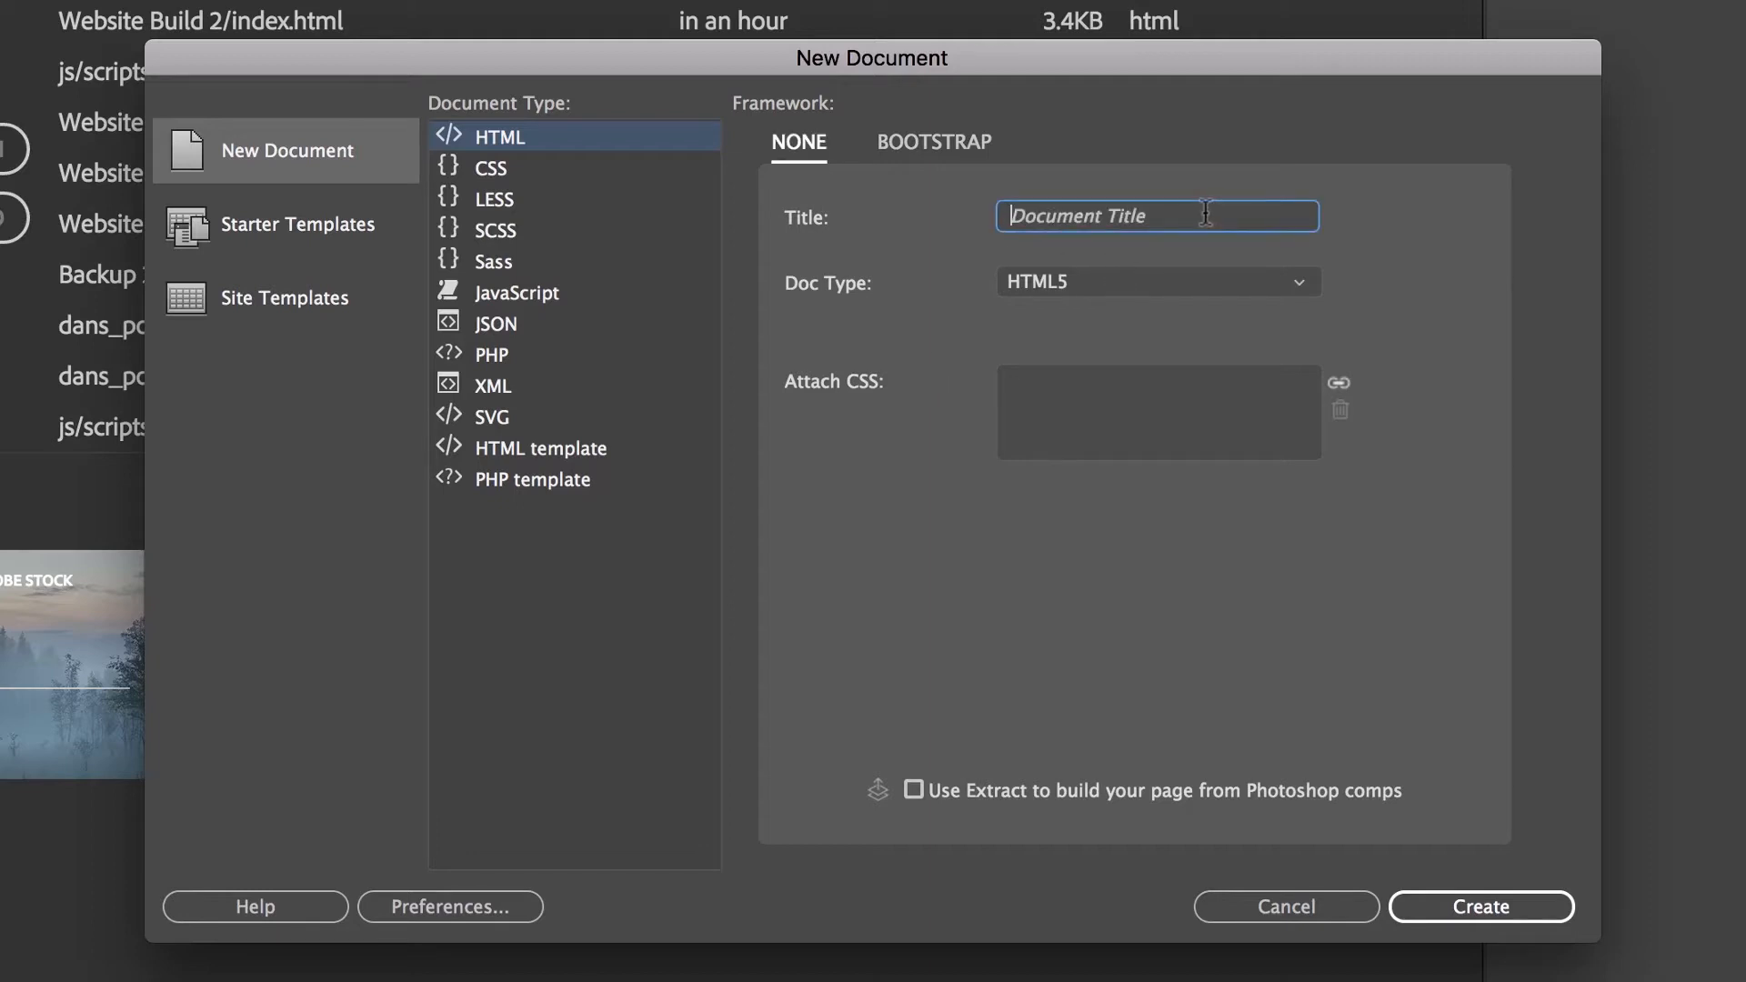
text(Daniel Walter Scott - P)
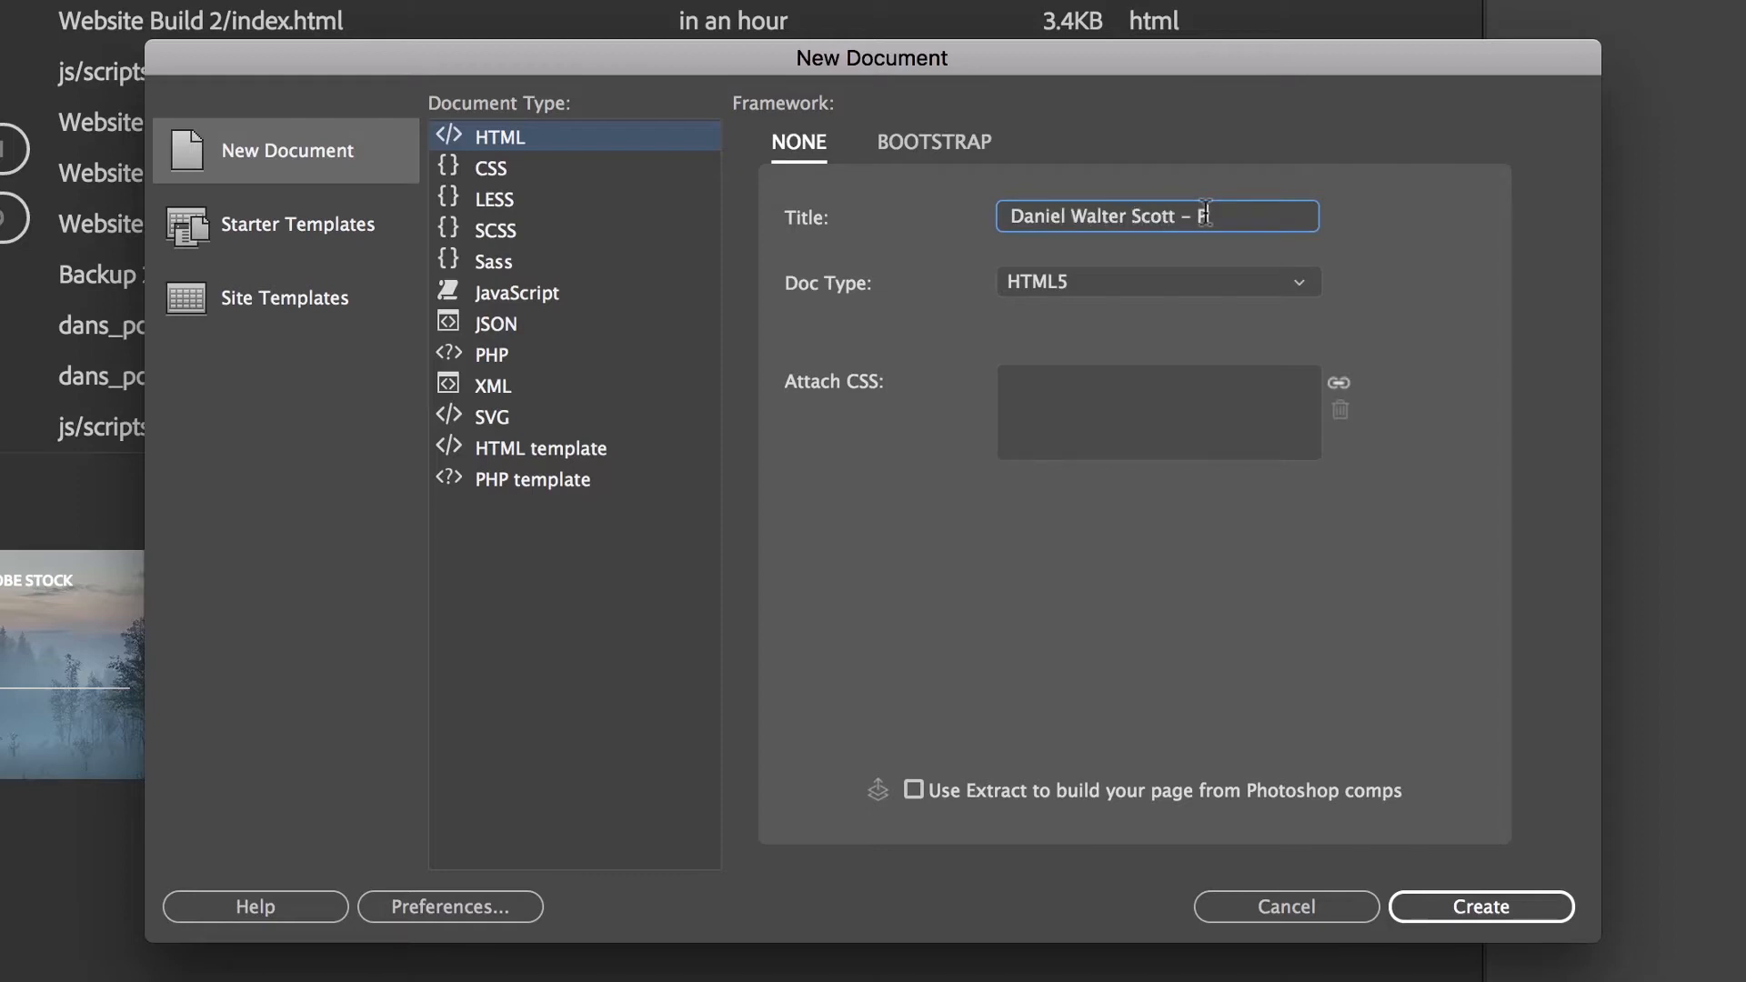
text(Web d)
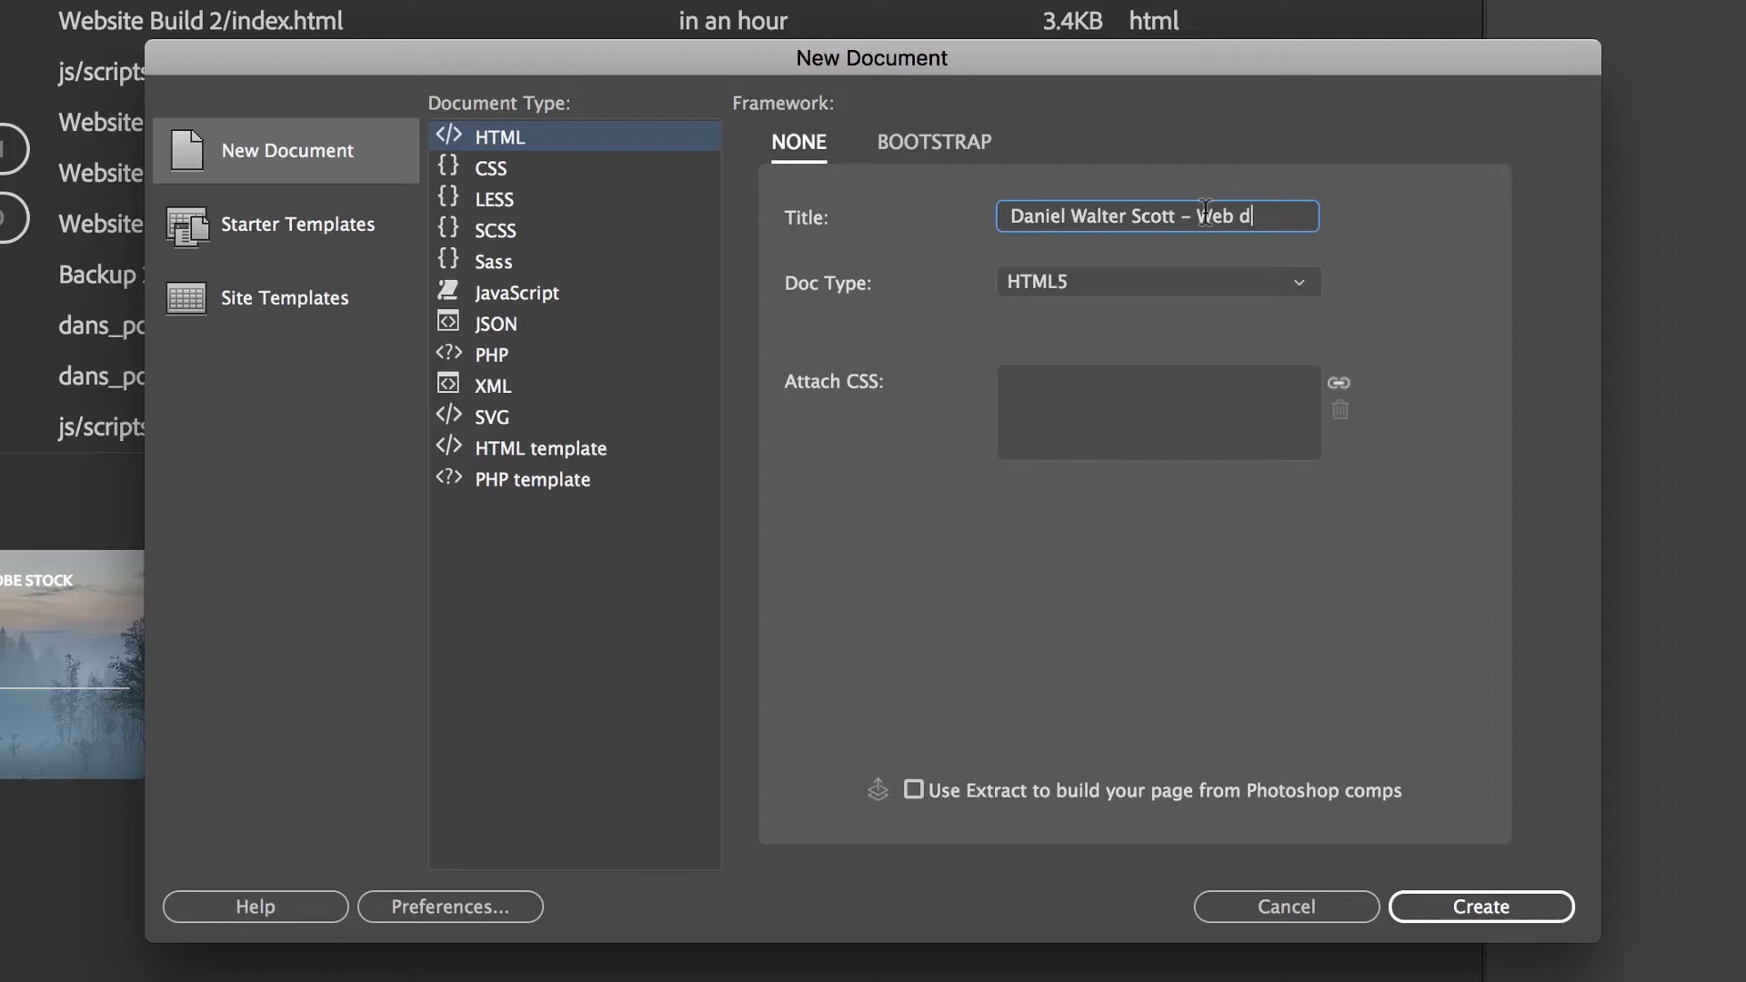
text(esign Po)
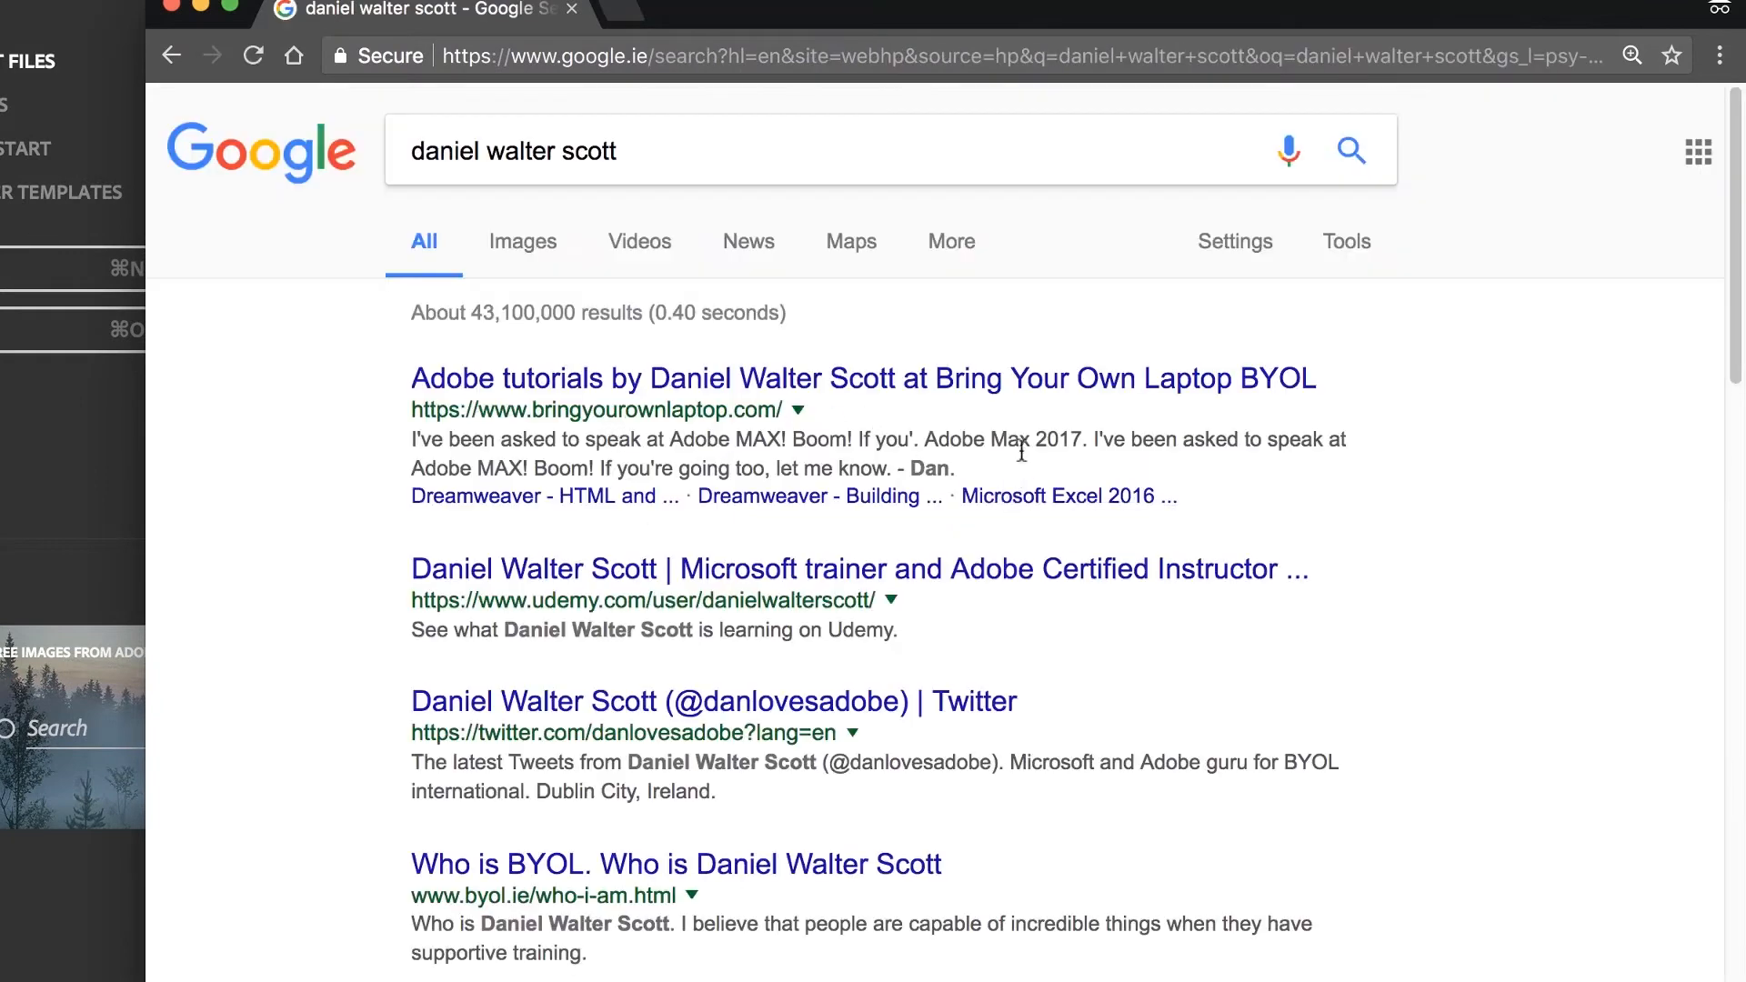
mouse_move(557, 578)
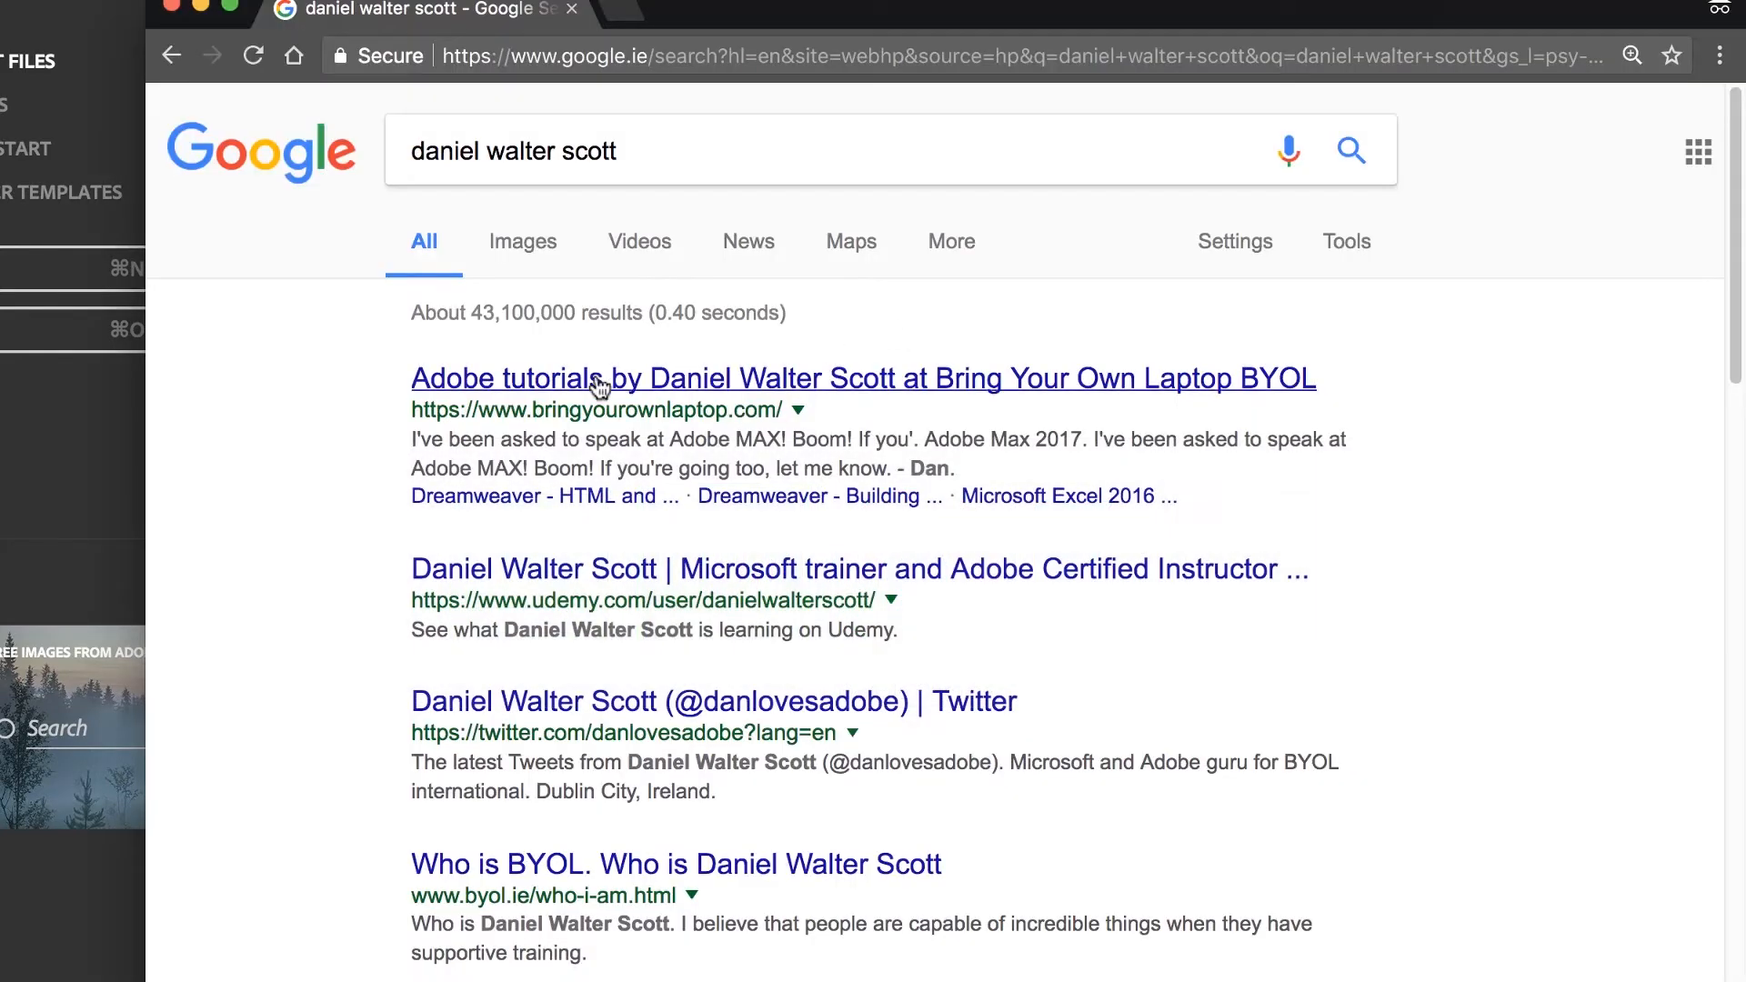
mouse_move(535, 392)
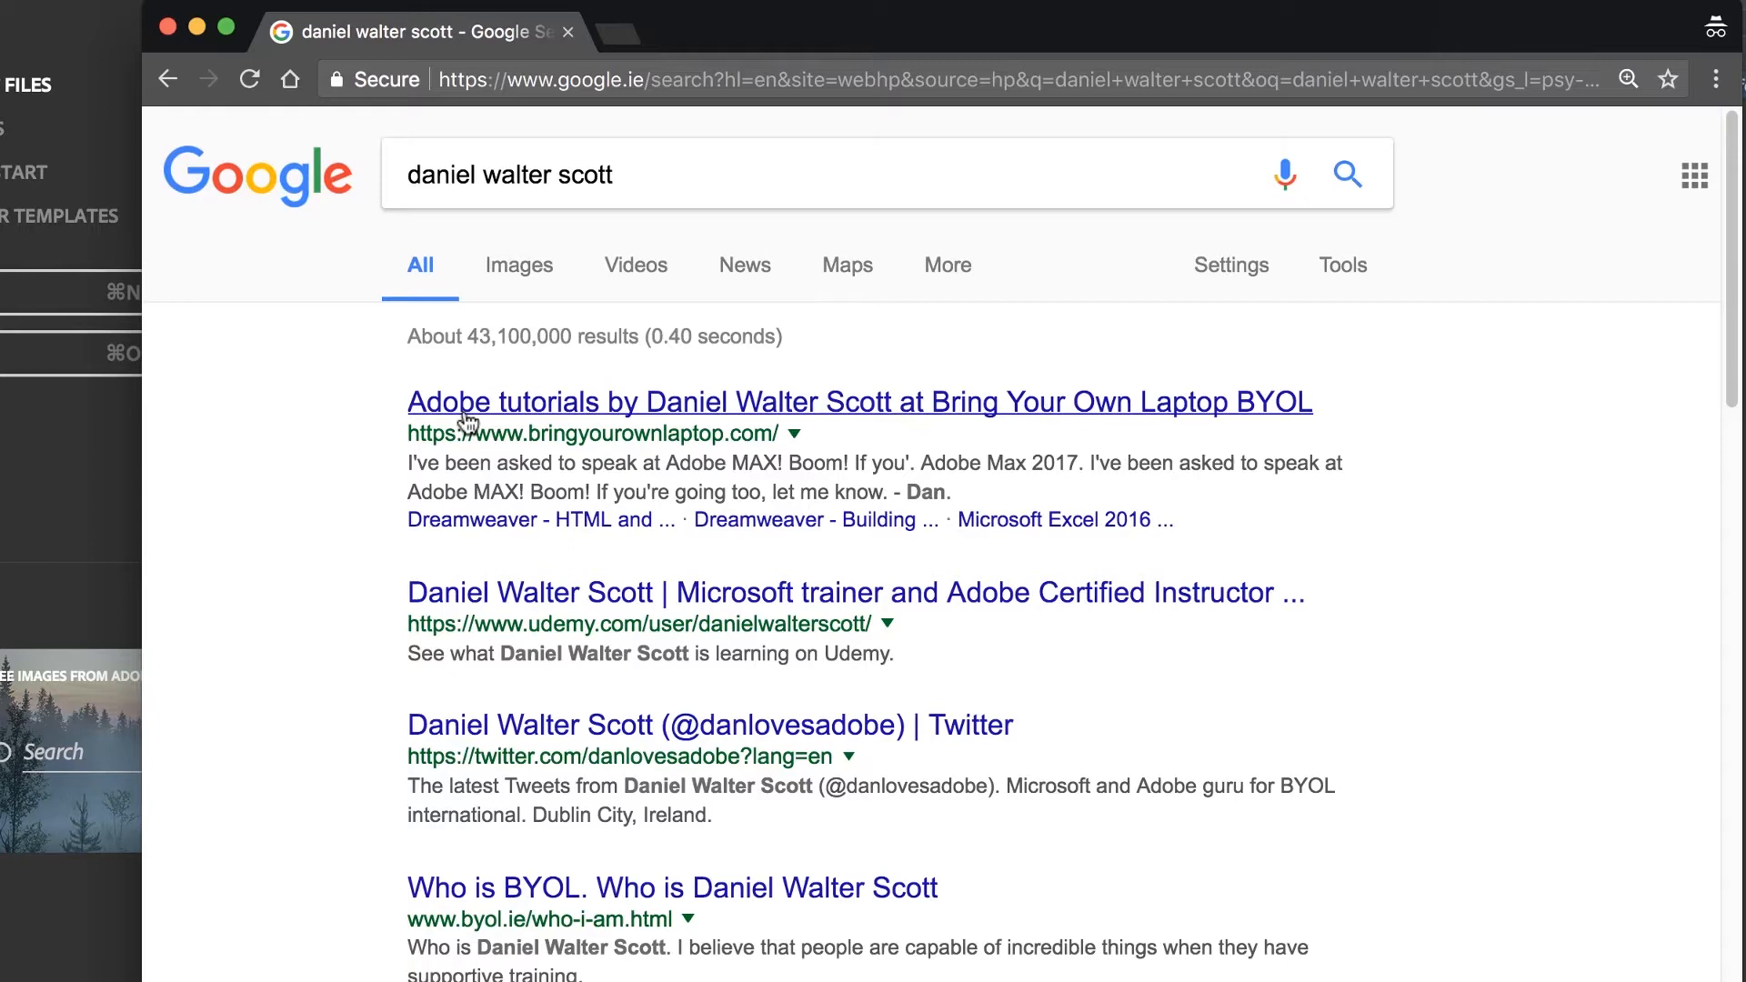
Open the 'Adobe tutorials by Daniel Walter Scott at Bring Your Own Laptop' search result
click(857, 402)
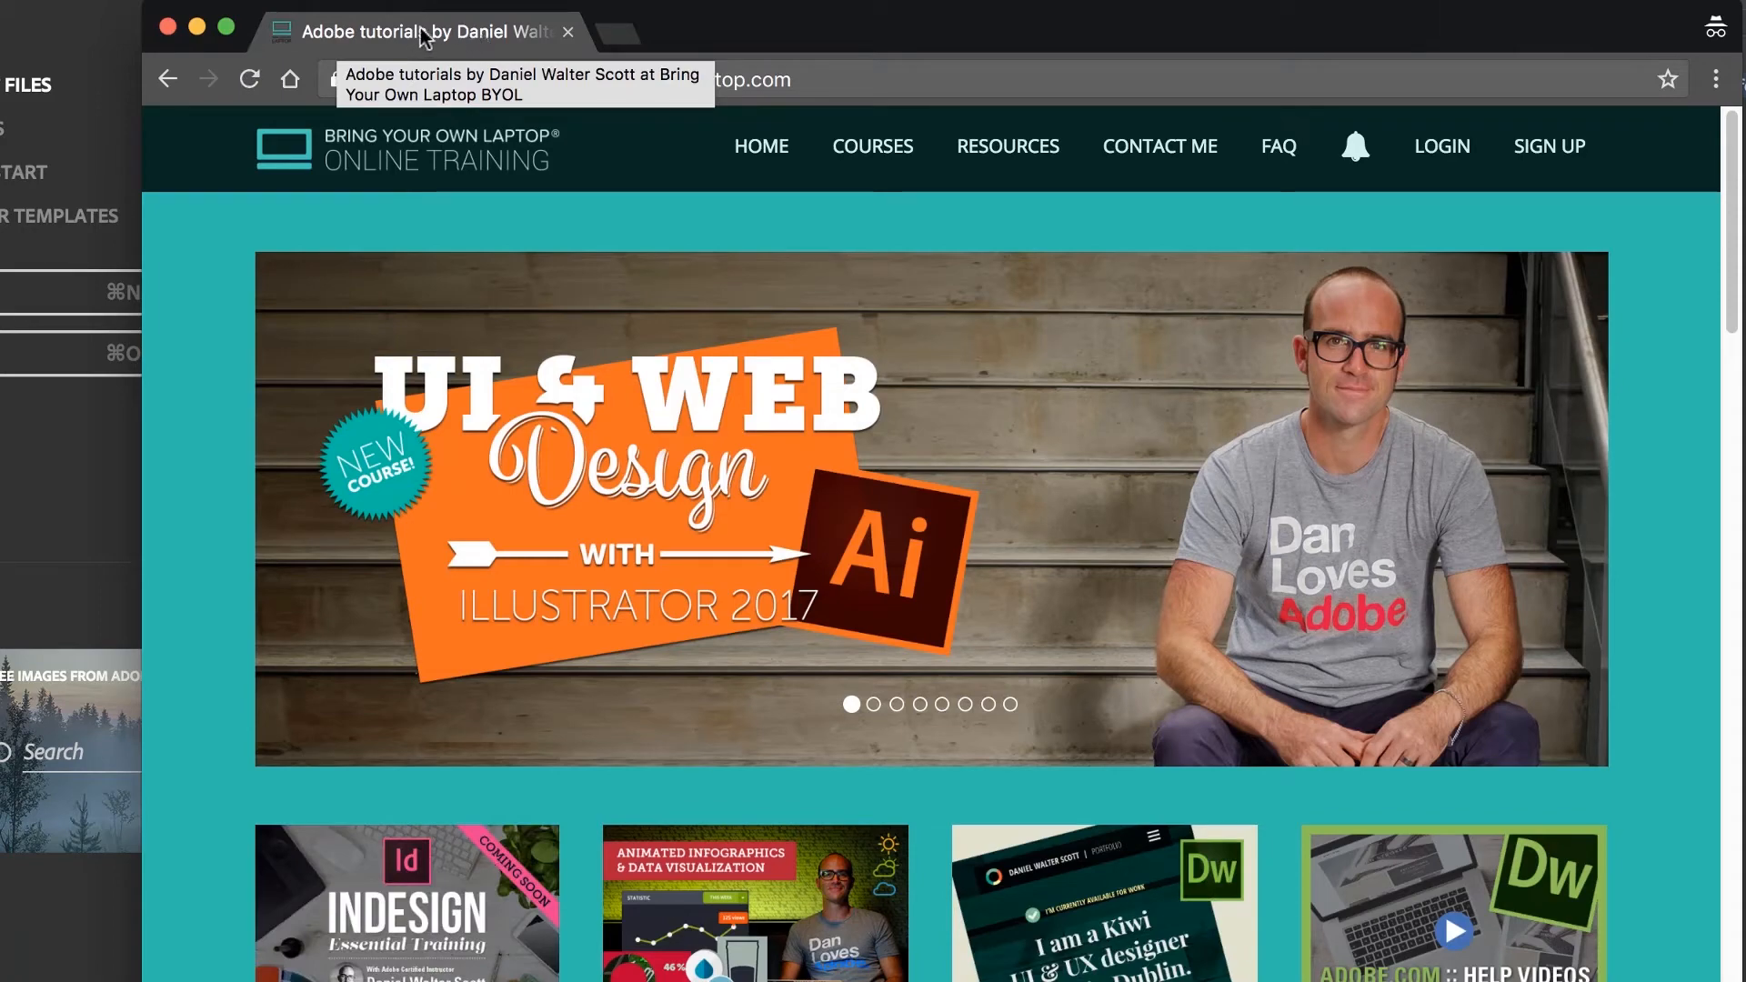
mouse_move(360, 49)
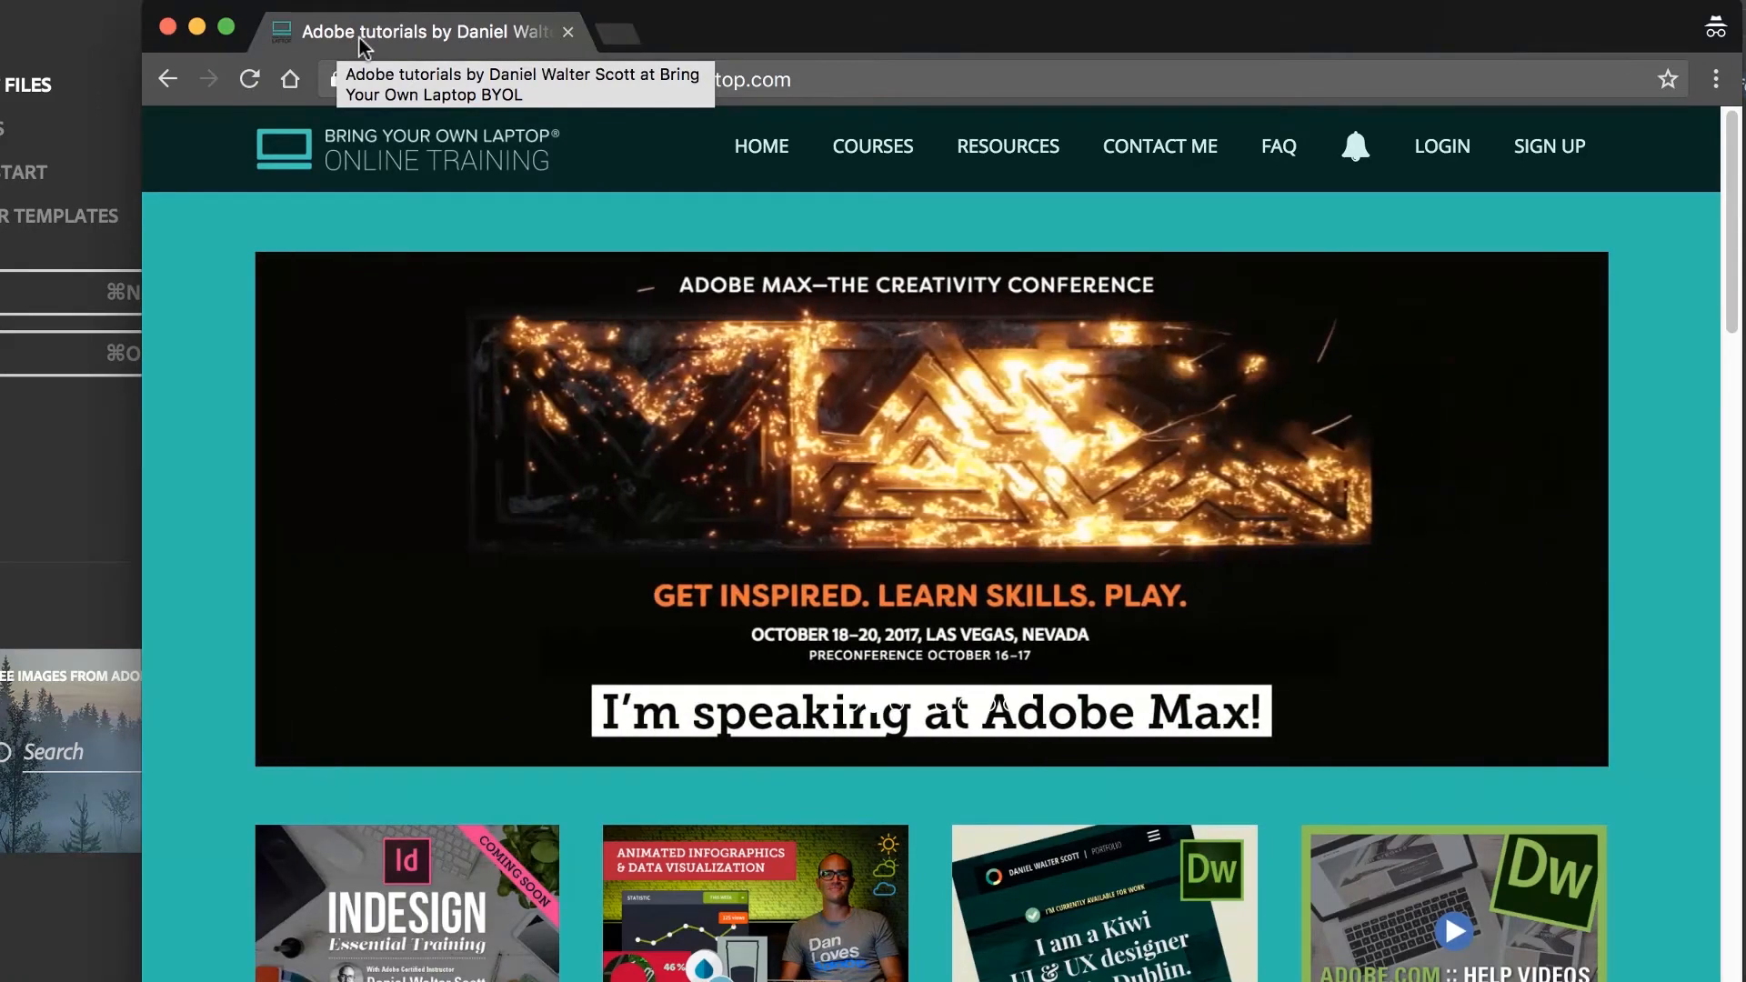
mouse_move(501, 42)
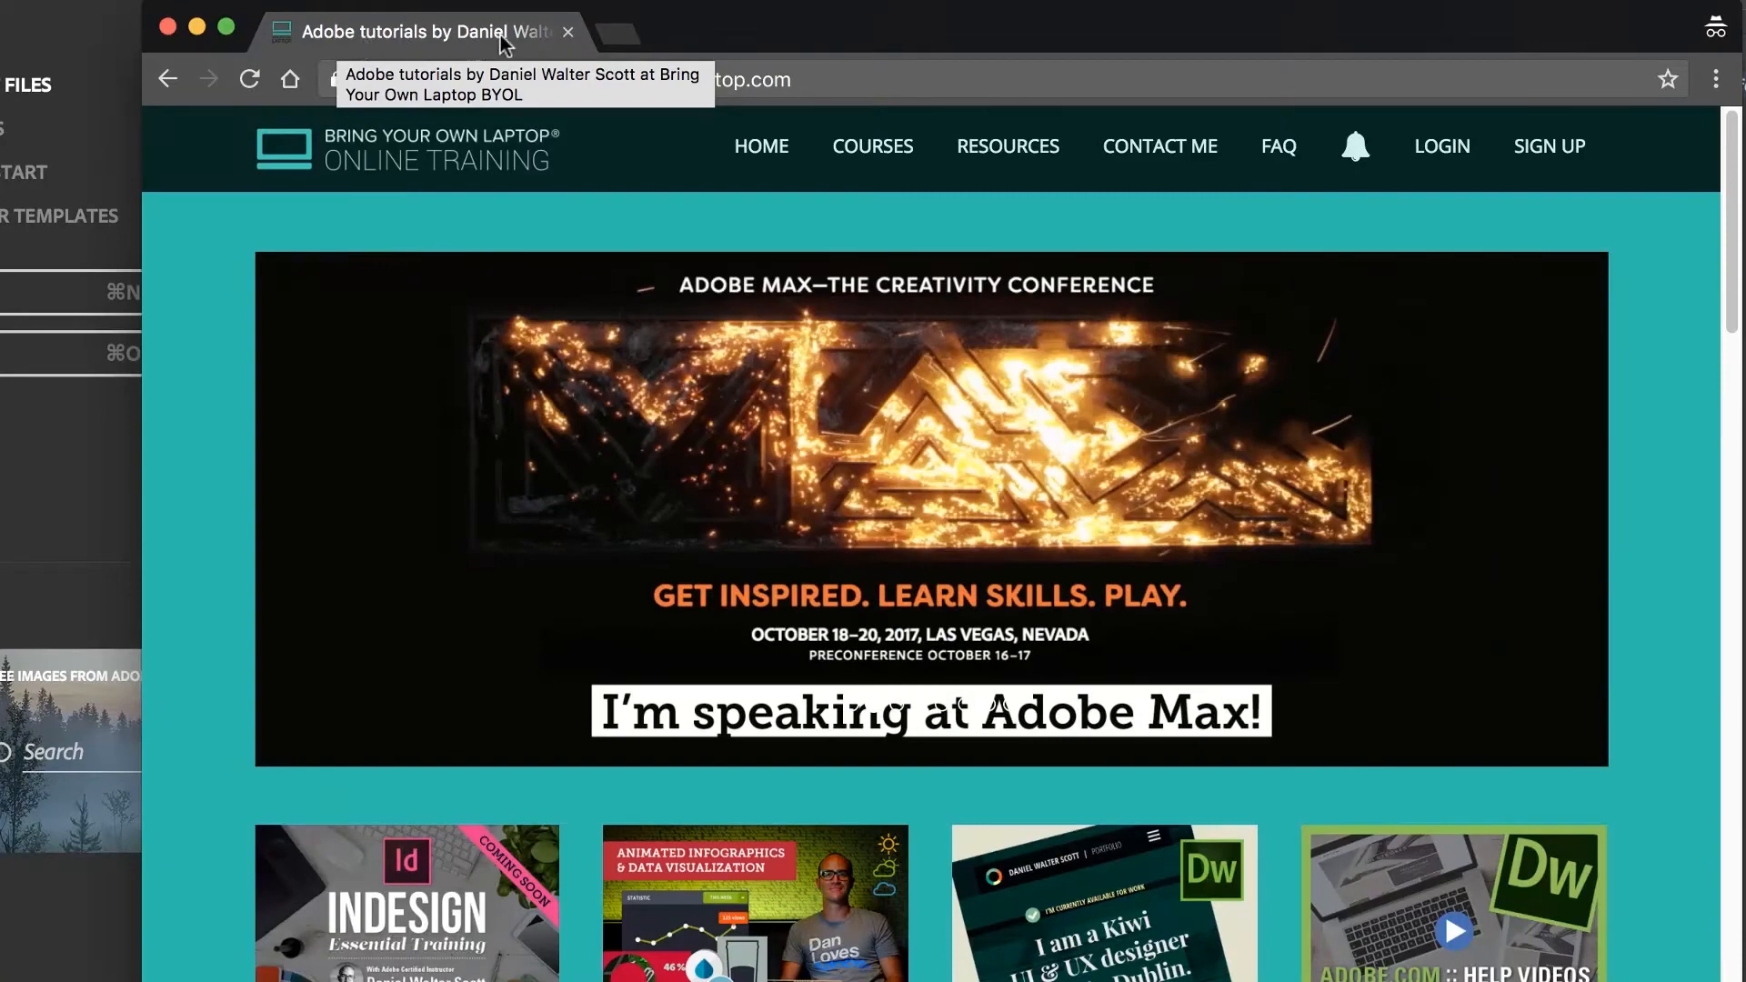
mouse_move(442, 39)
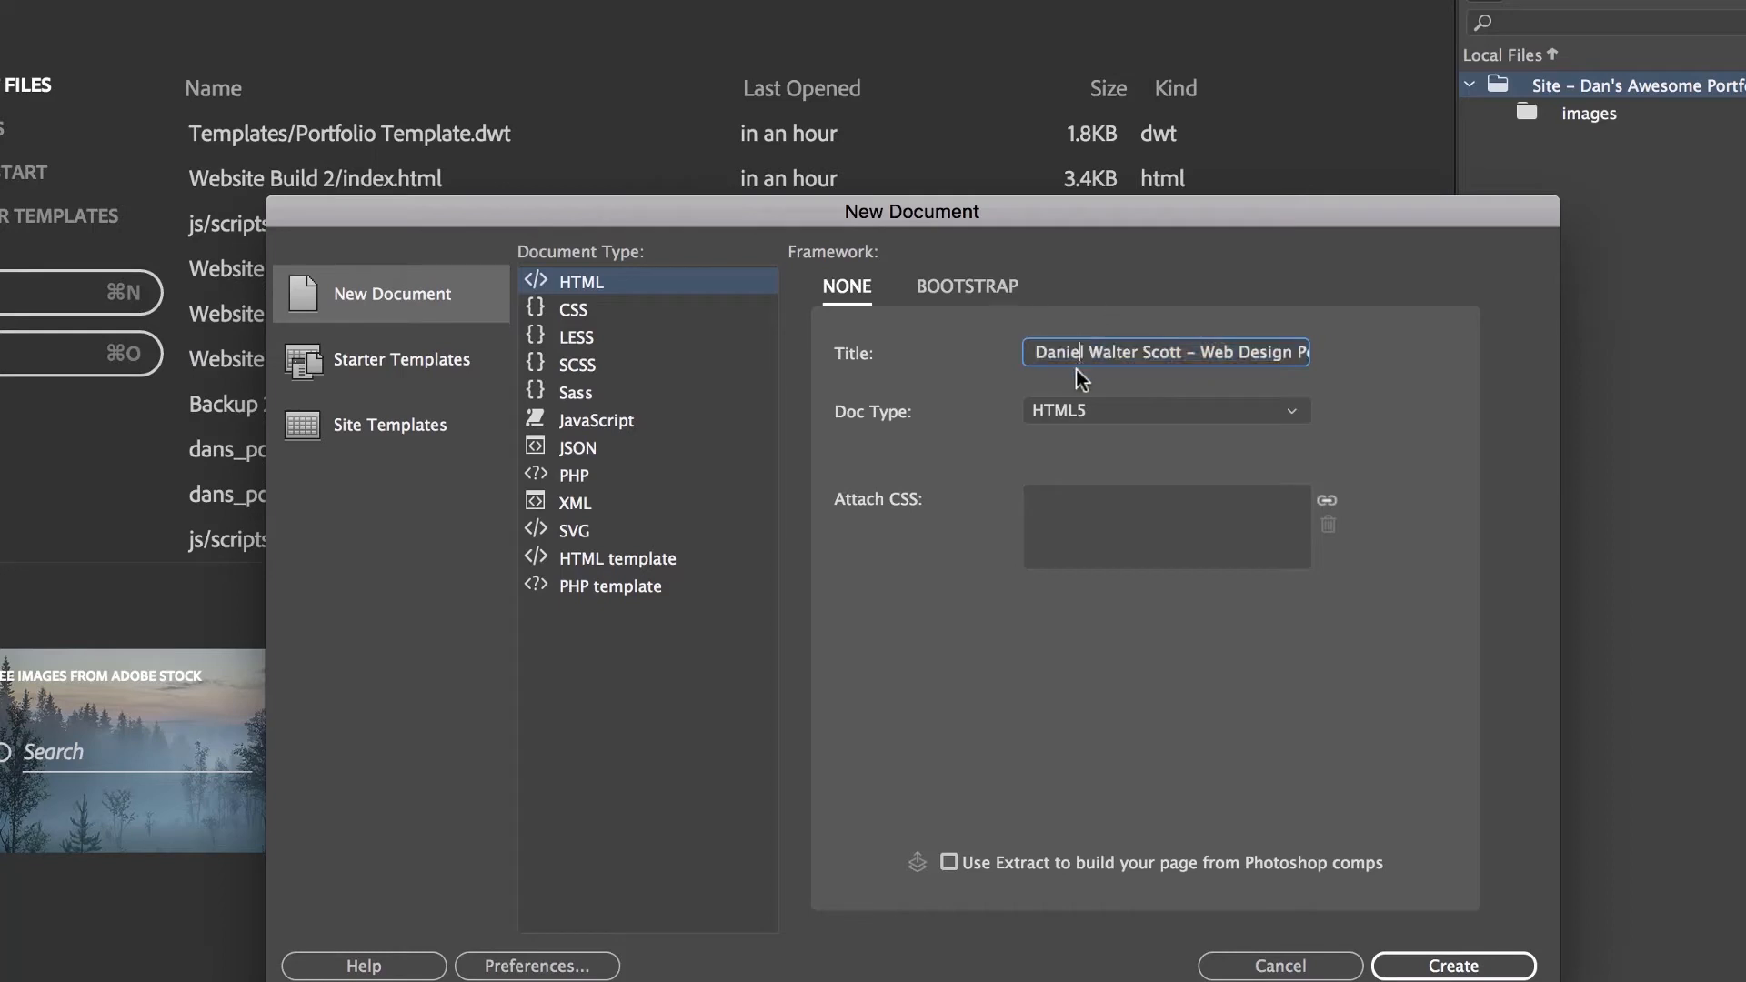
mouse_move(1059, 334)
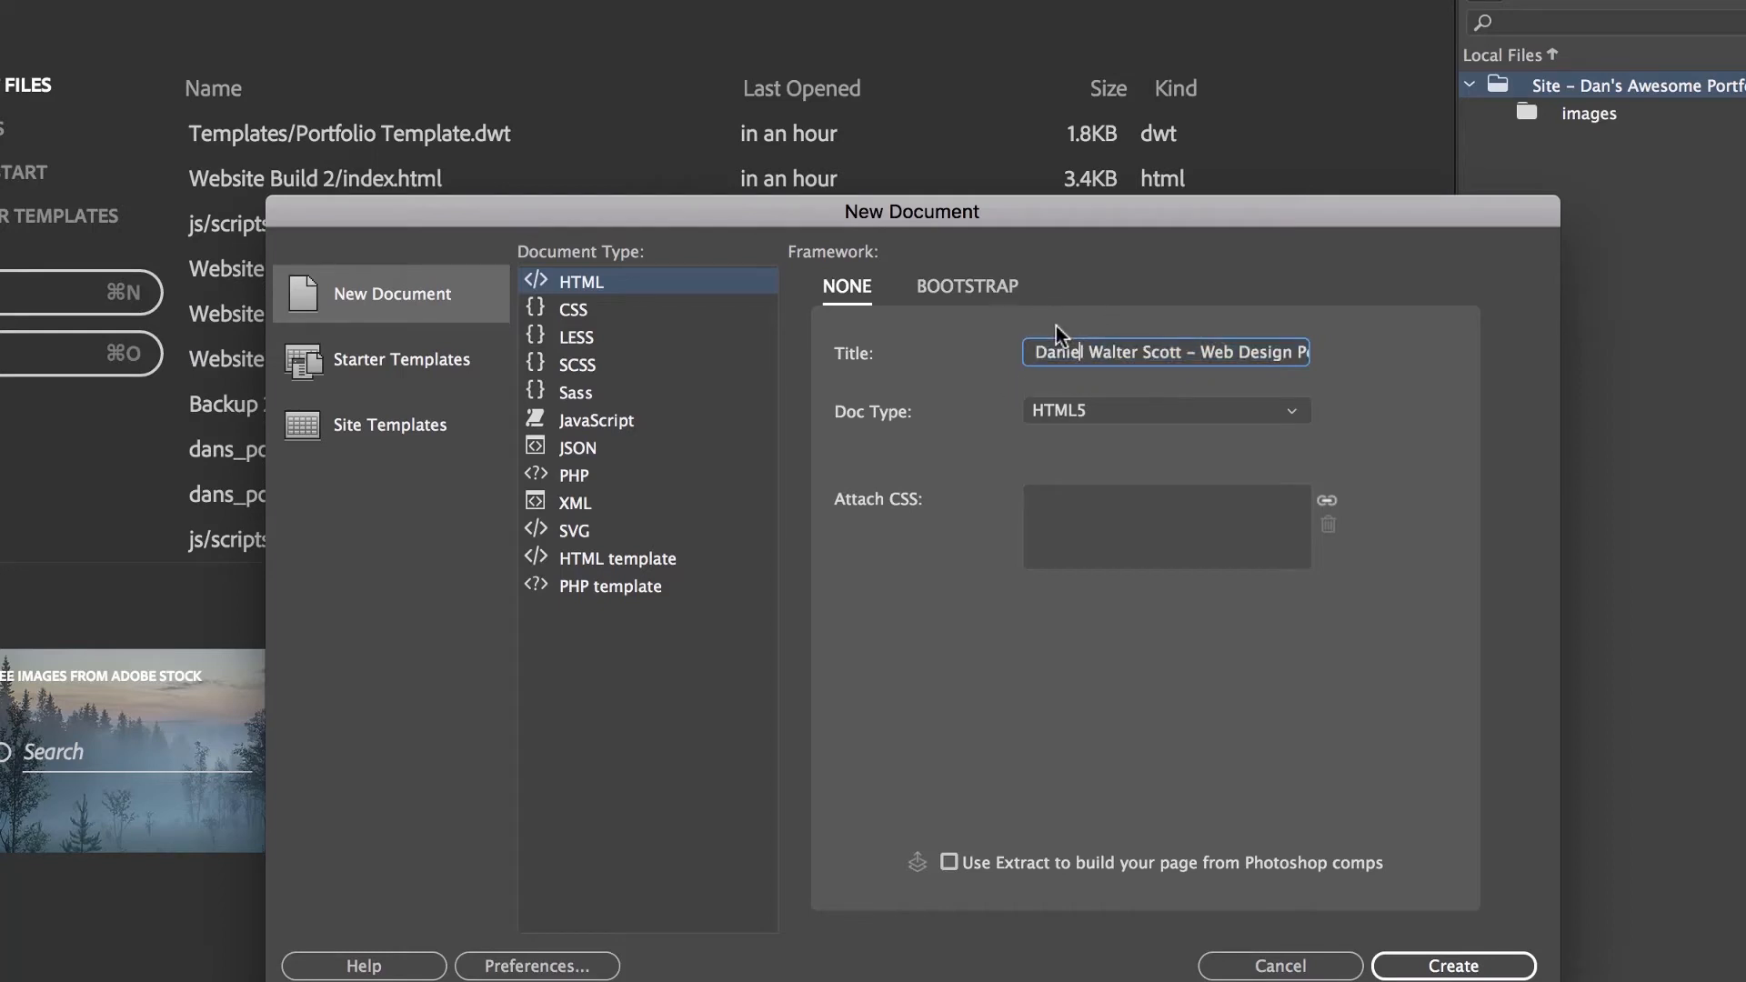
mouse_move(994, 366)
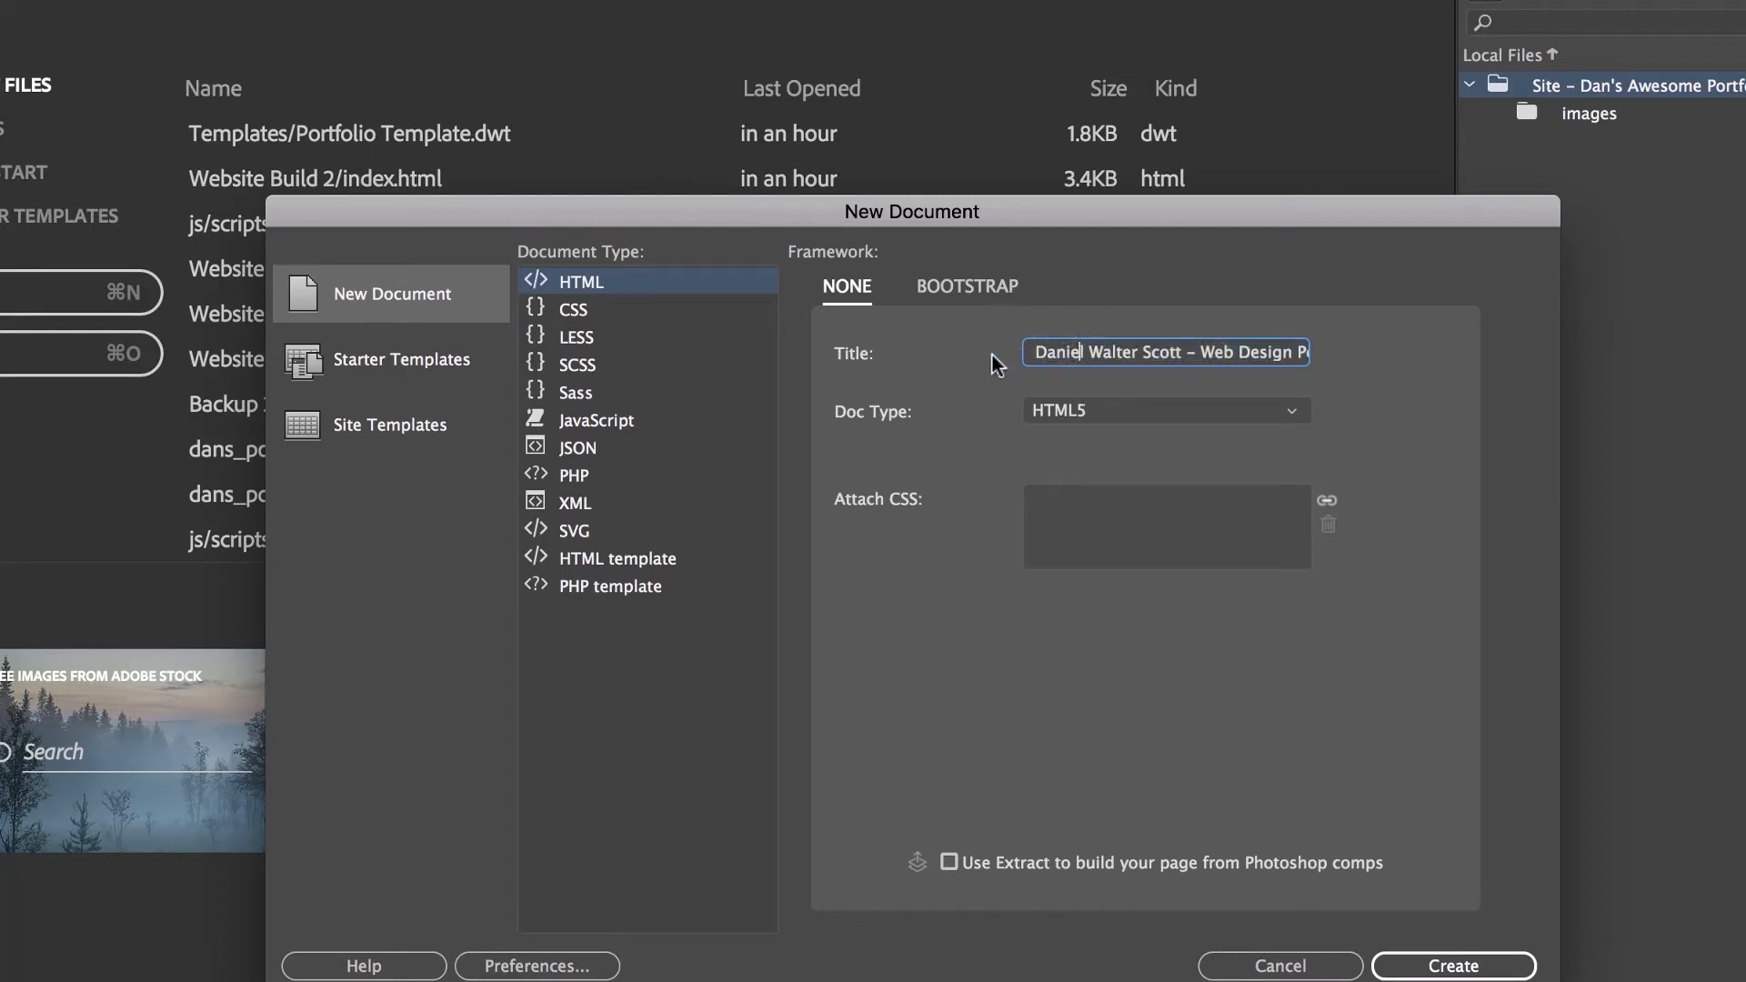
mouse_move(848, 491)
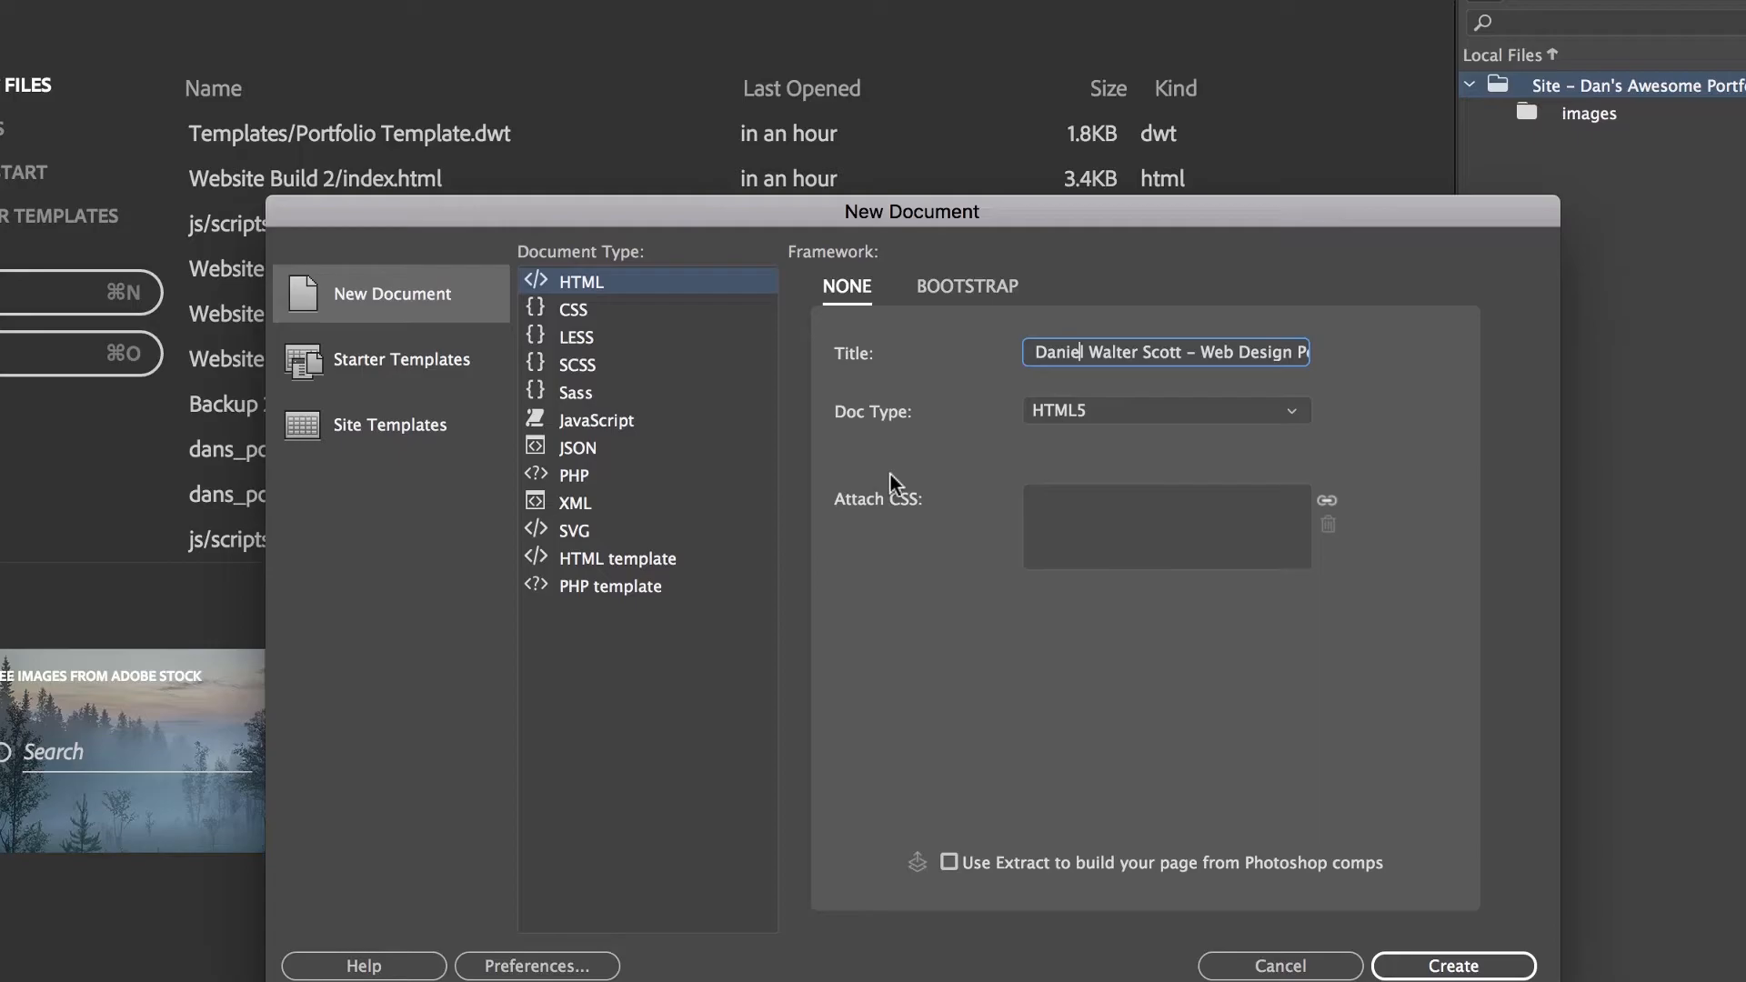
Create the HTML5 page titled 'Daniel Walter Scott - Web Design Portfolio'
click(1453, 966)
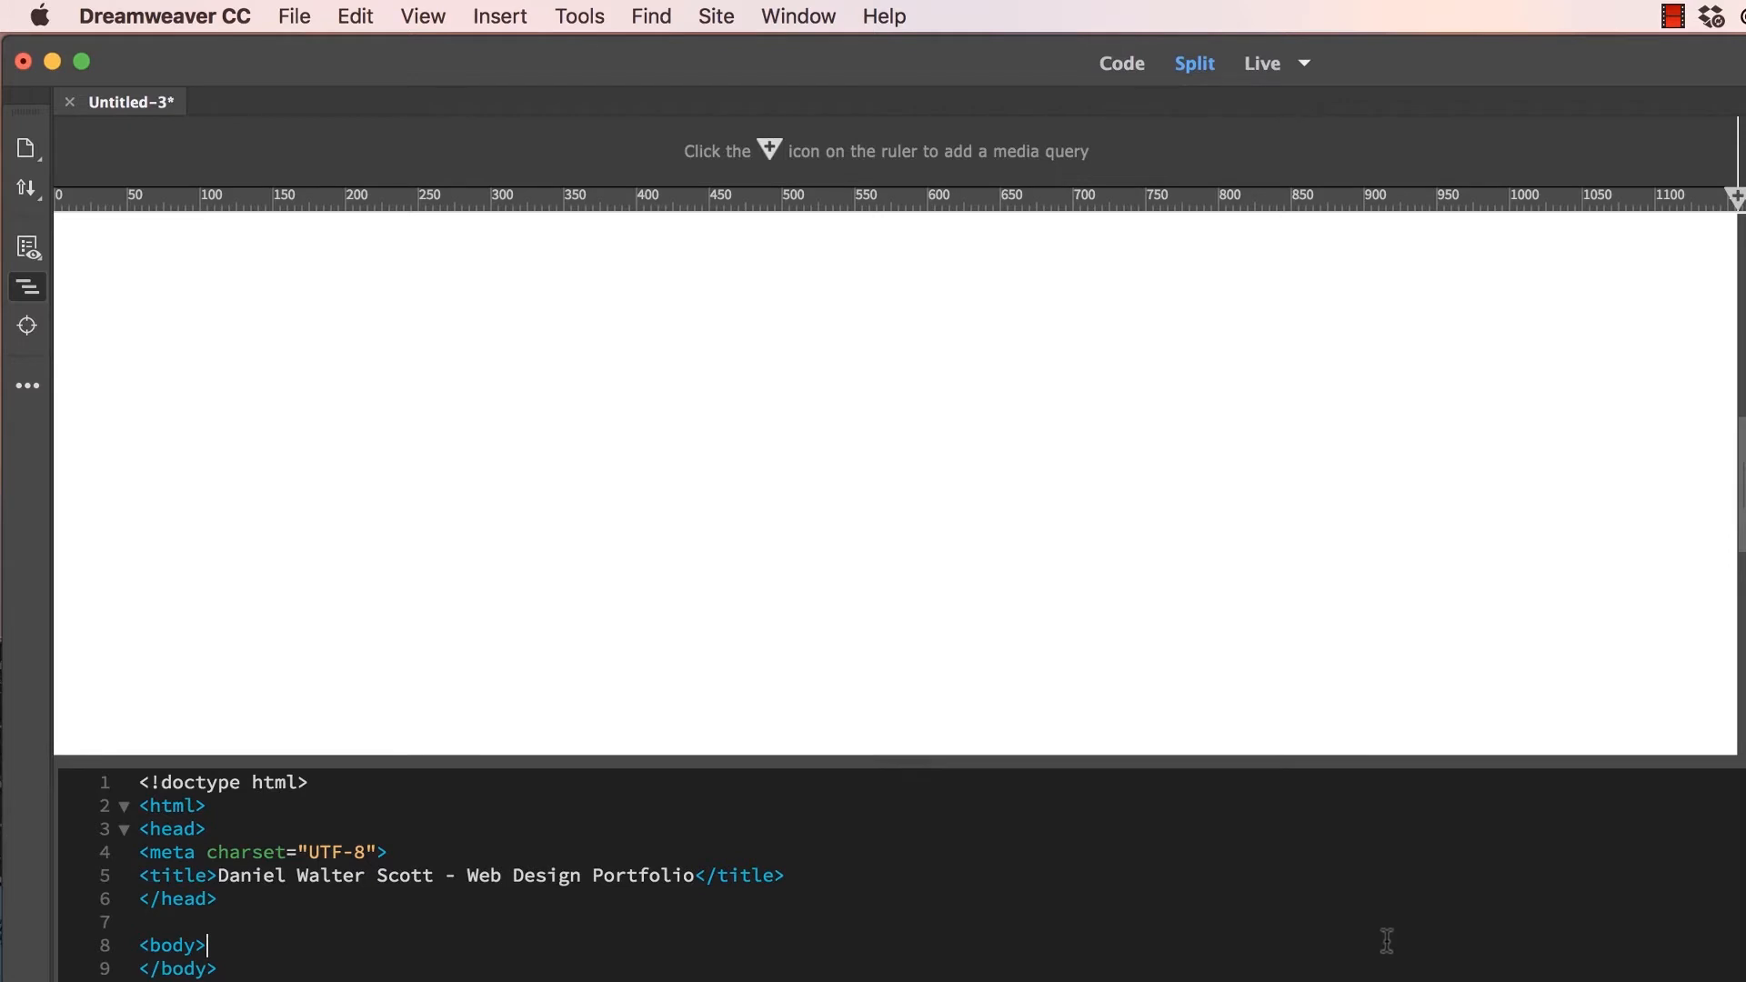
Save the untitled page as index.html in the Dan's Awesome Portfolio folder
click(292, 16)
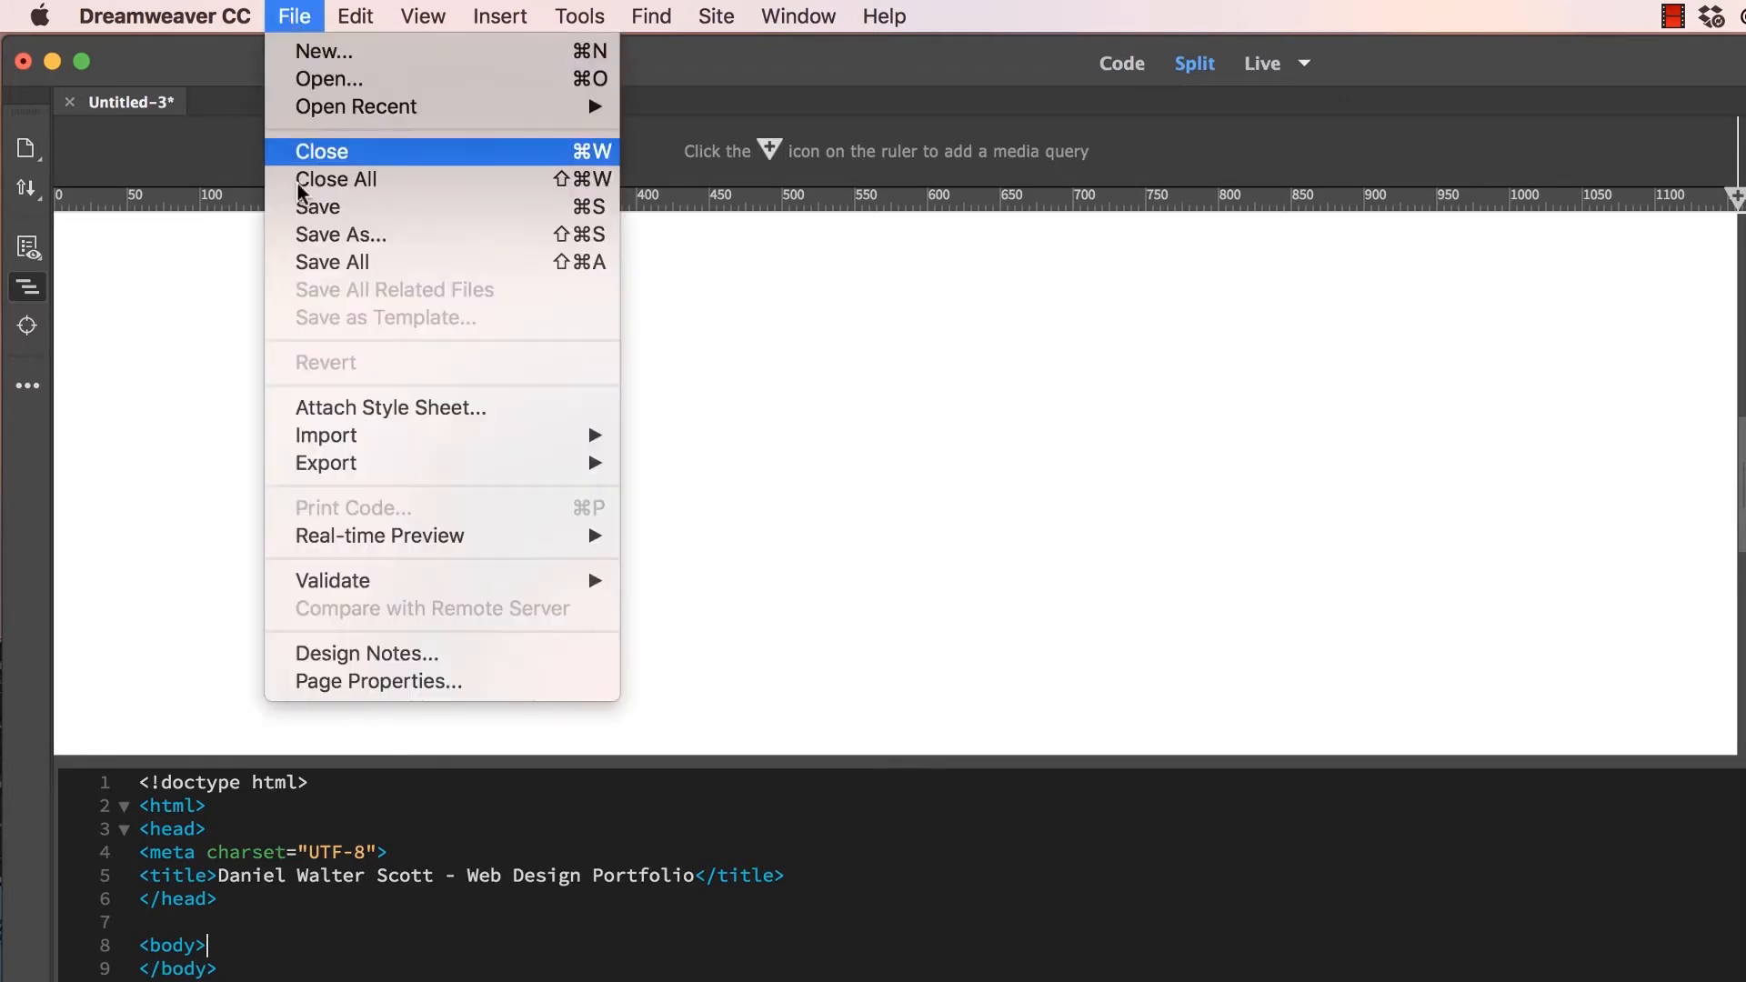
click(341, 234)
text(index.html)
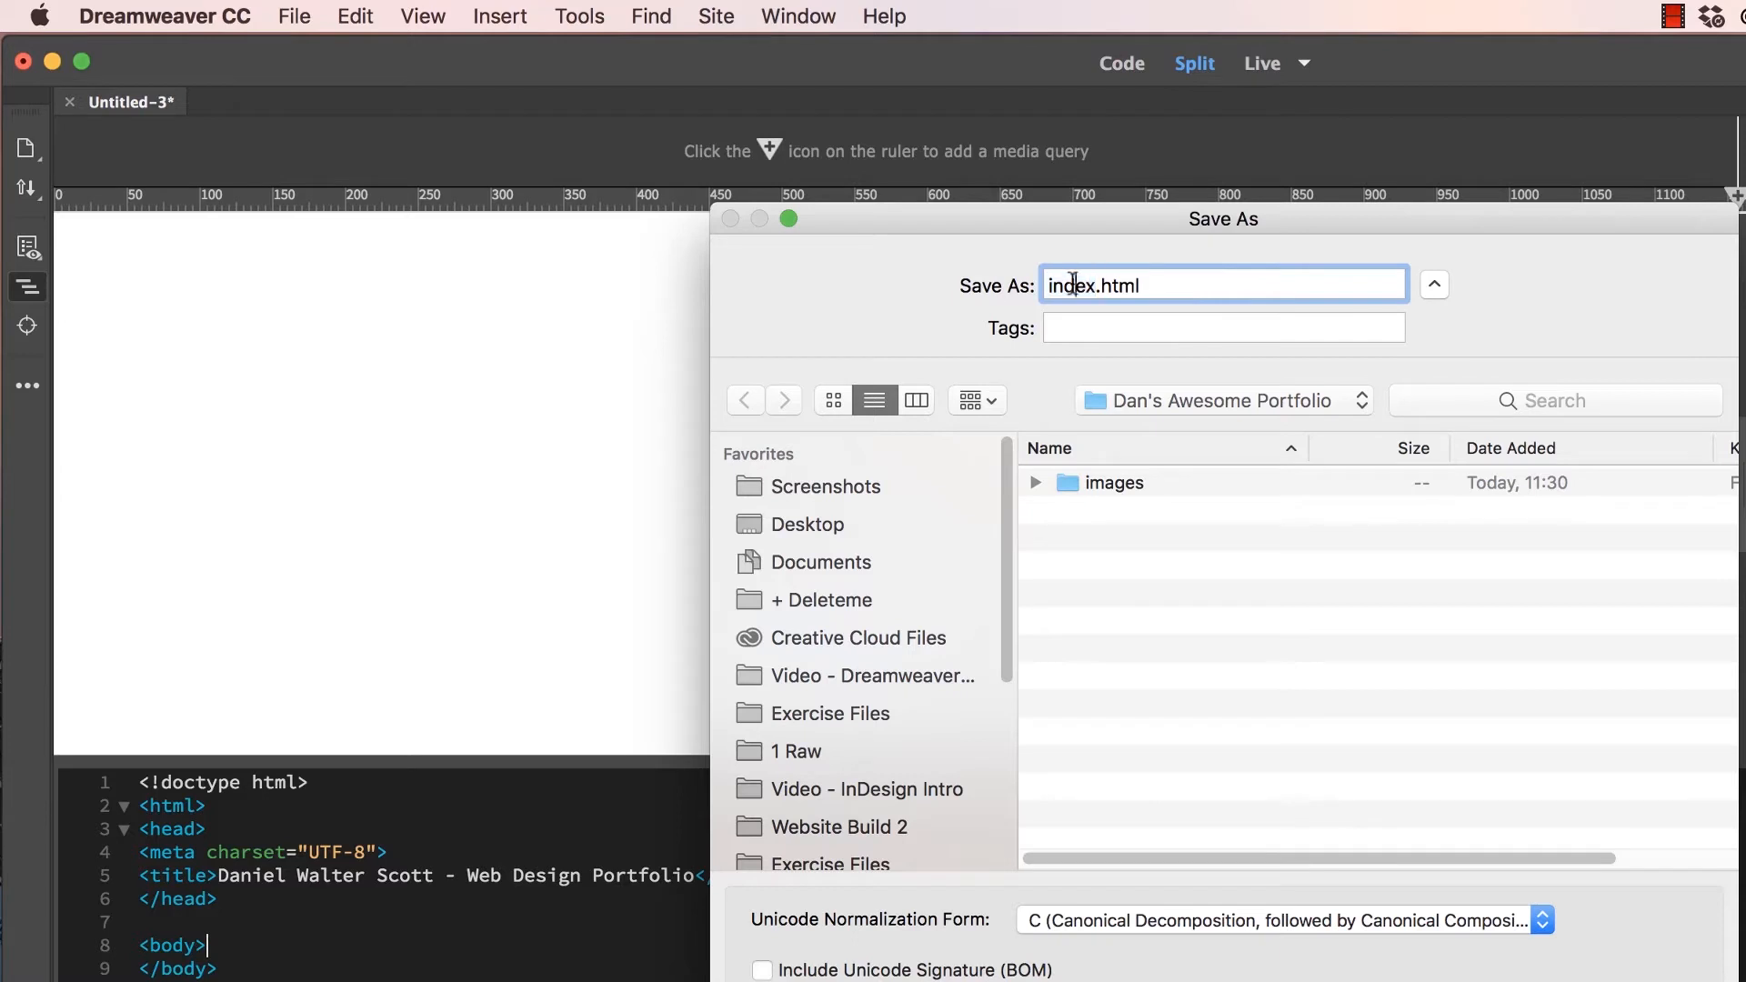
double_click(1096, 285)
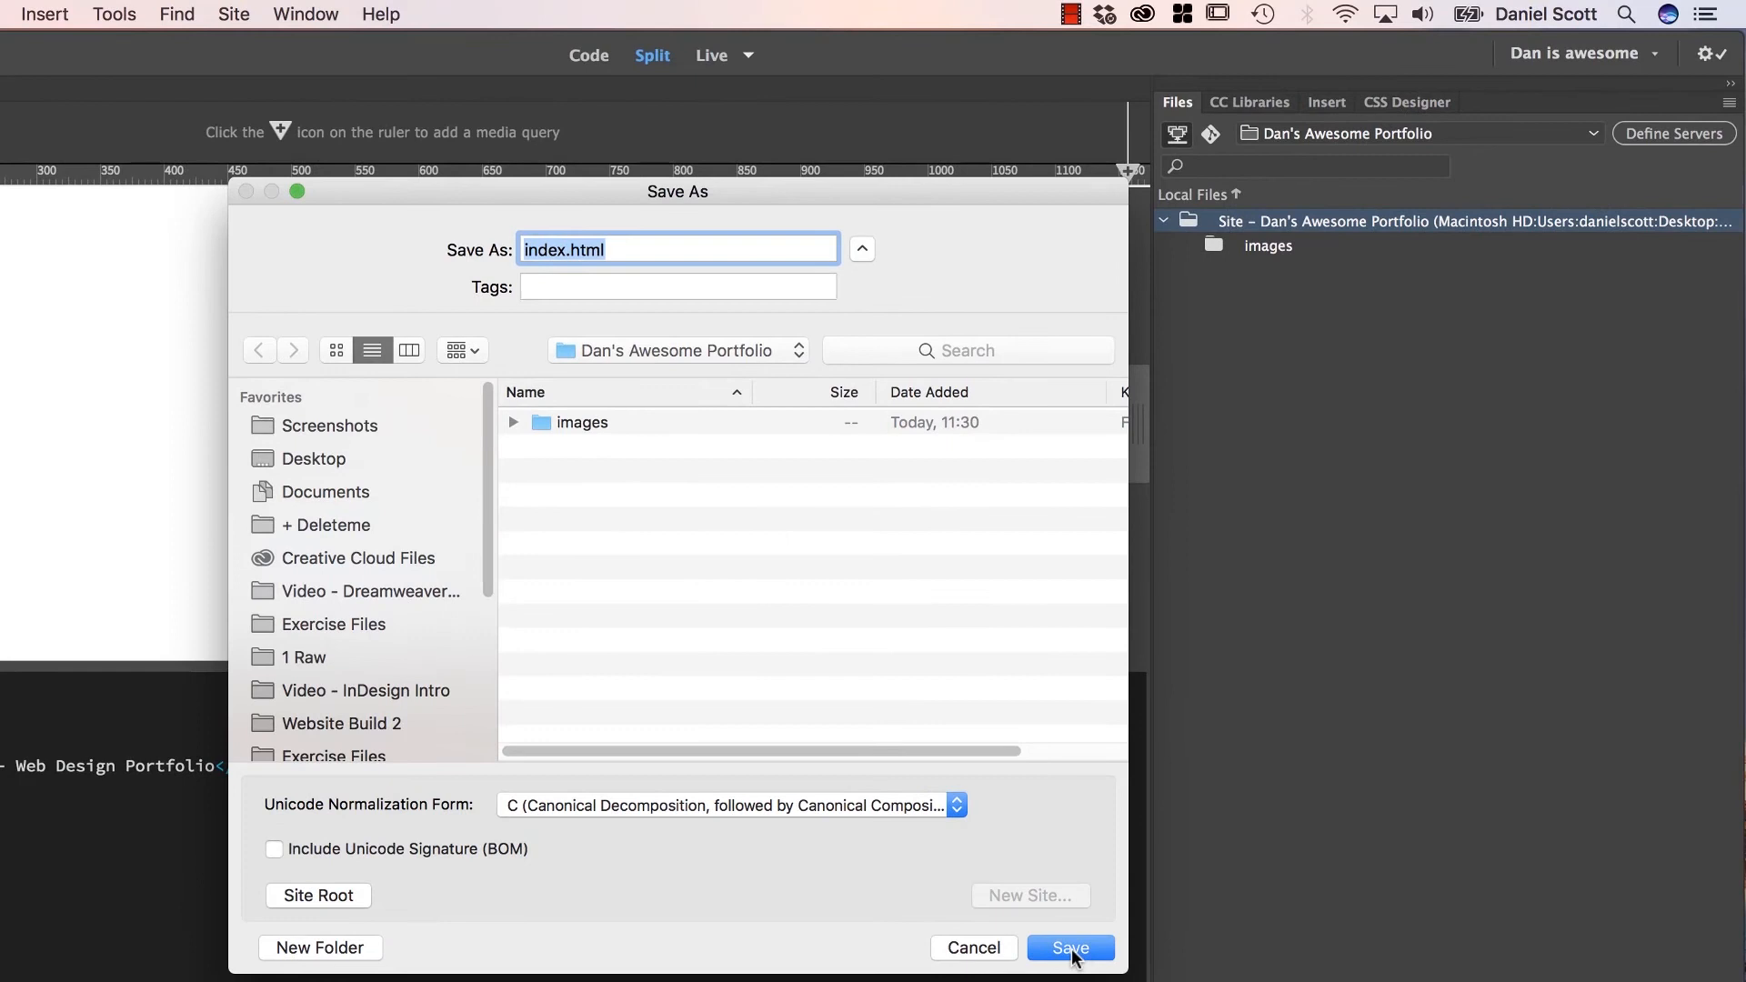
click(1068, 948)
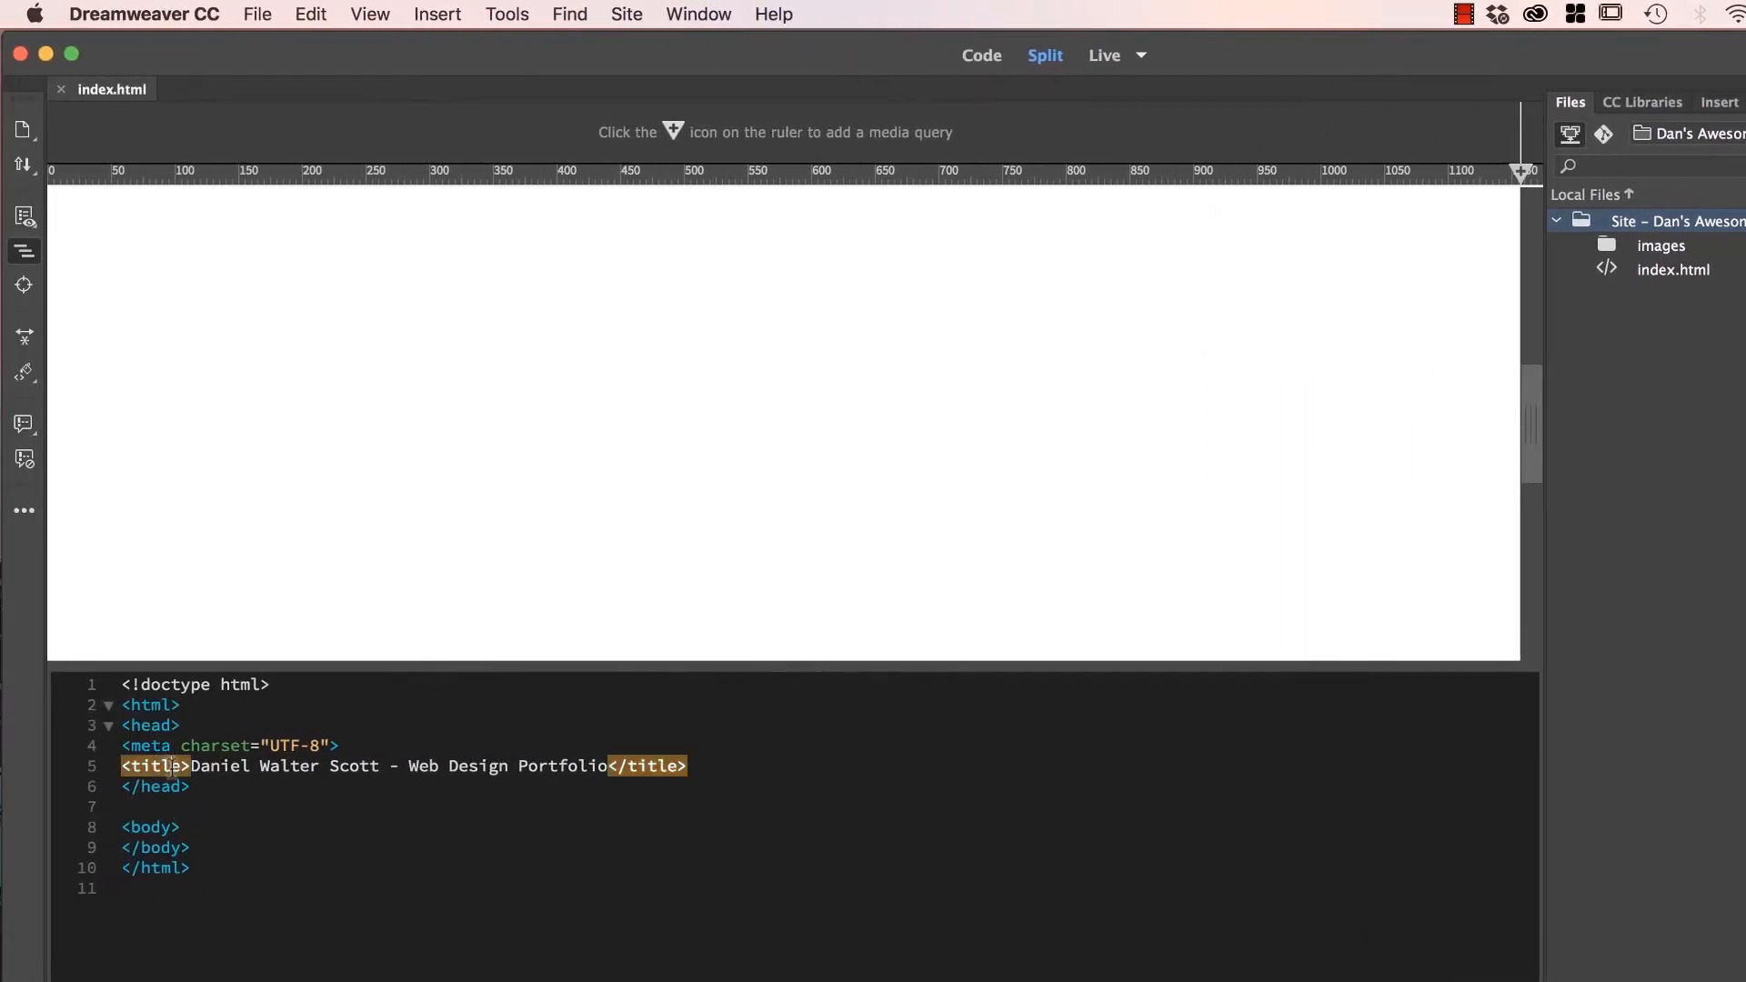
click(200, 766)
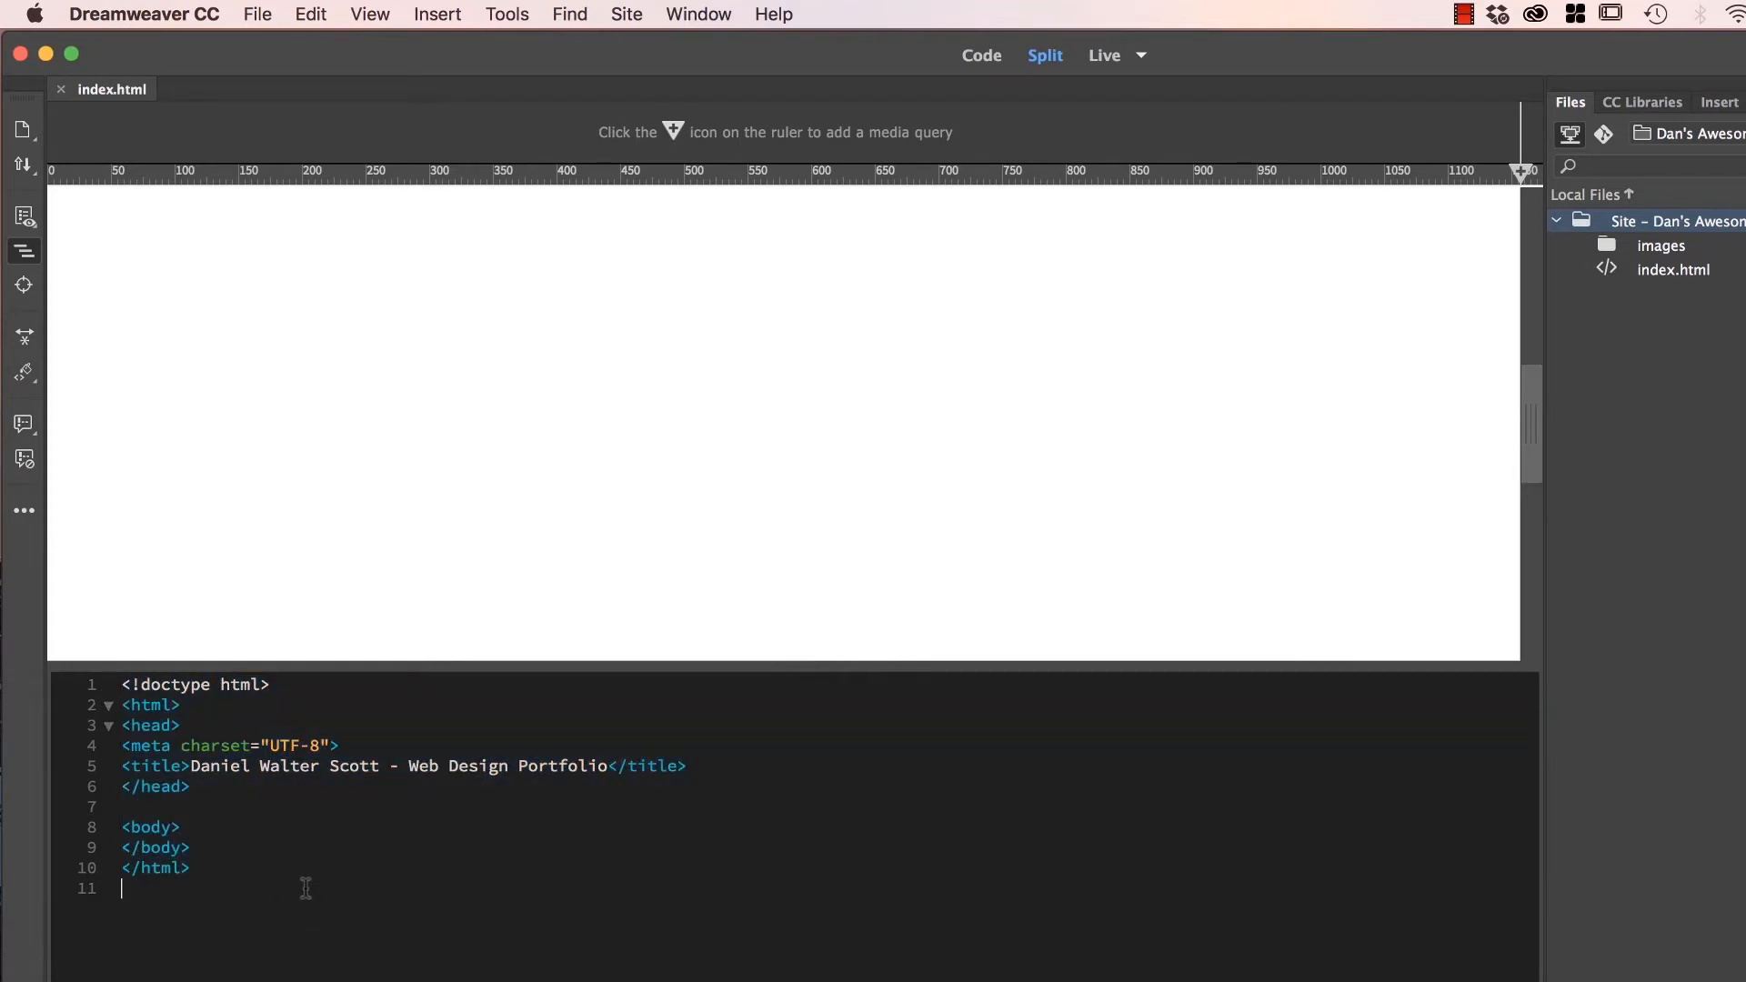
mouse_move(773, 362)
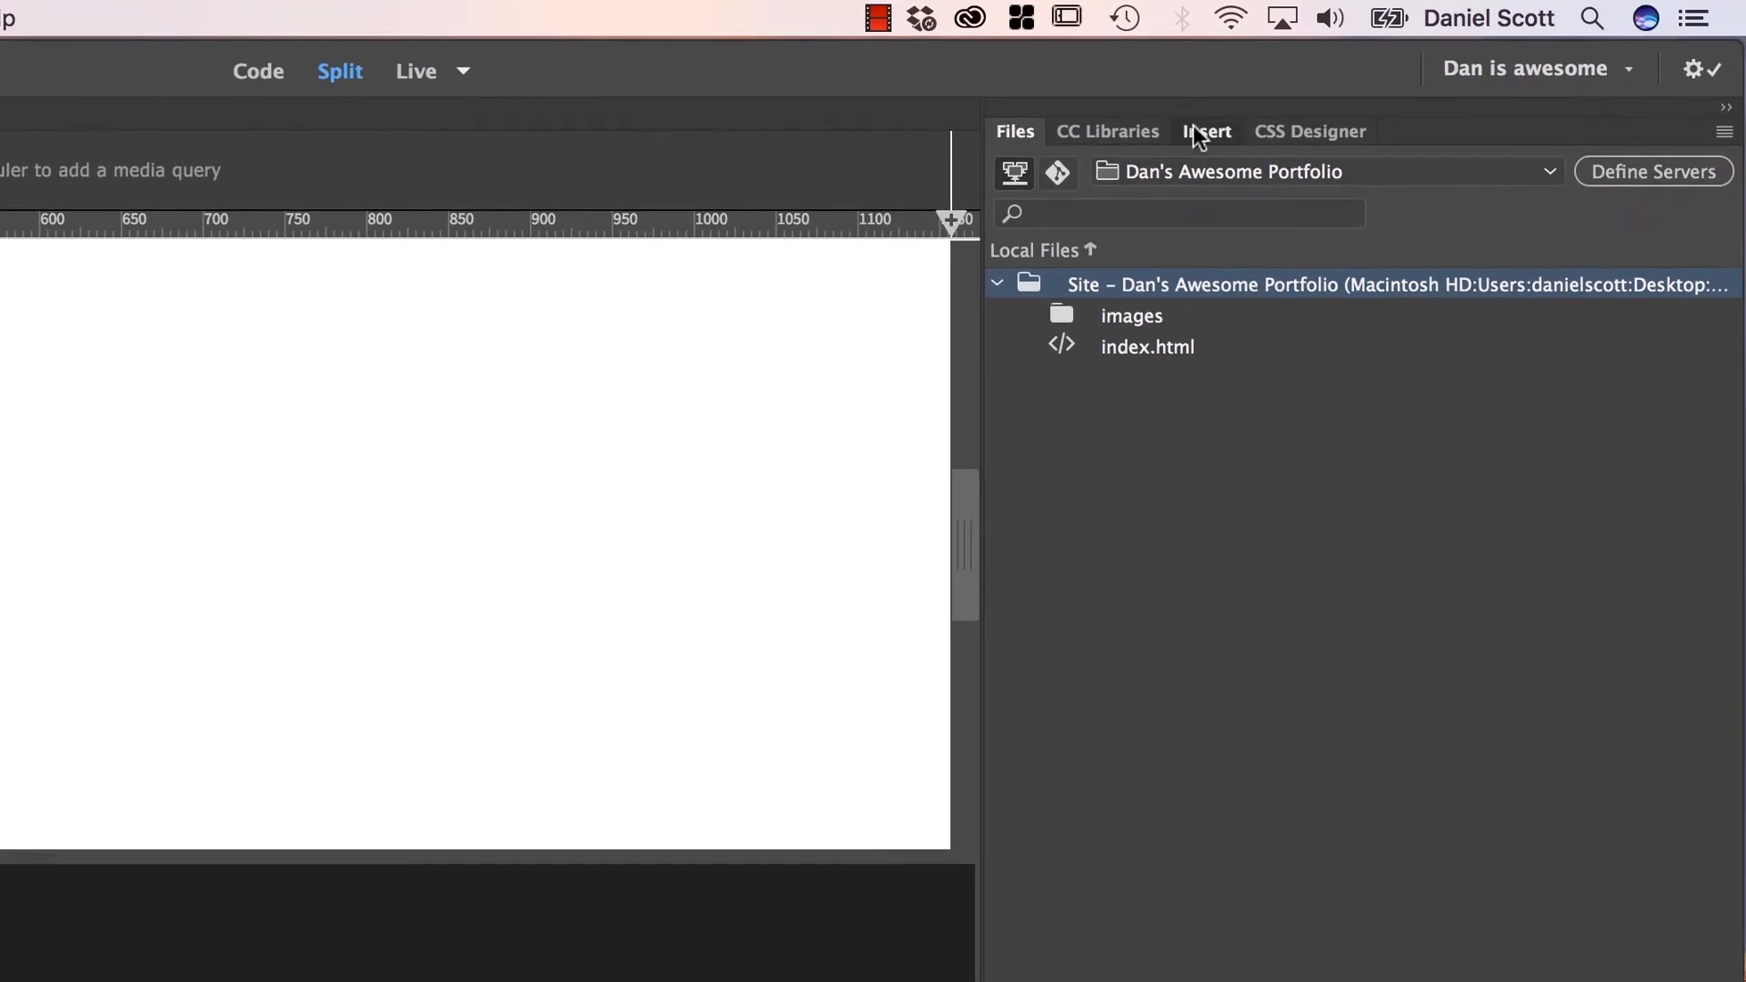
Insert an HTML image, choosing logo-daniel-walter-scott.png from the Images folder
click(1206, 131)
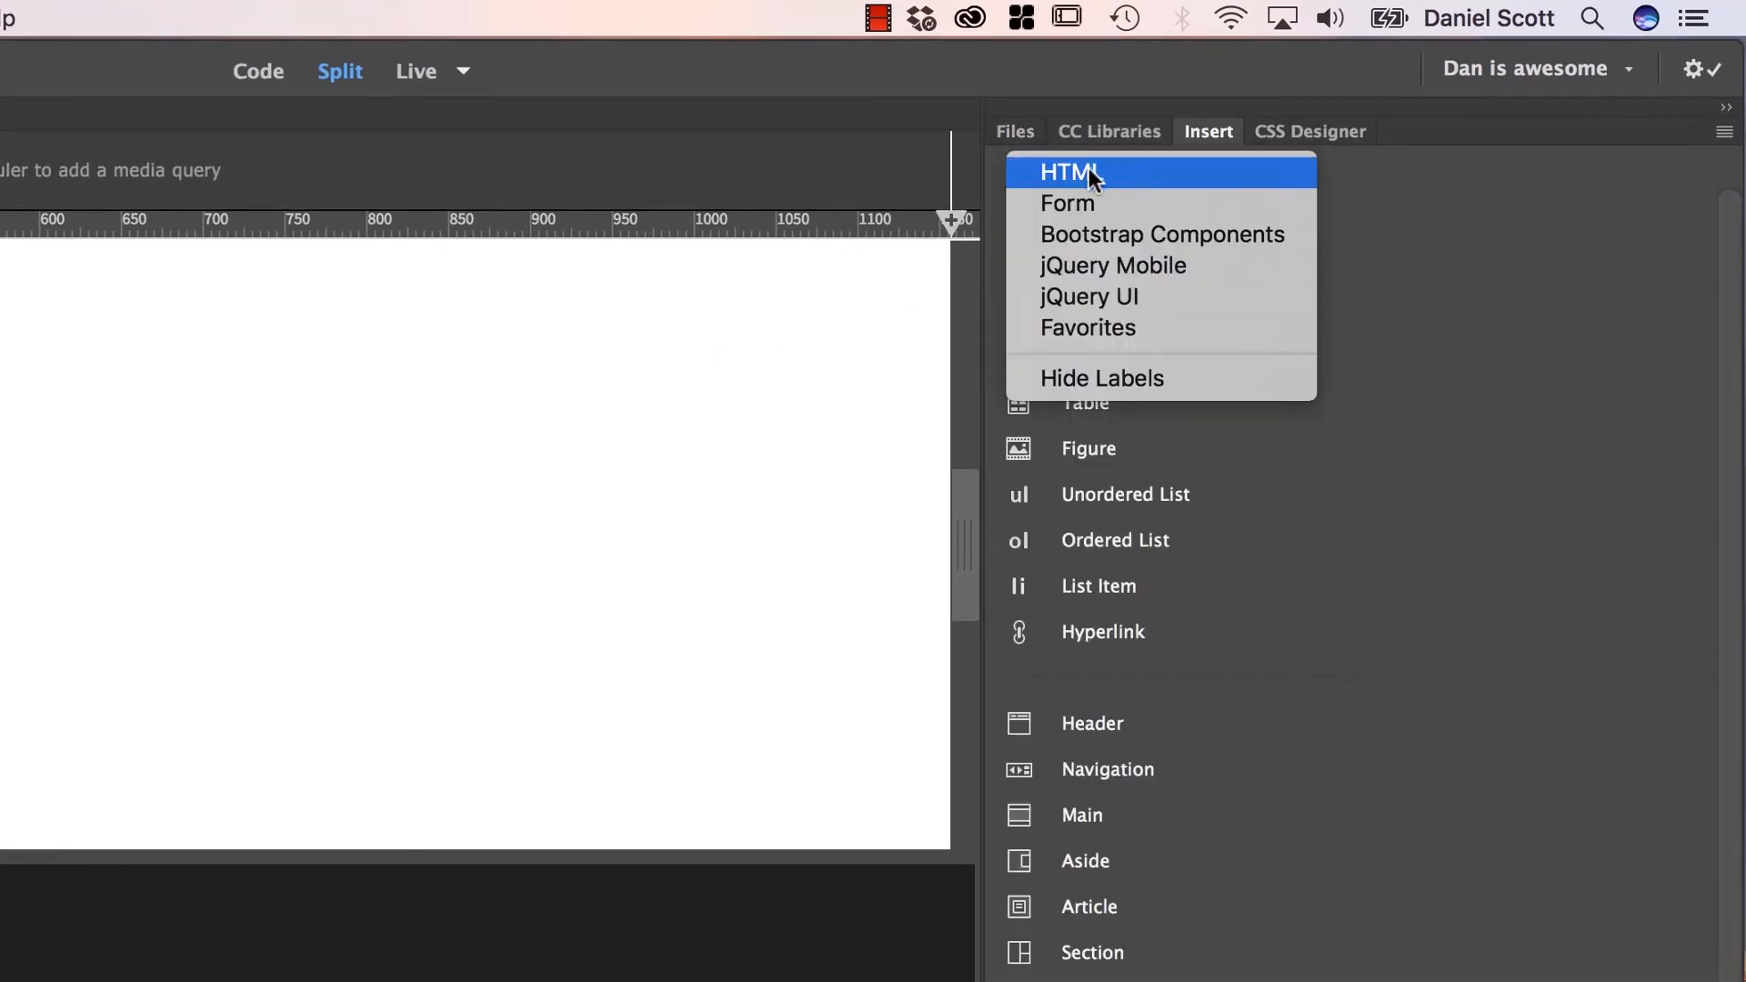
click(1069, 172)
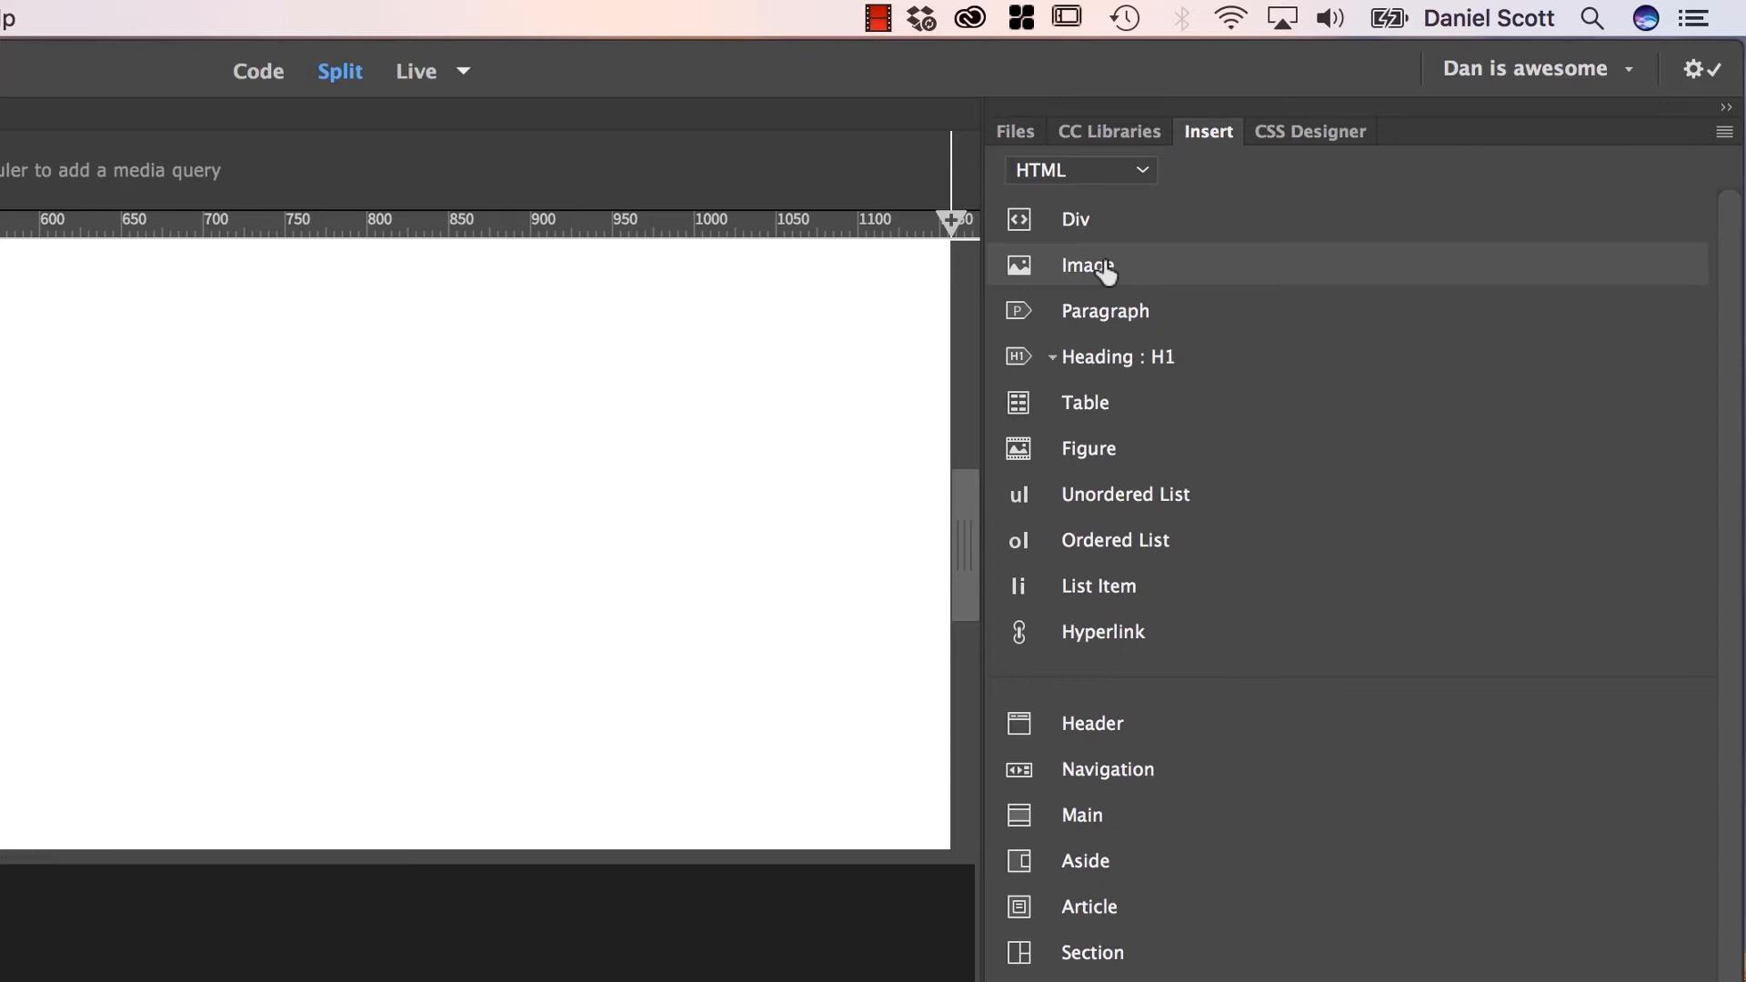
click(1085, 265)
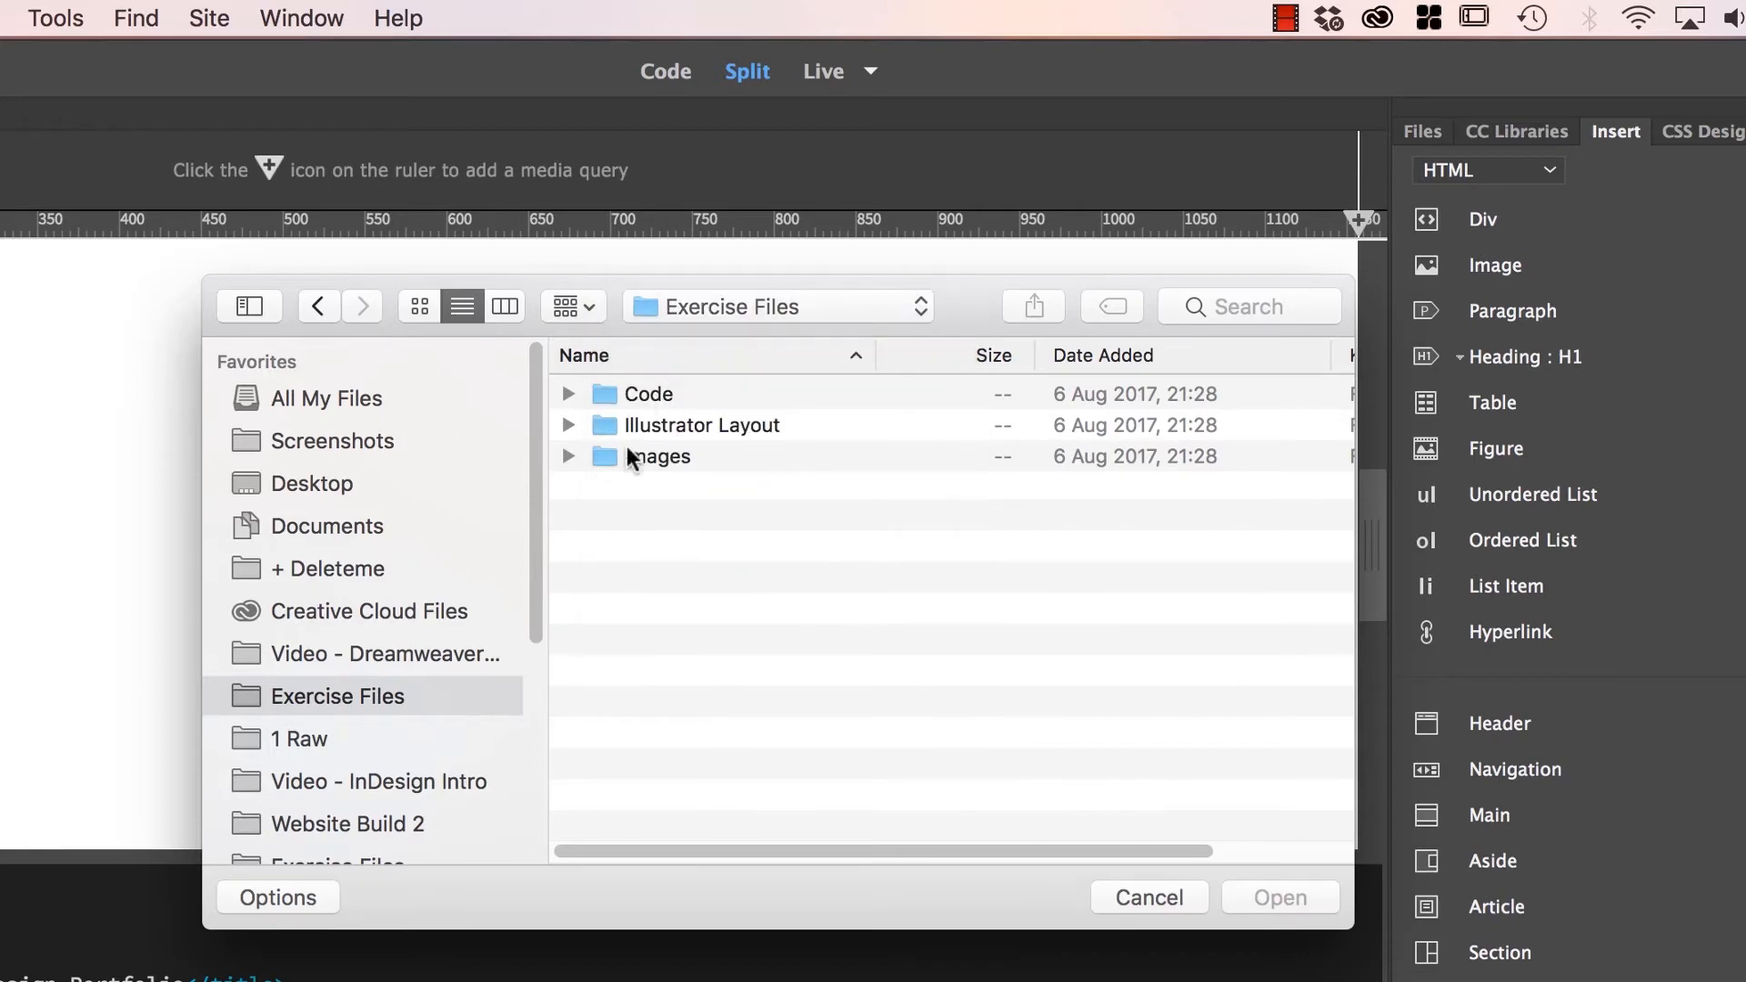
double_click(664, 456)
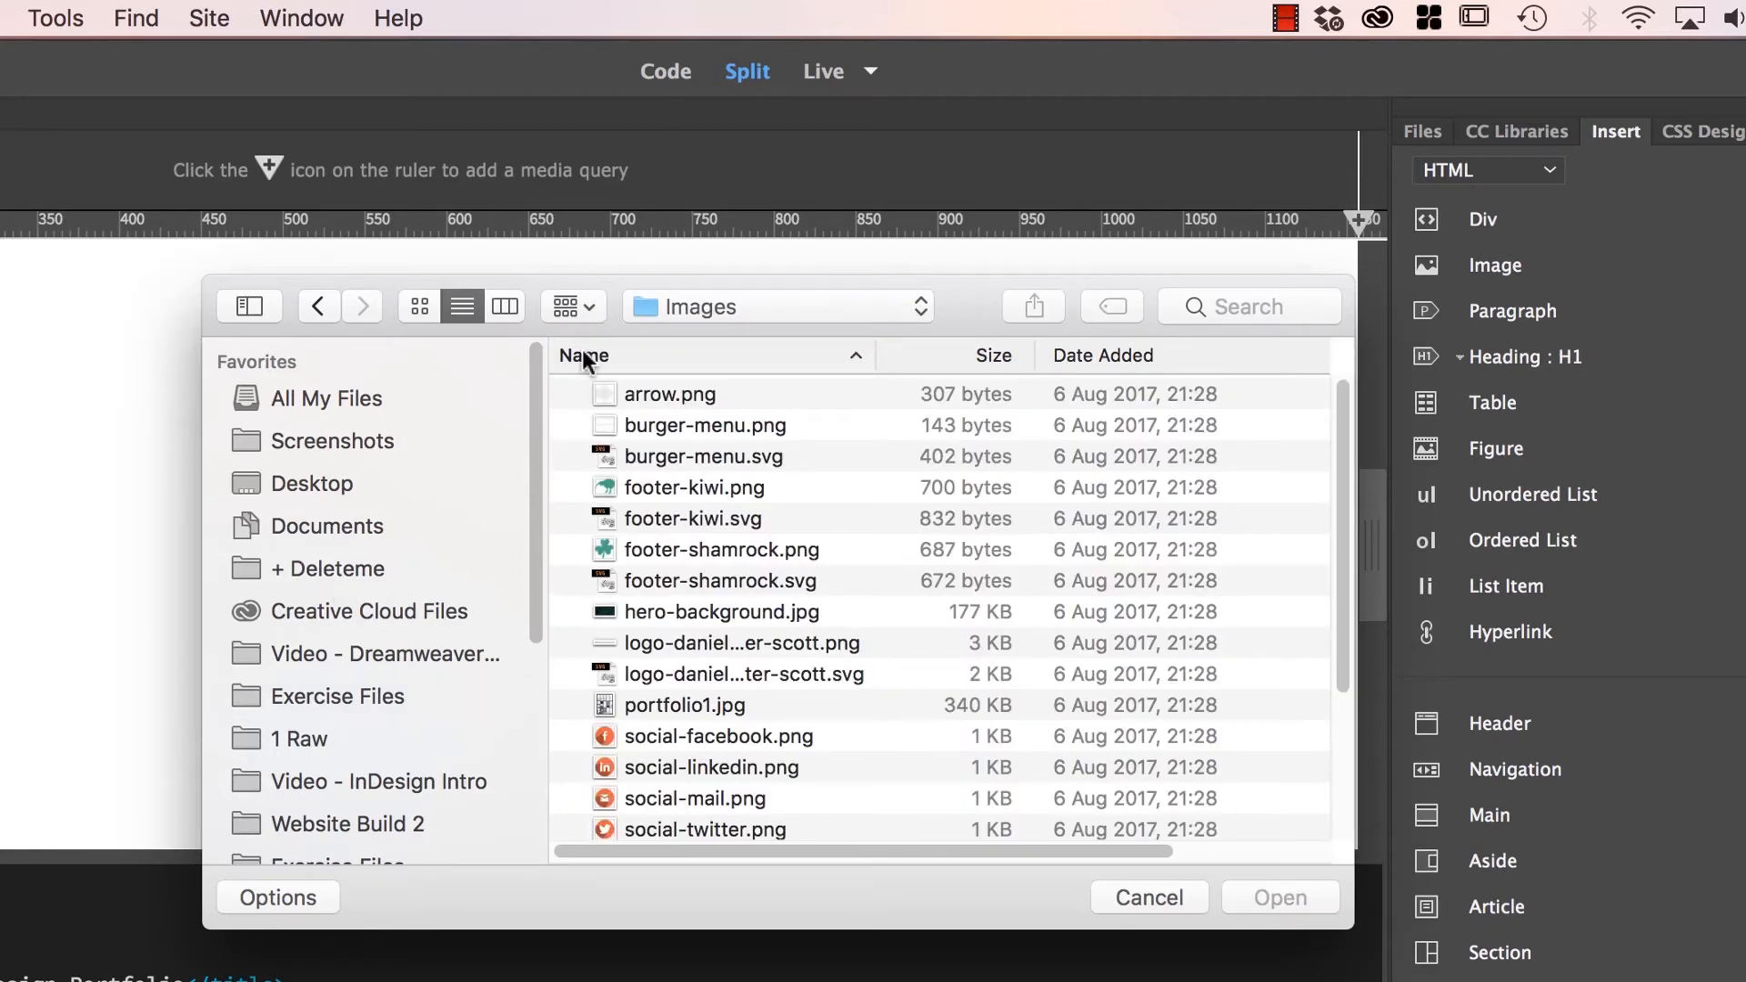
click(740, 643)
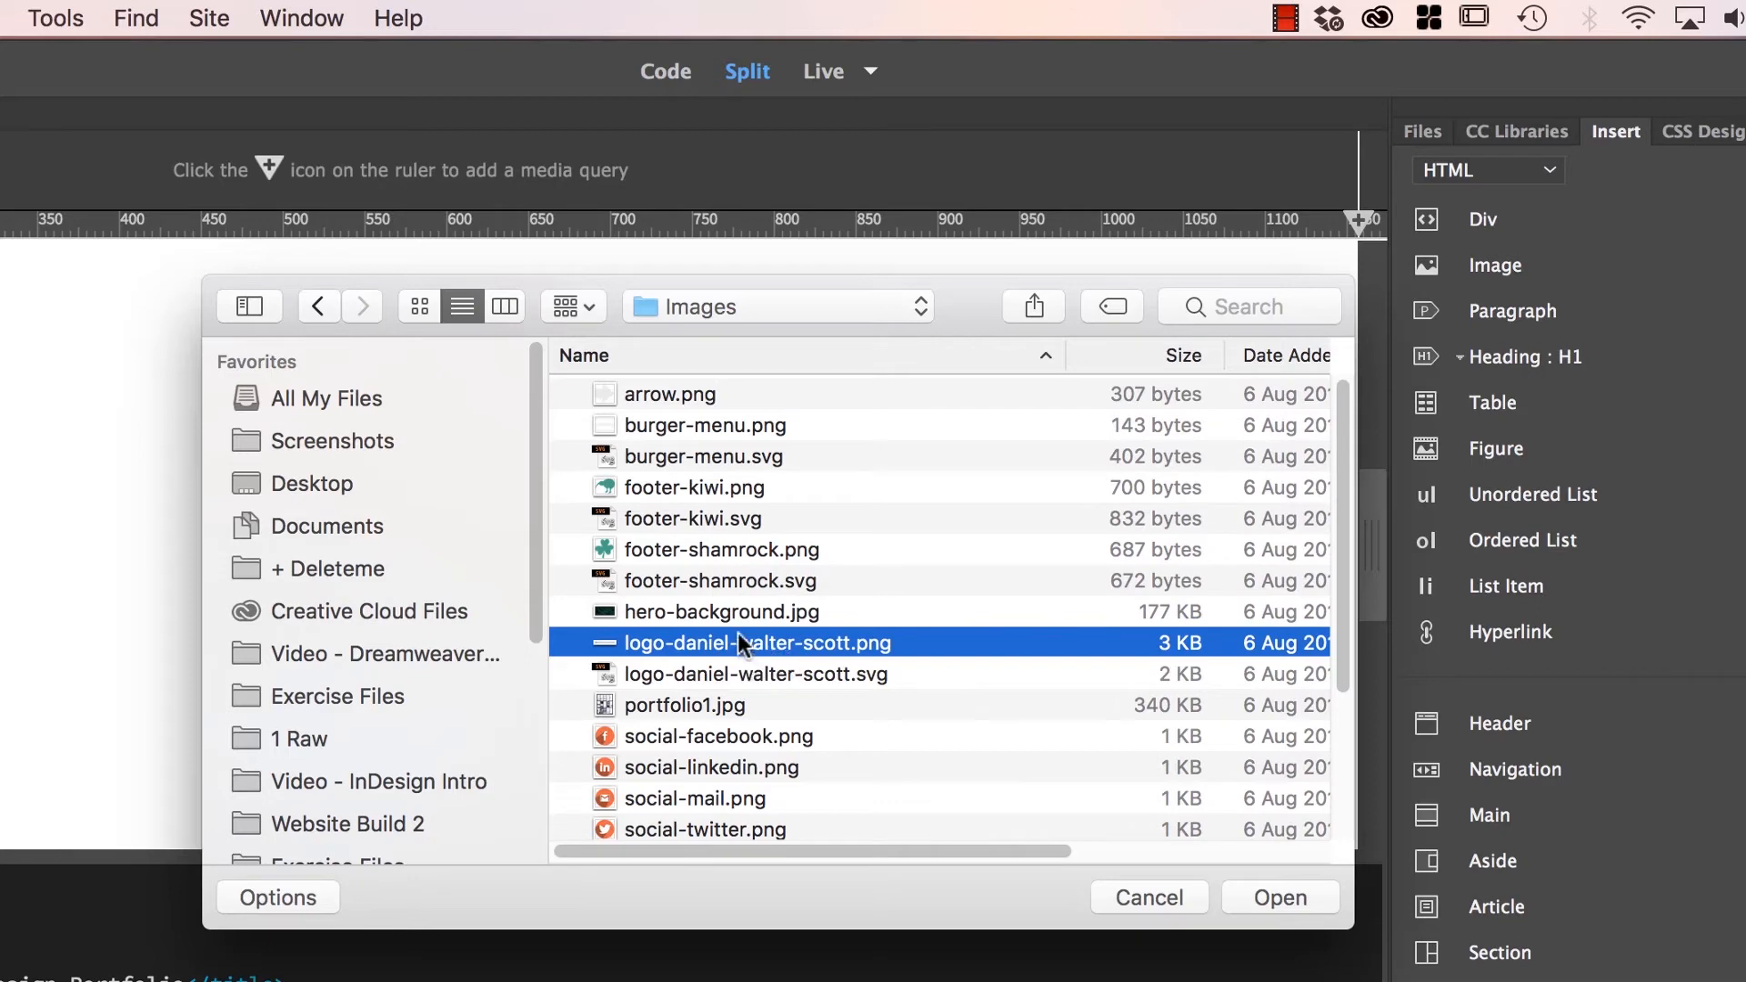
click(1280, 898)
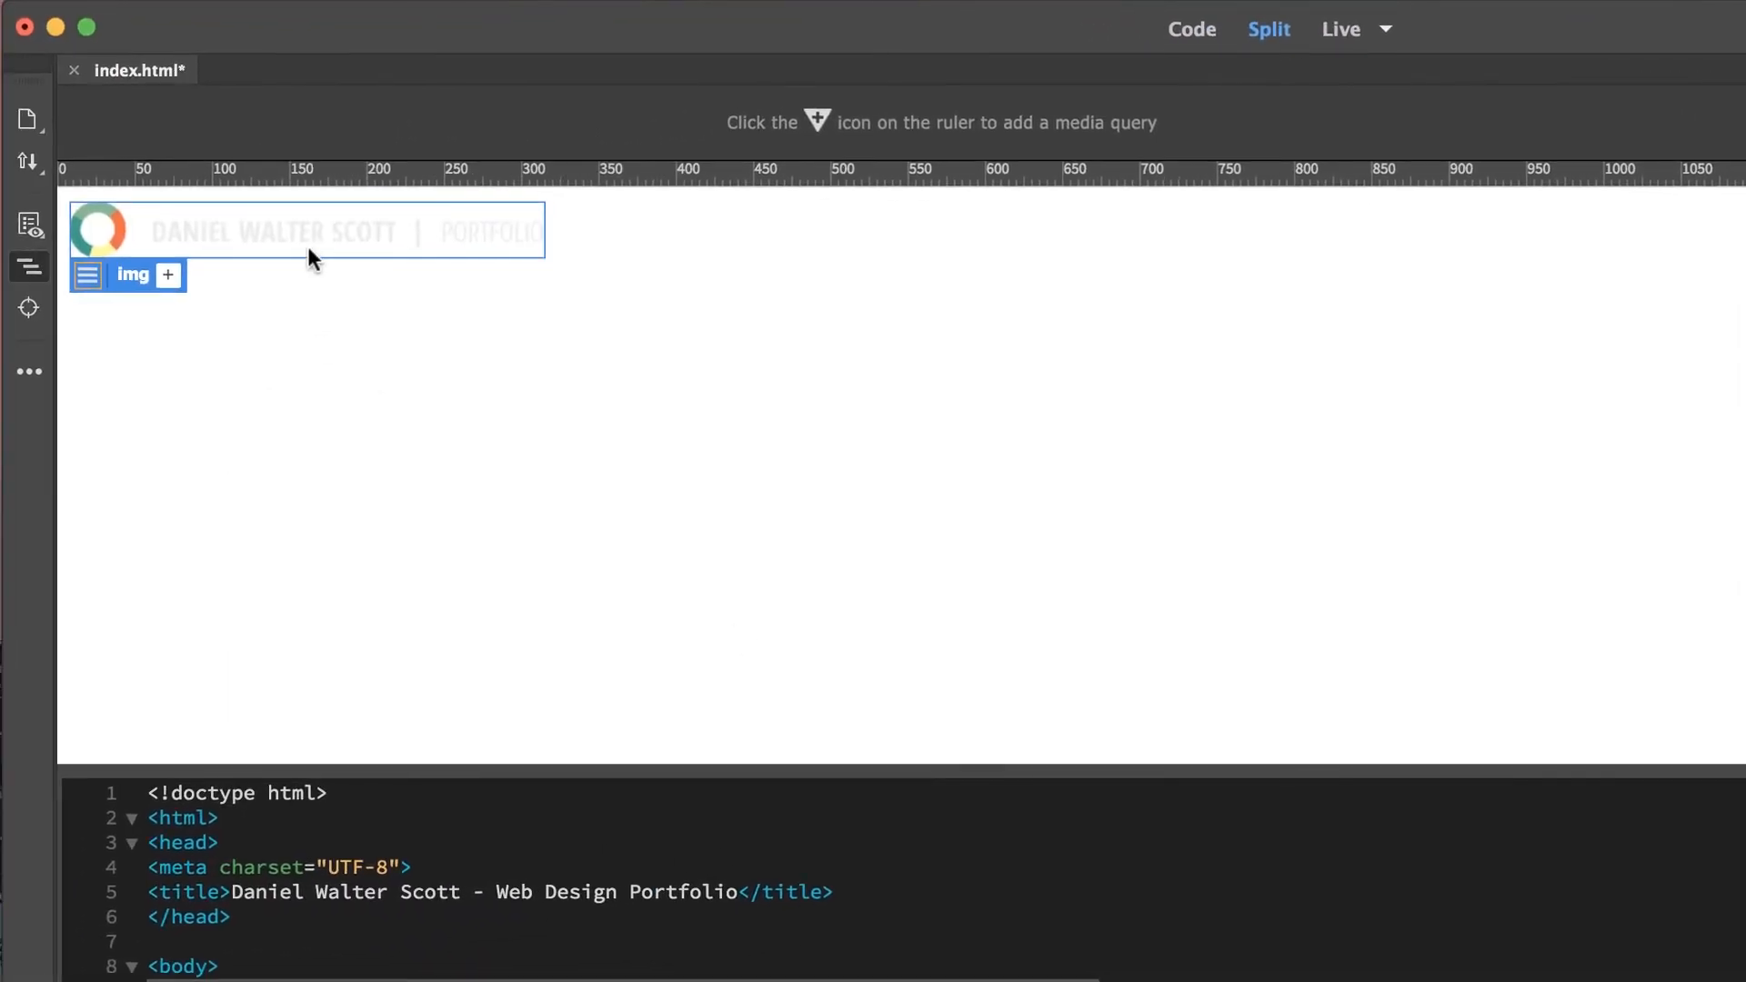
mouse_move(209, 243)
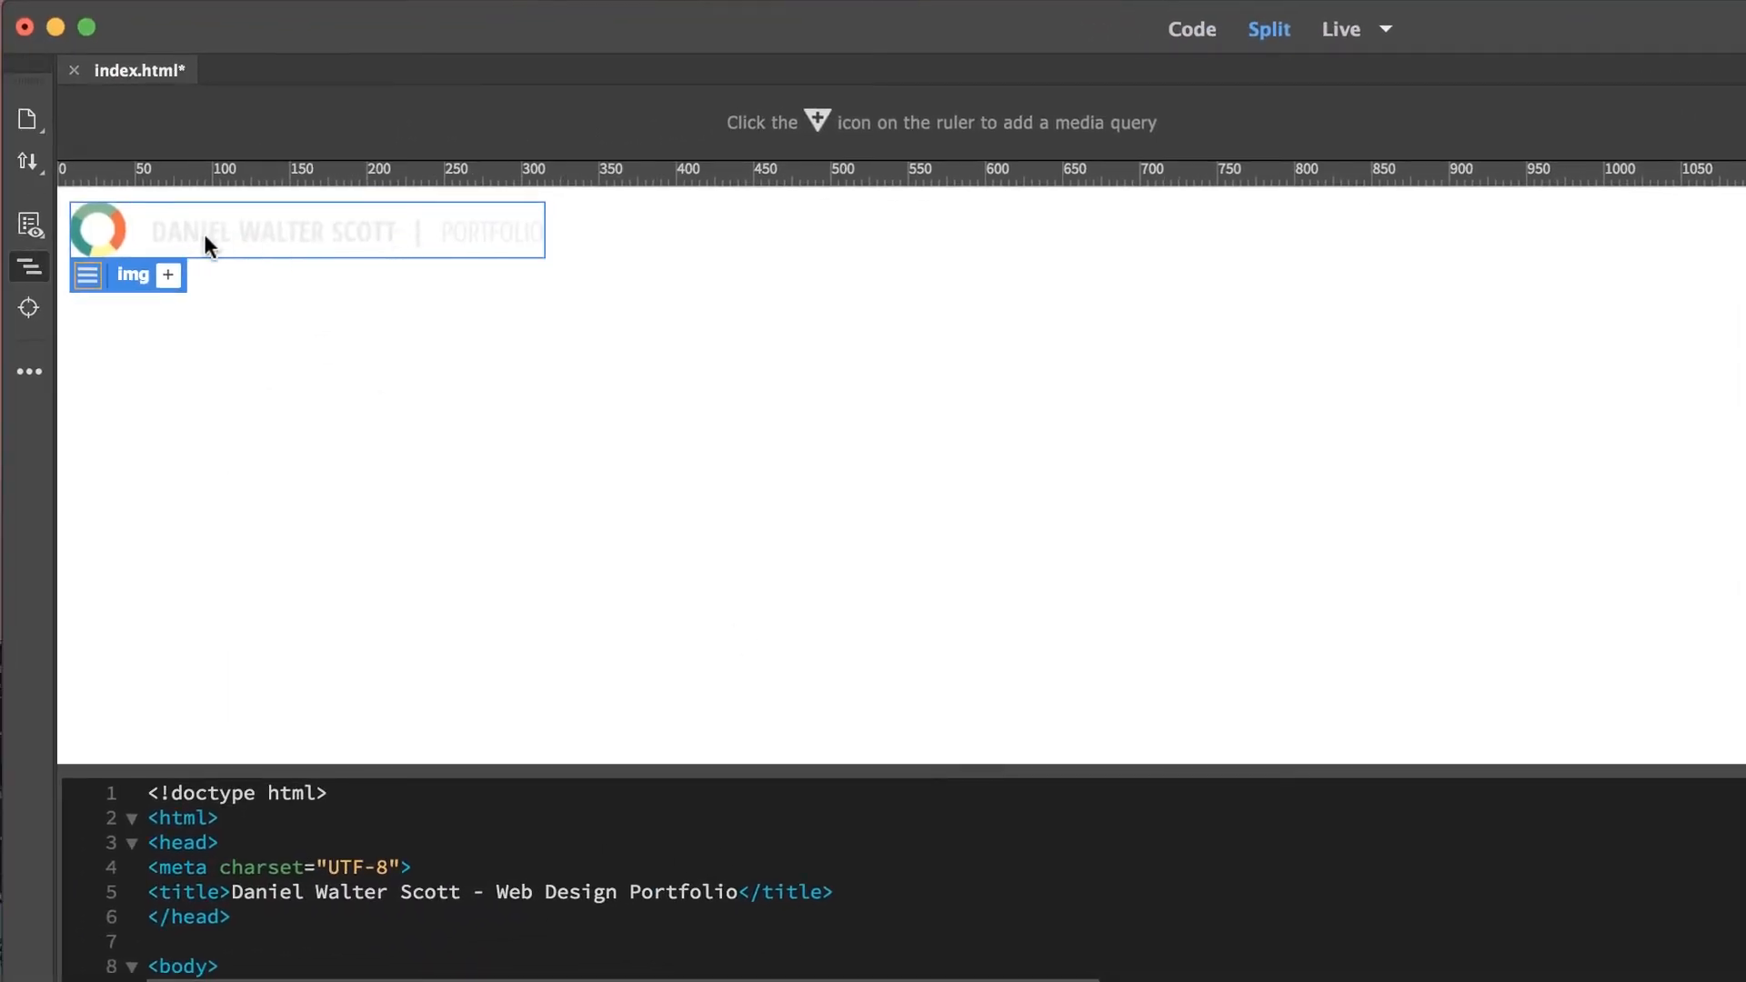
mouse_move(927, 589)
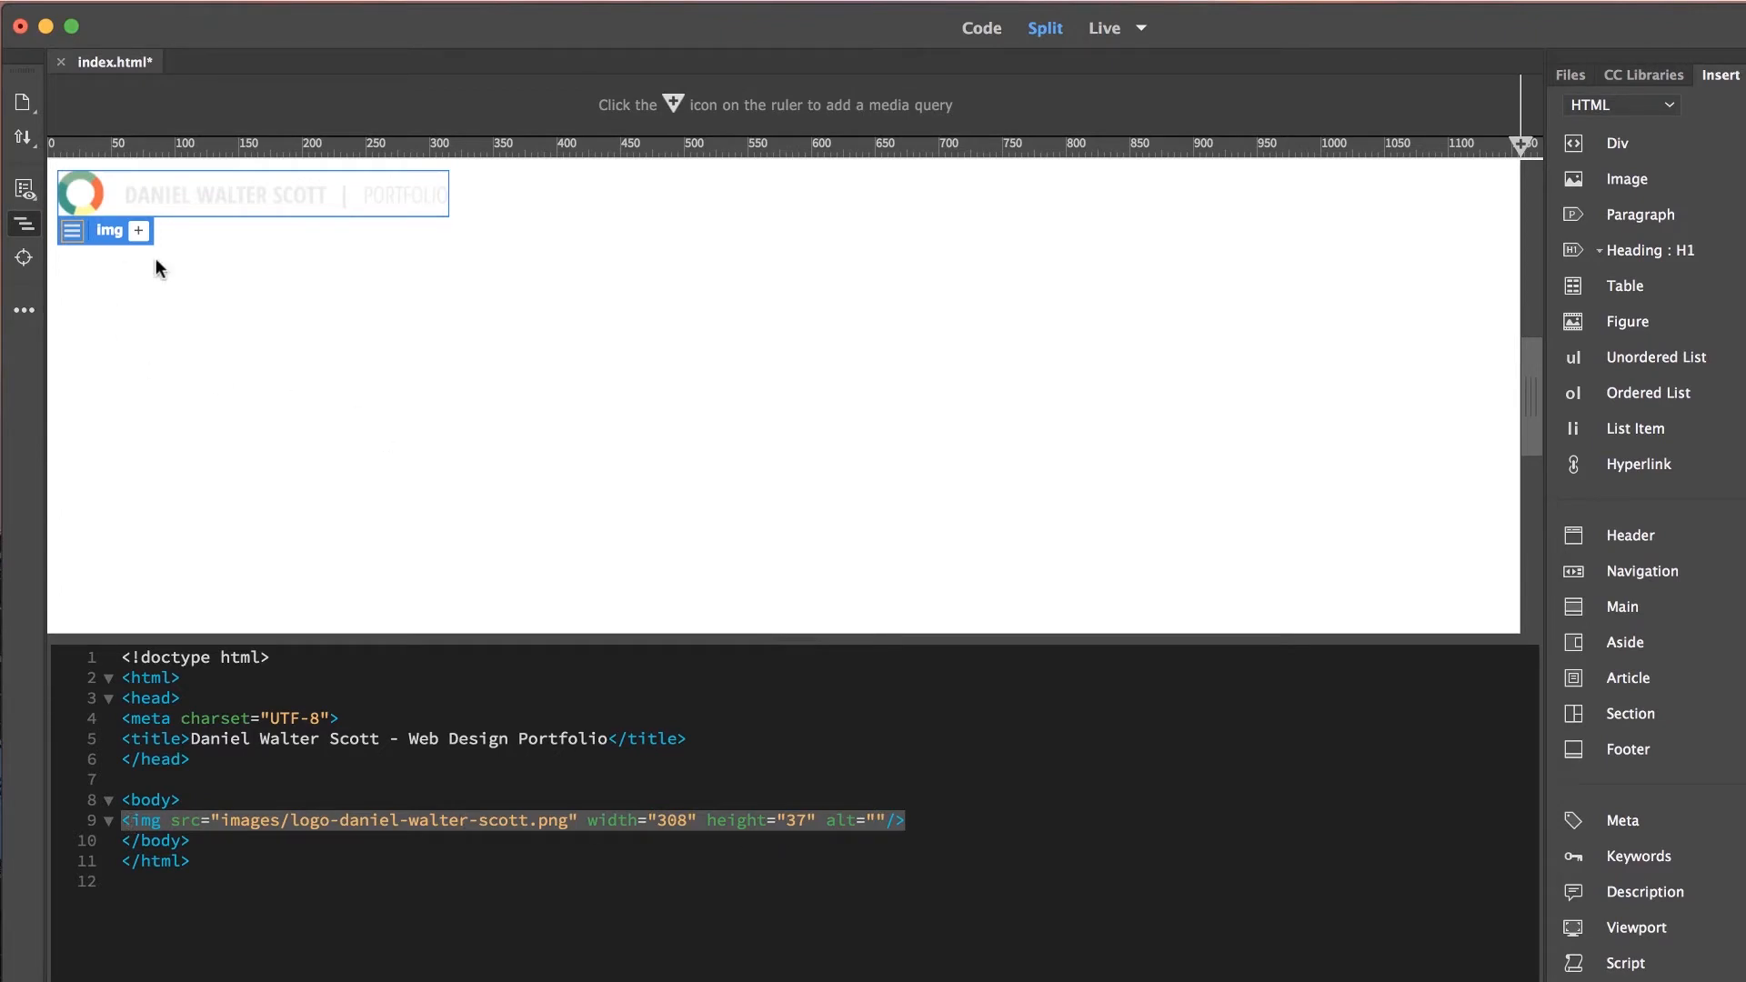
mouse_move(111, 205)
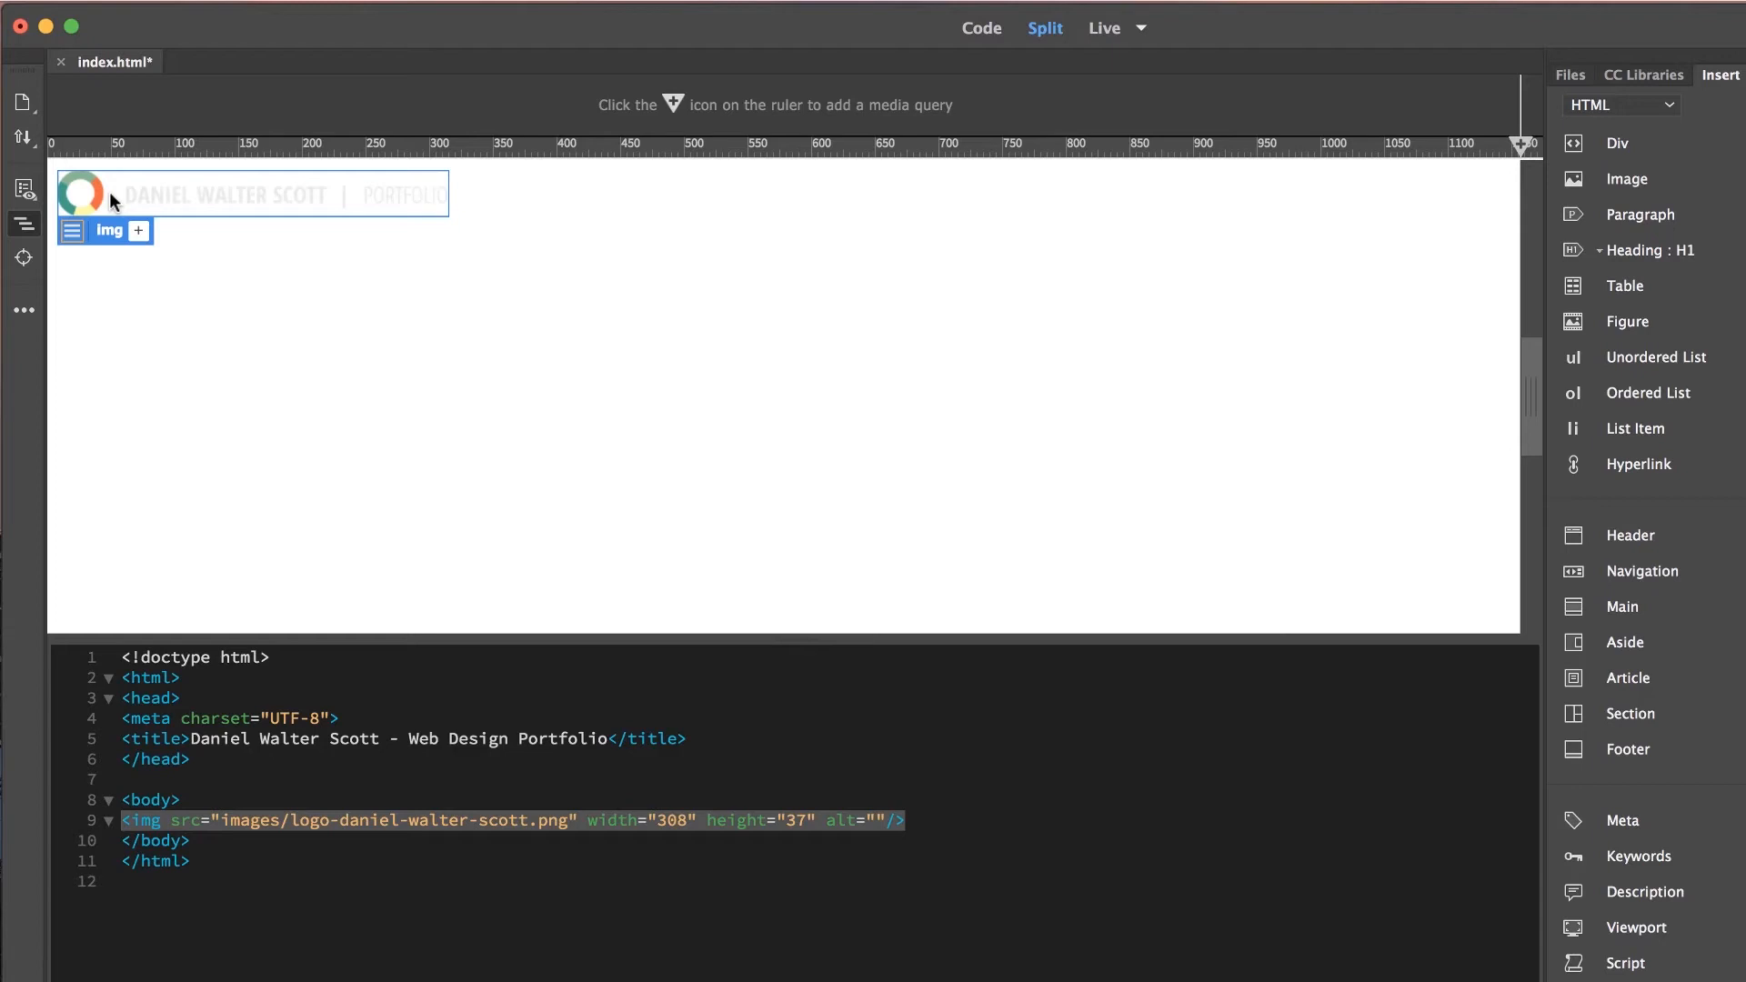
mouse_move(114, 192)
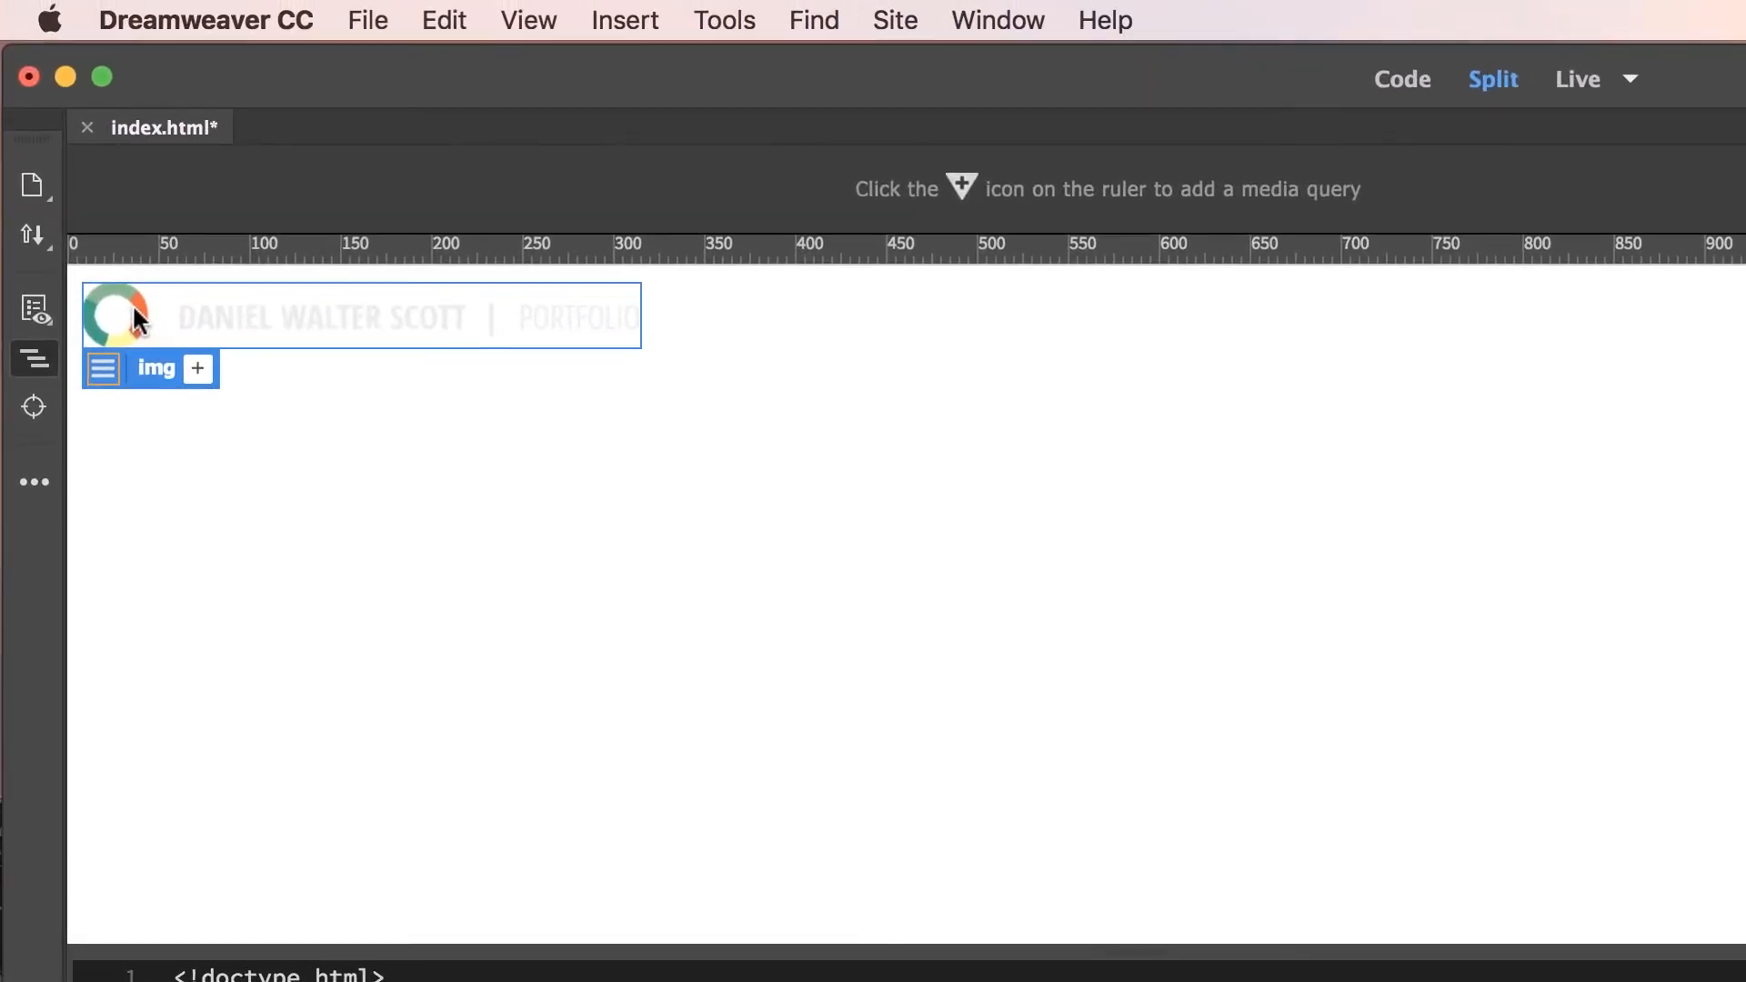
mouse_move(249, 339)
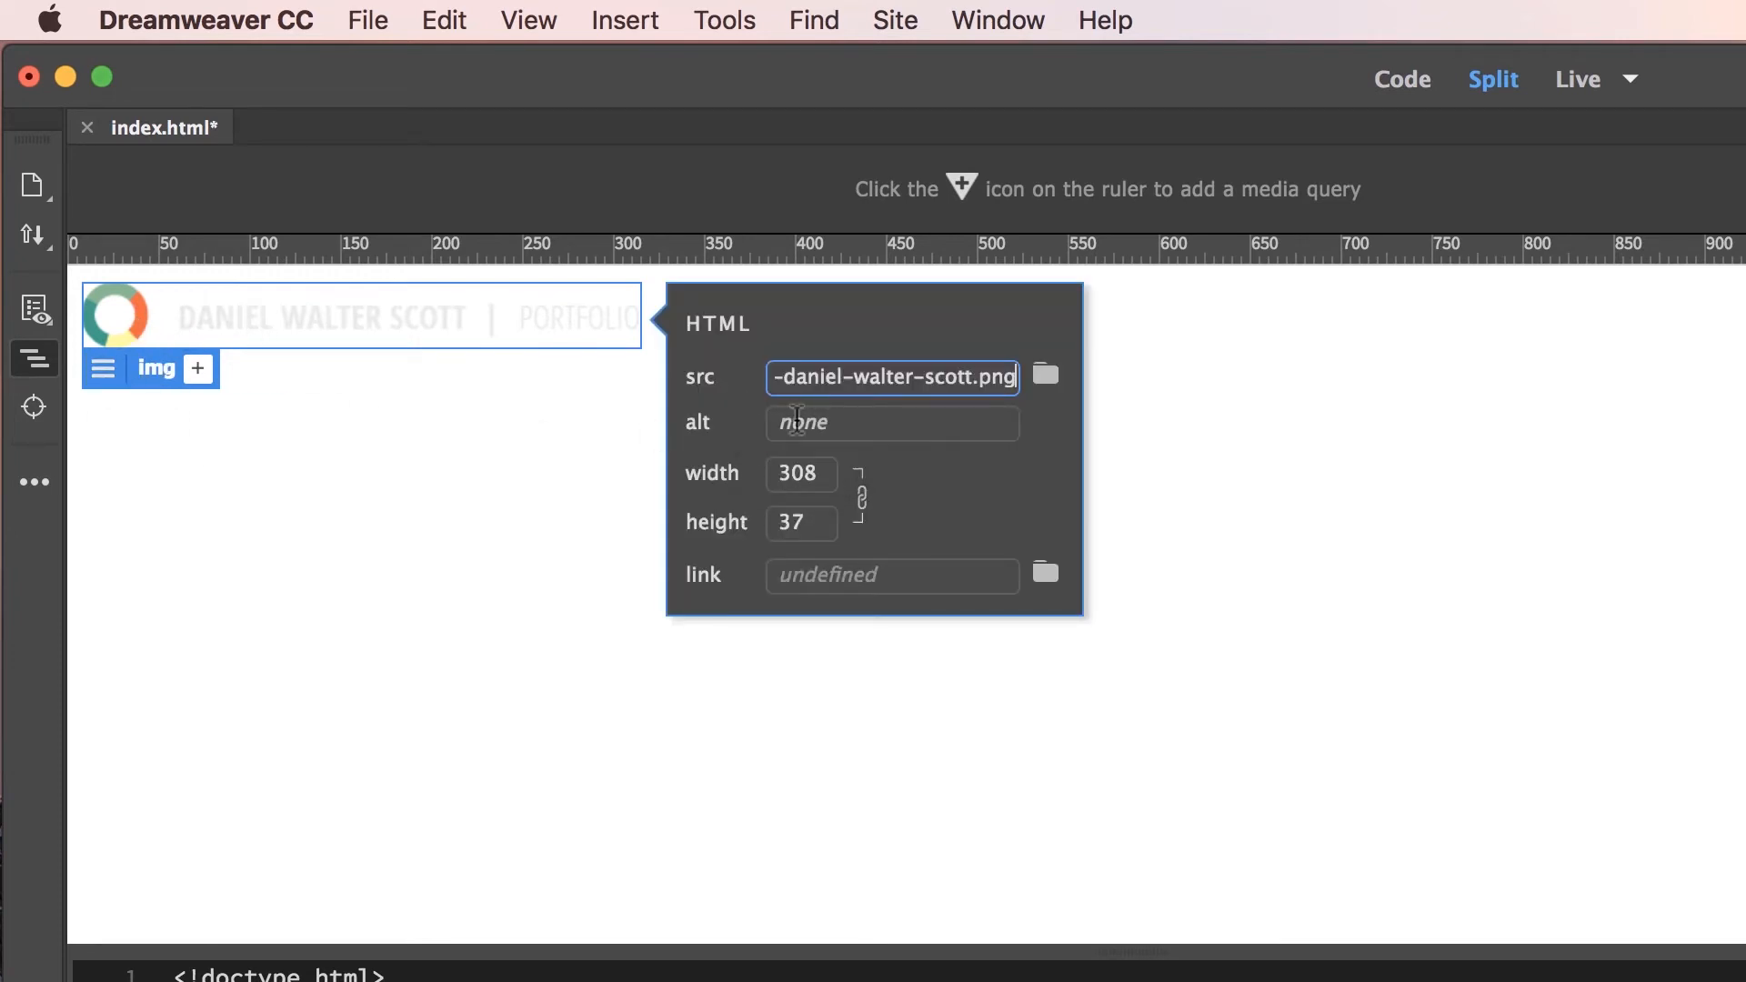
Enter 'Daniel Walter Scott - Web design Portfolio Logo' as the logo image's alt text
click(892, 422)
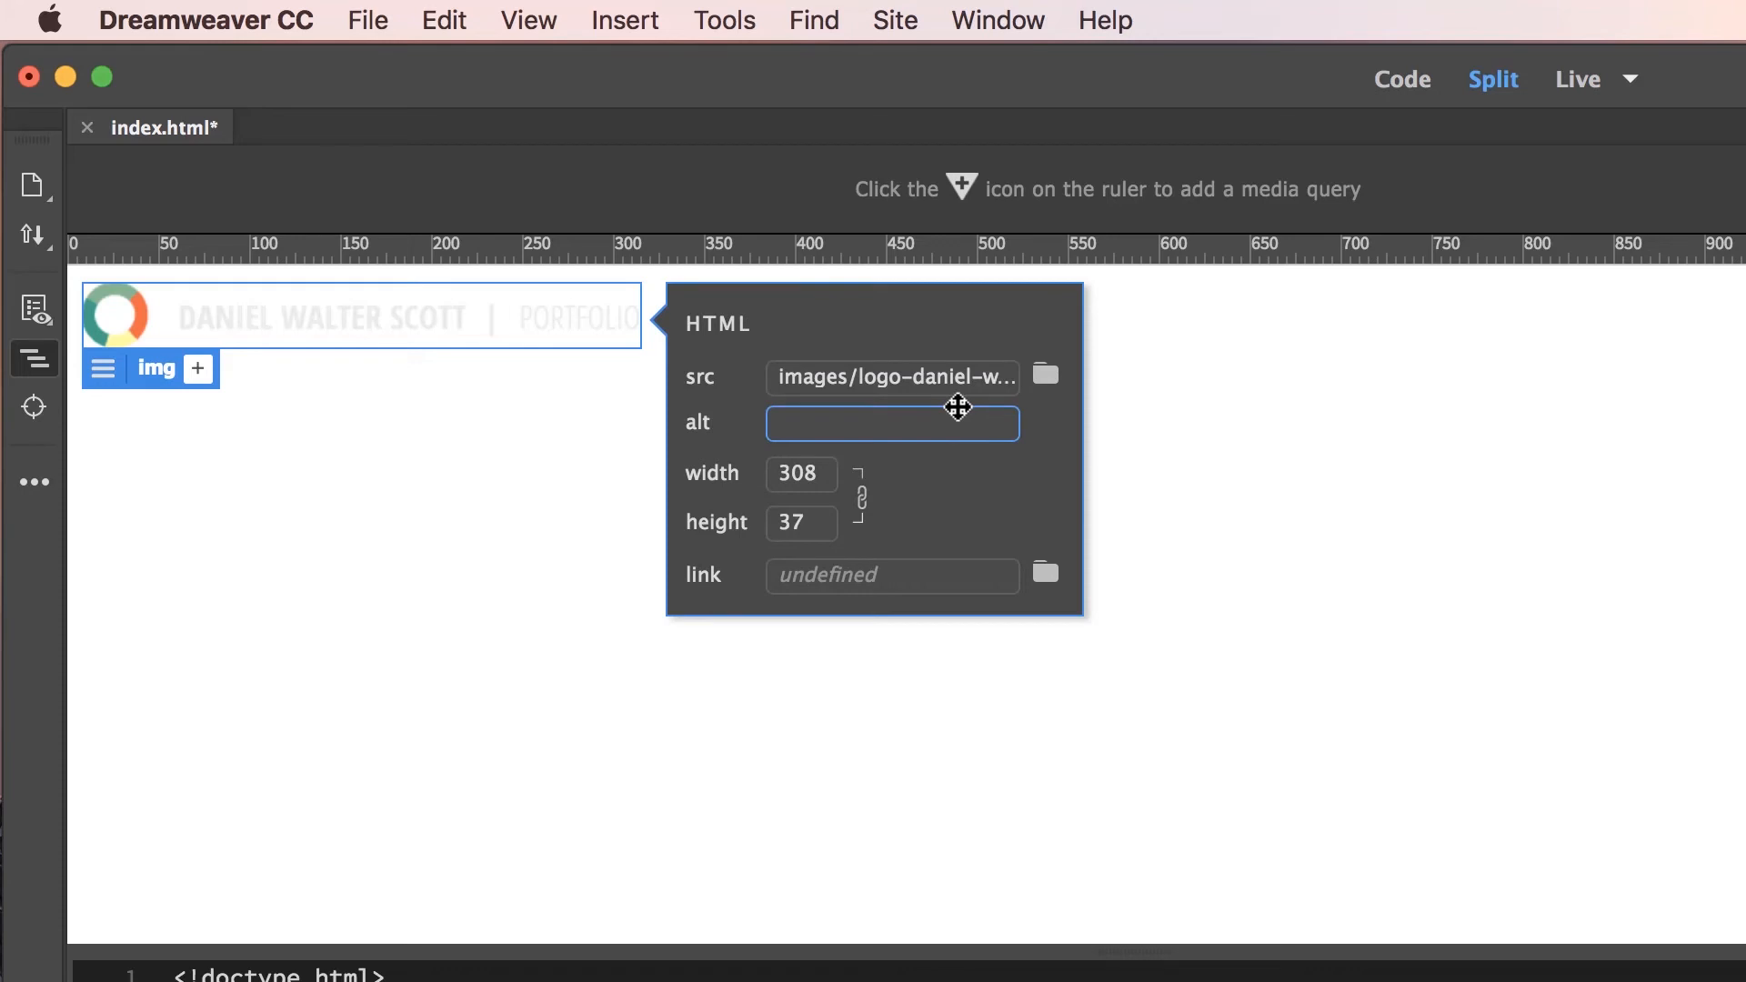
text(Daniel)
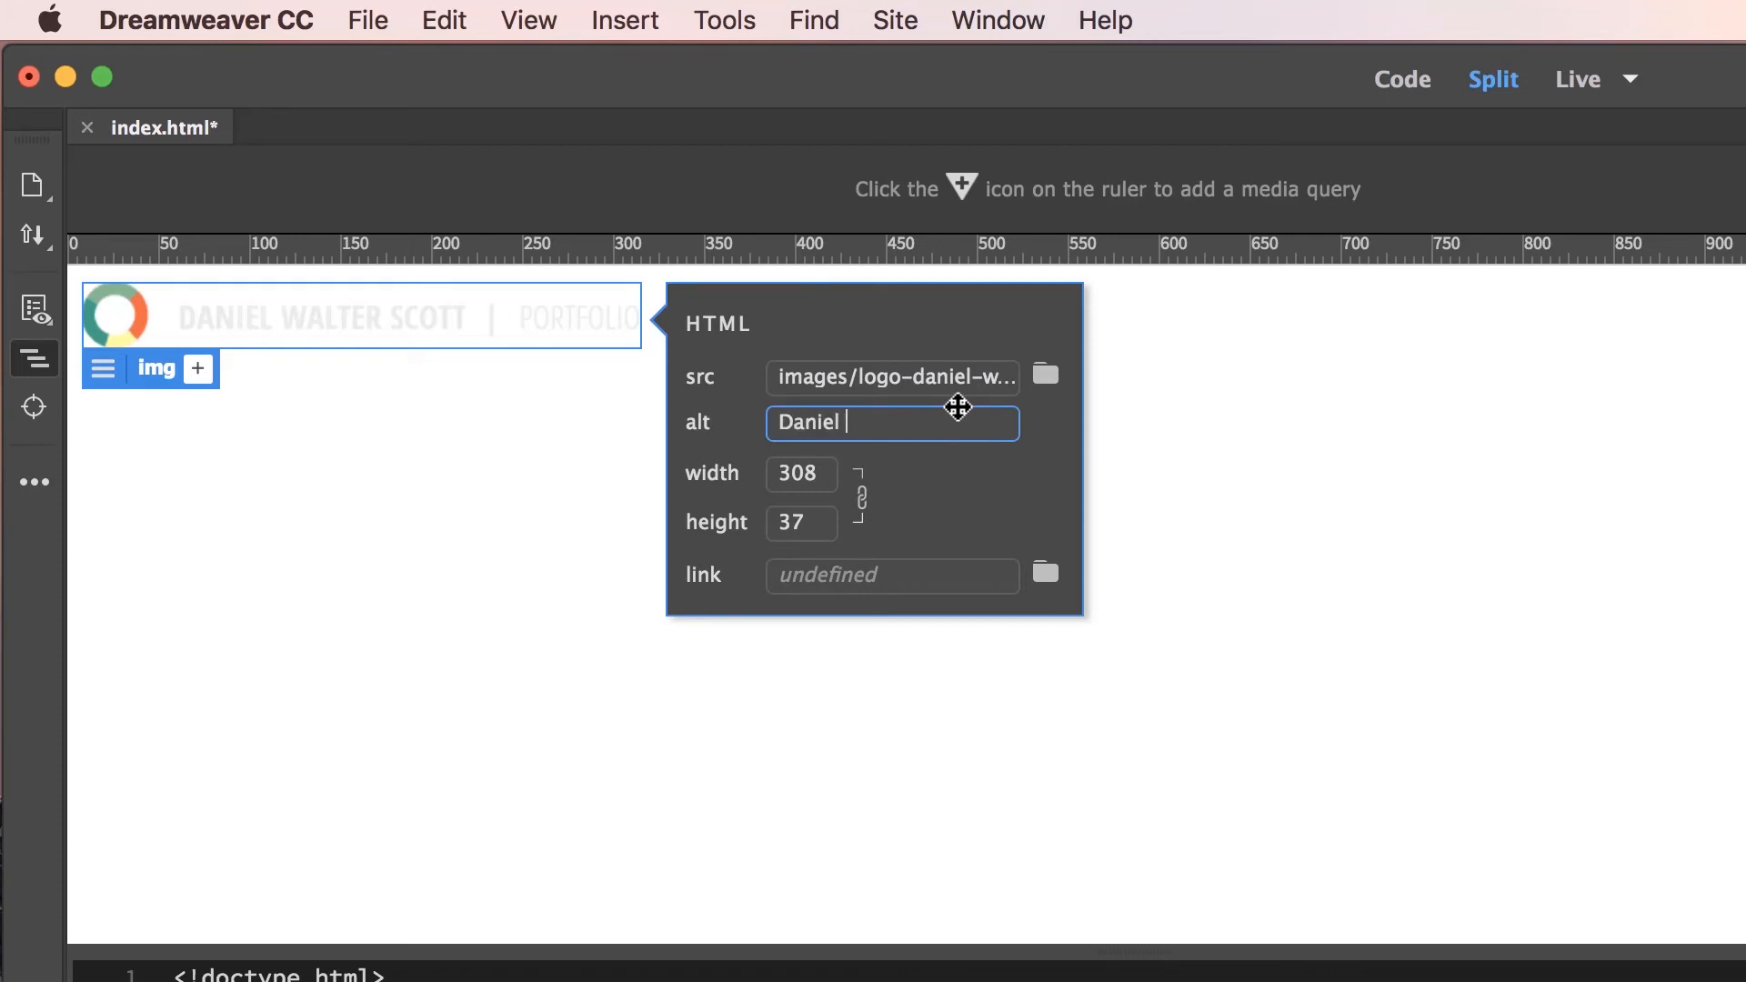
text(Sco)
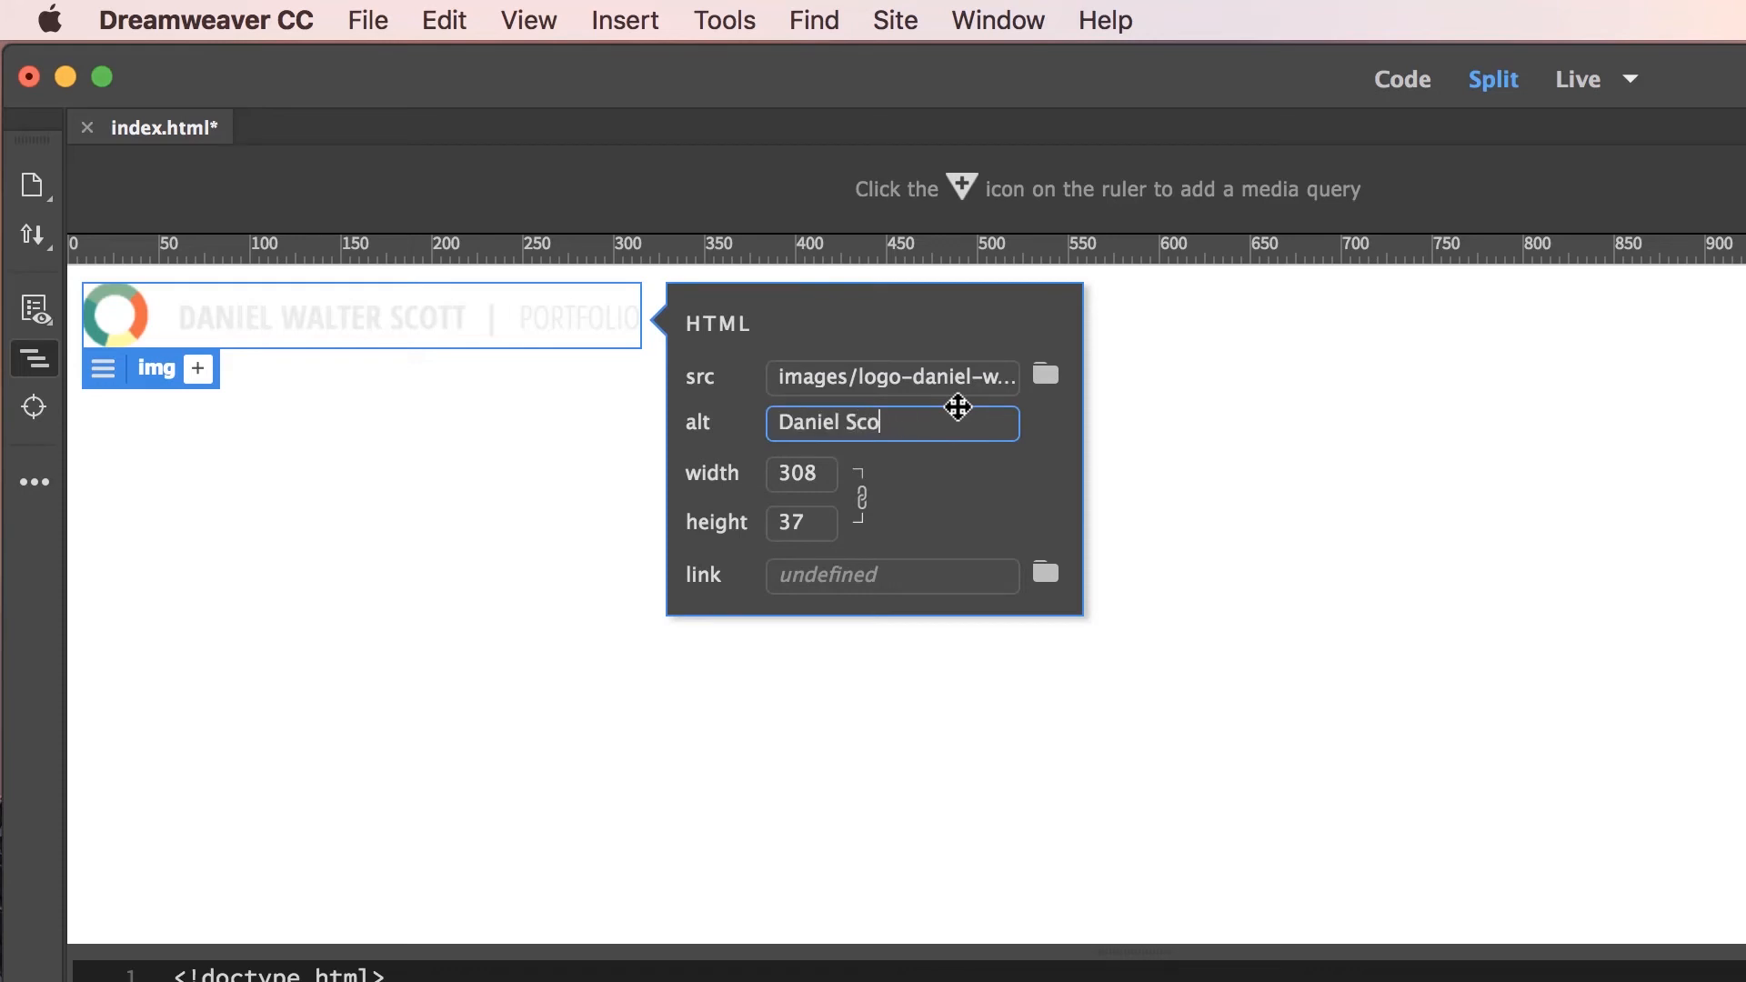
text(Walter)
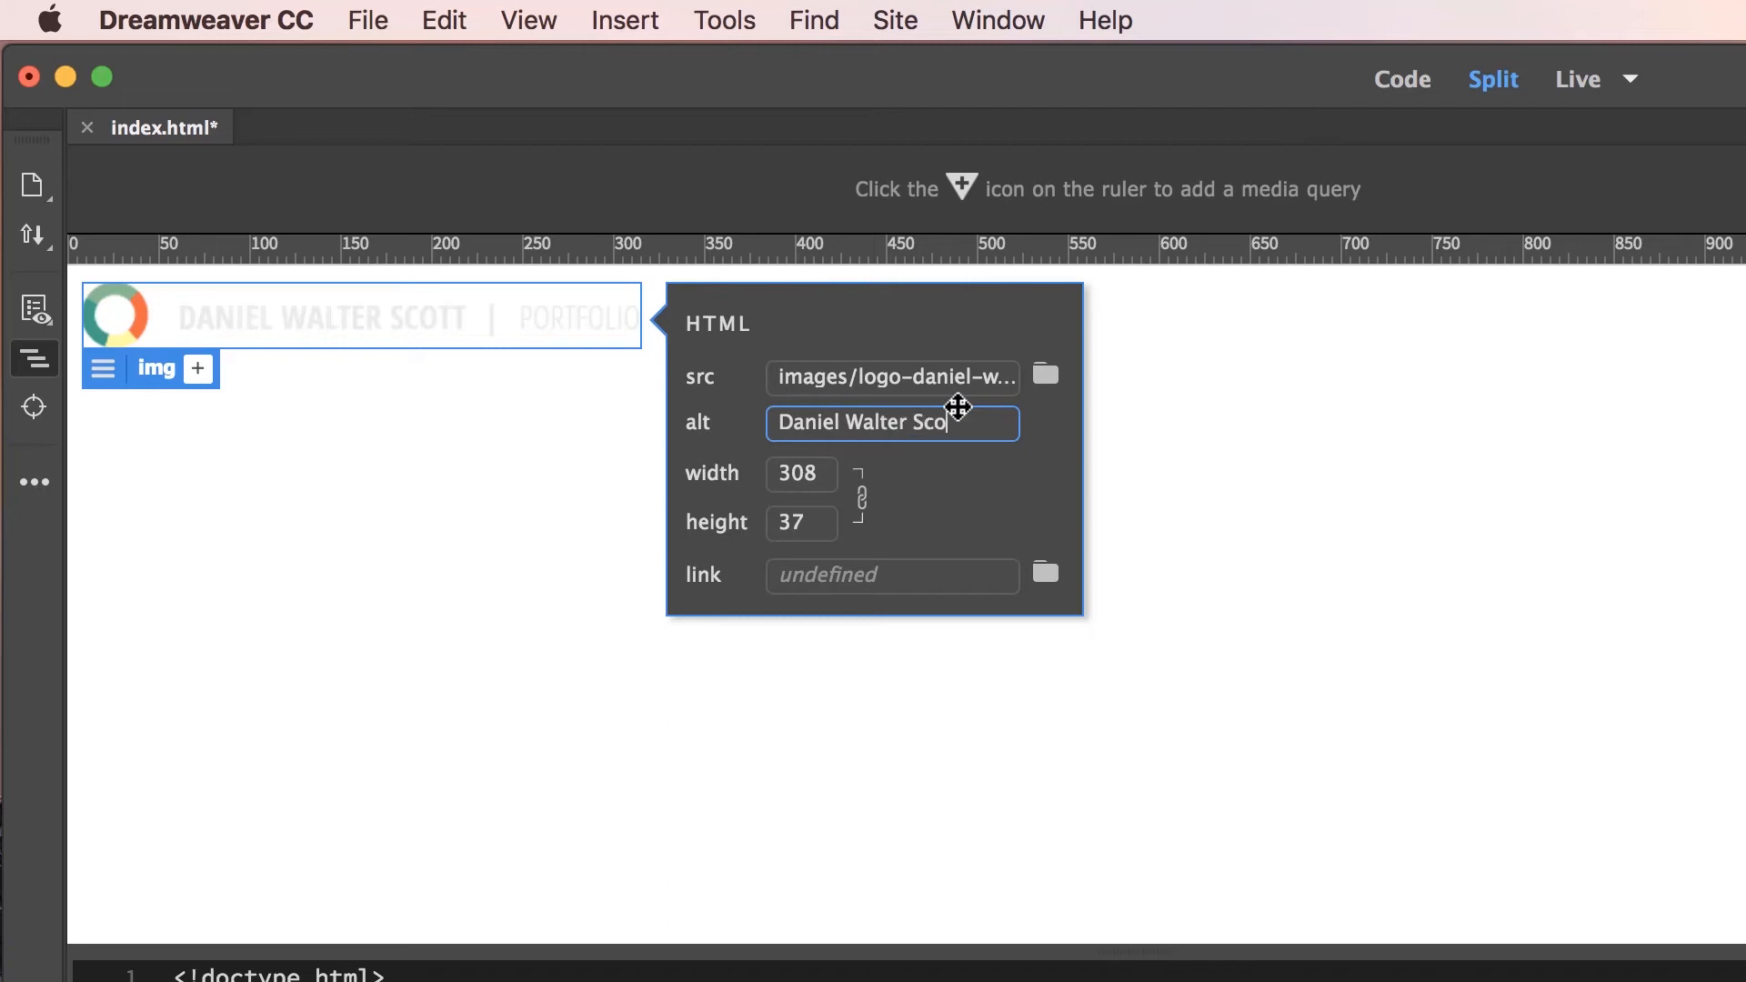
text(tt)
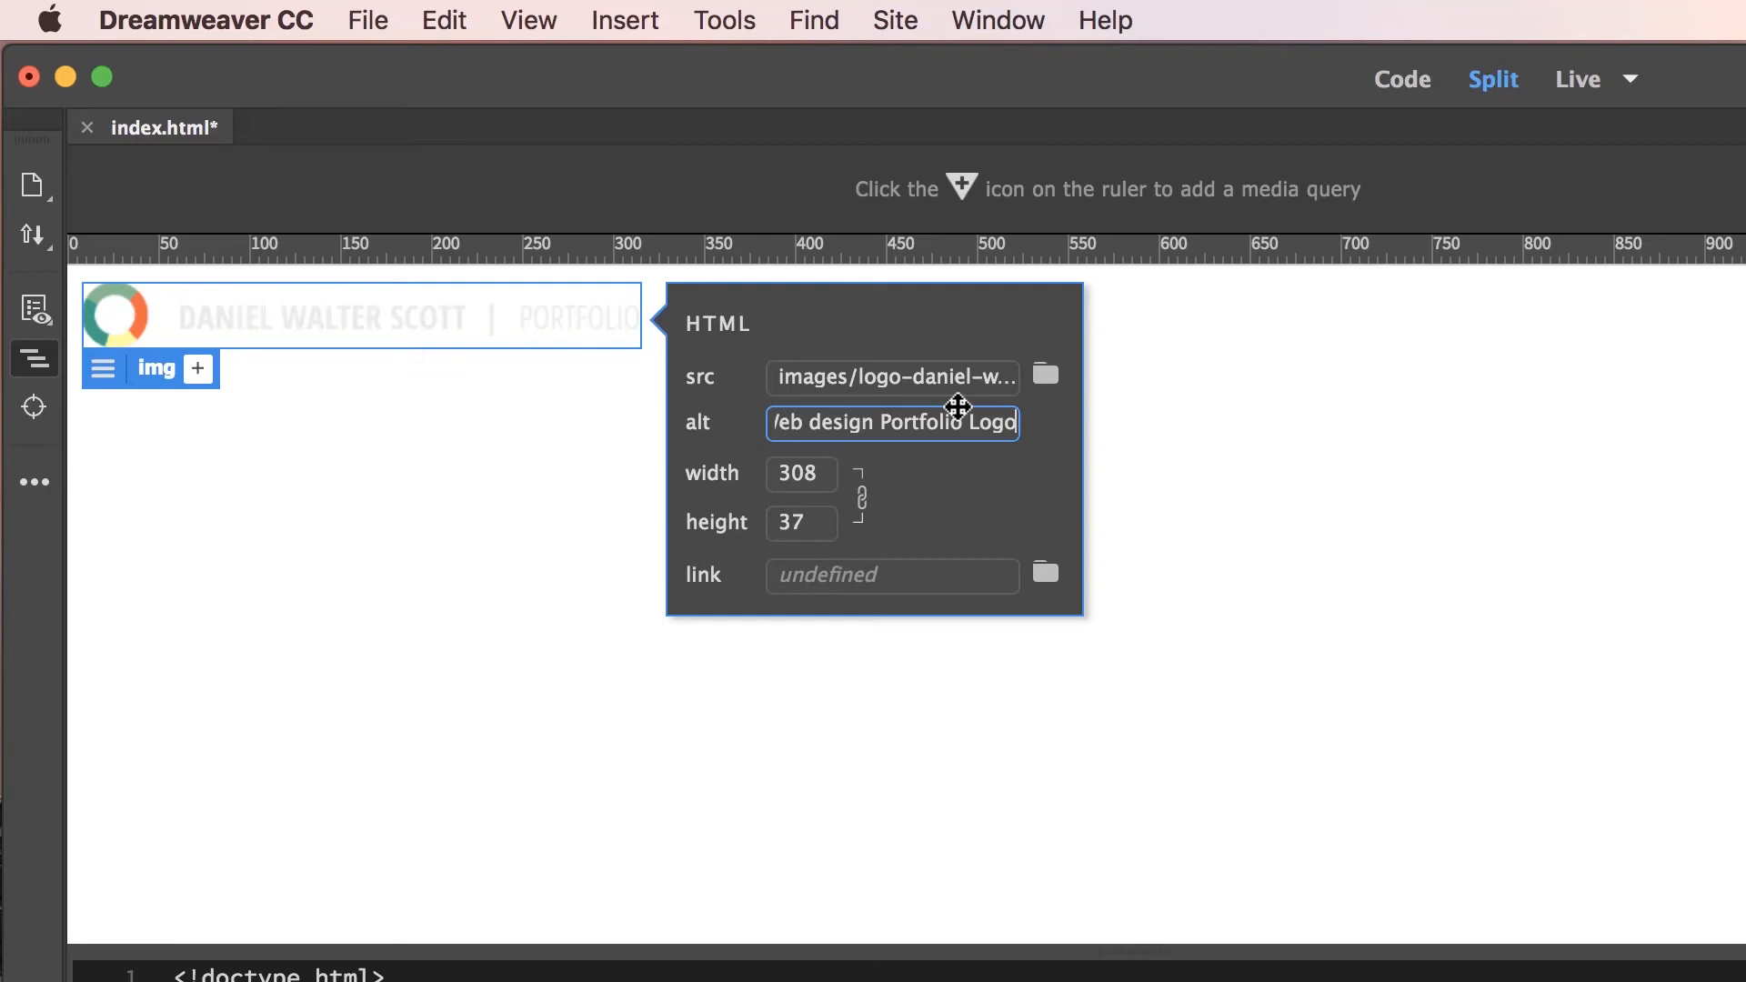
mouse_move(995, 436)
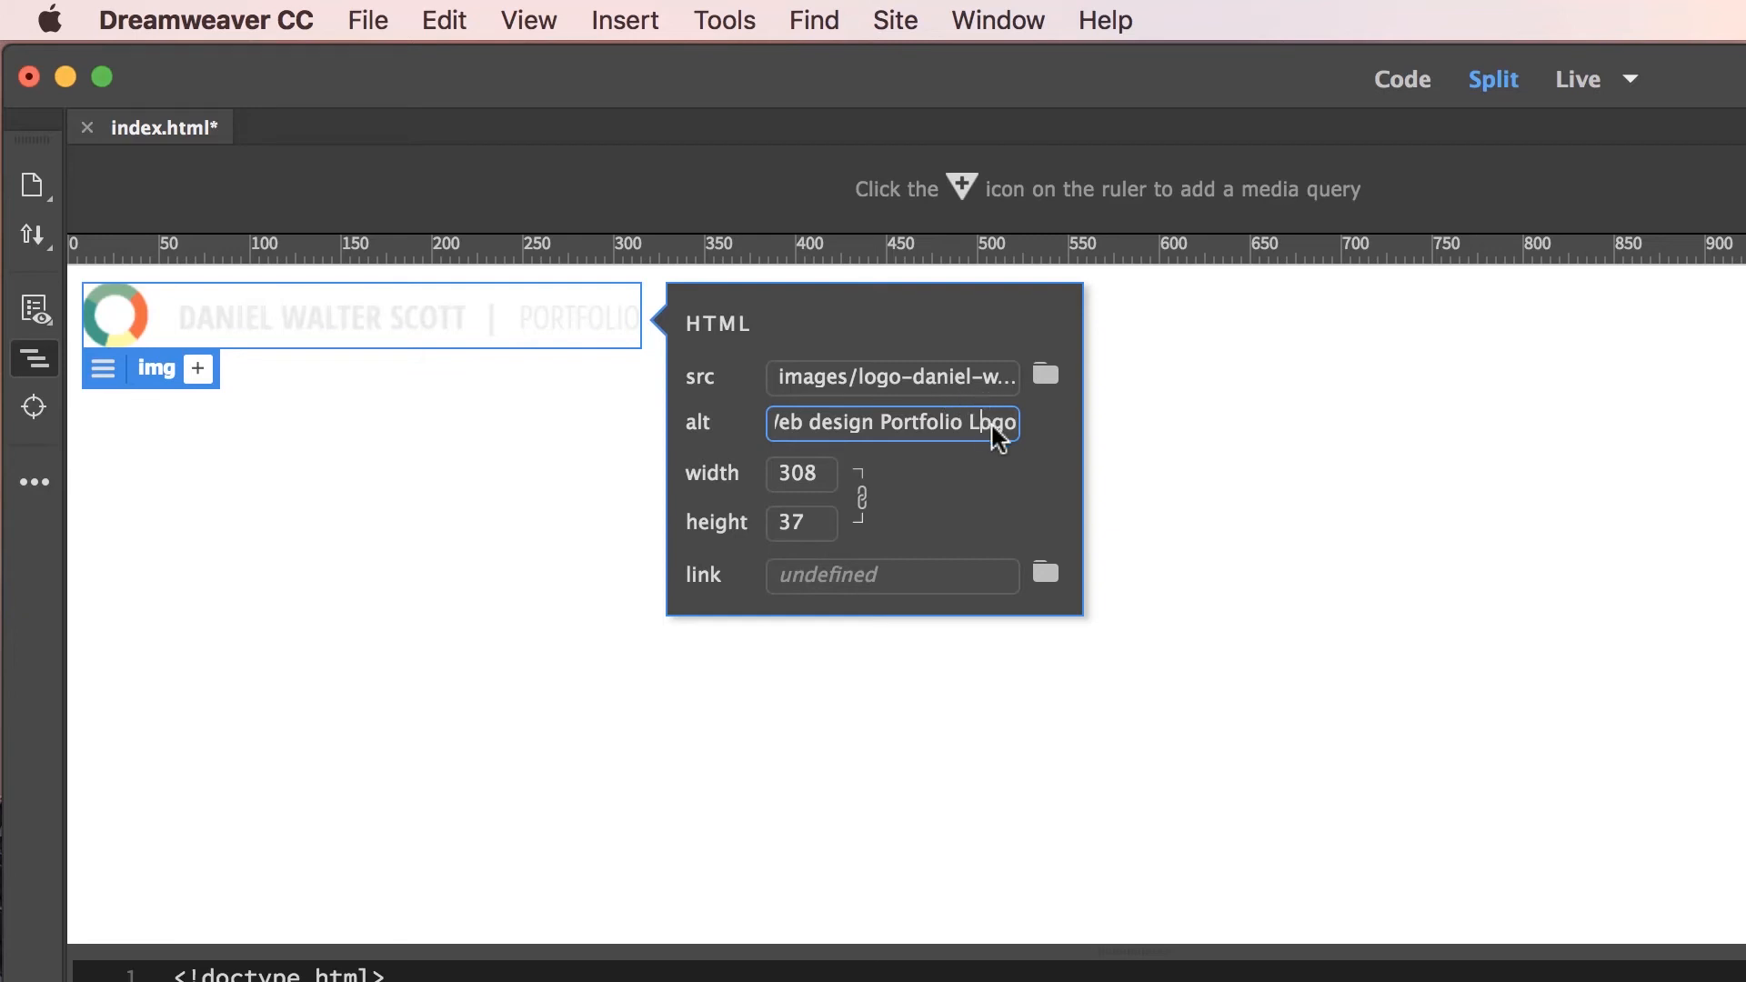
text(Daniel Walter Scott - Web design Portfolio Logo)
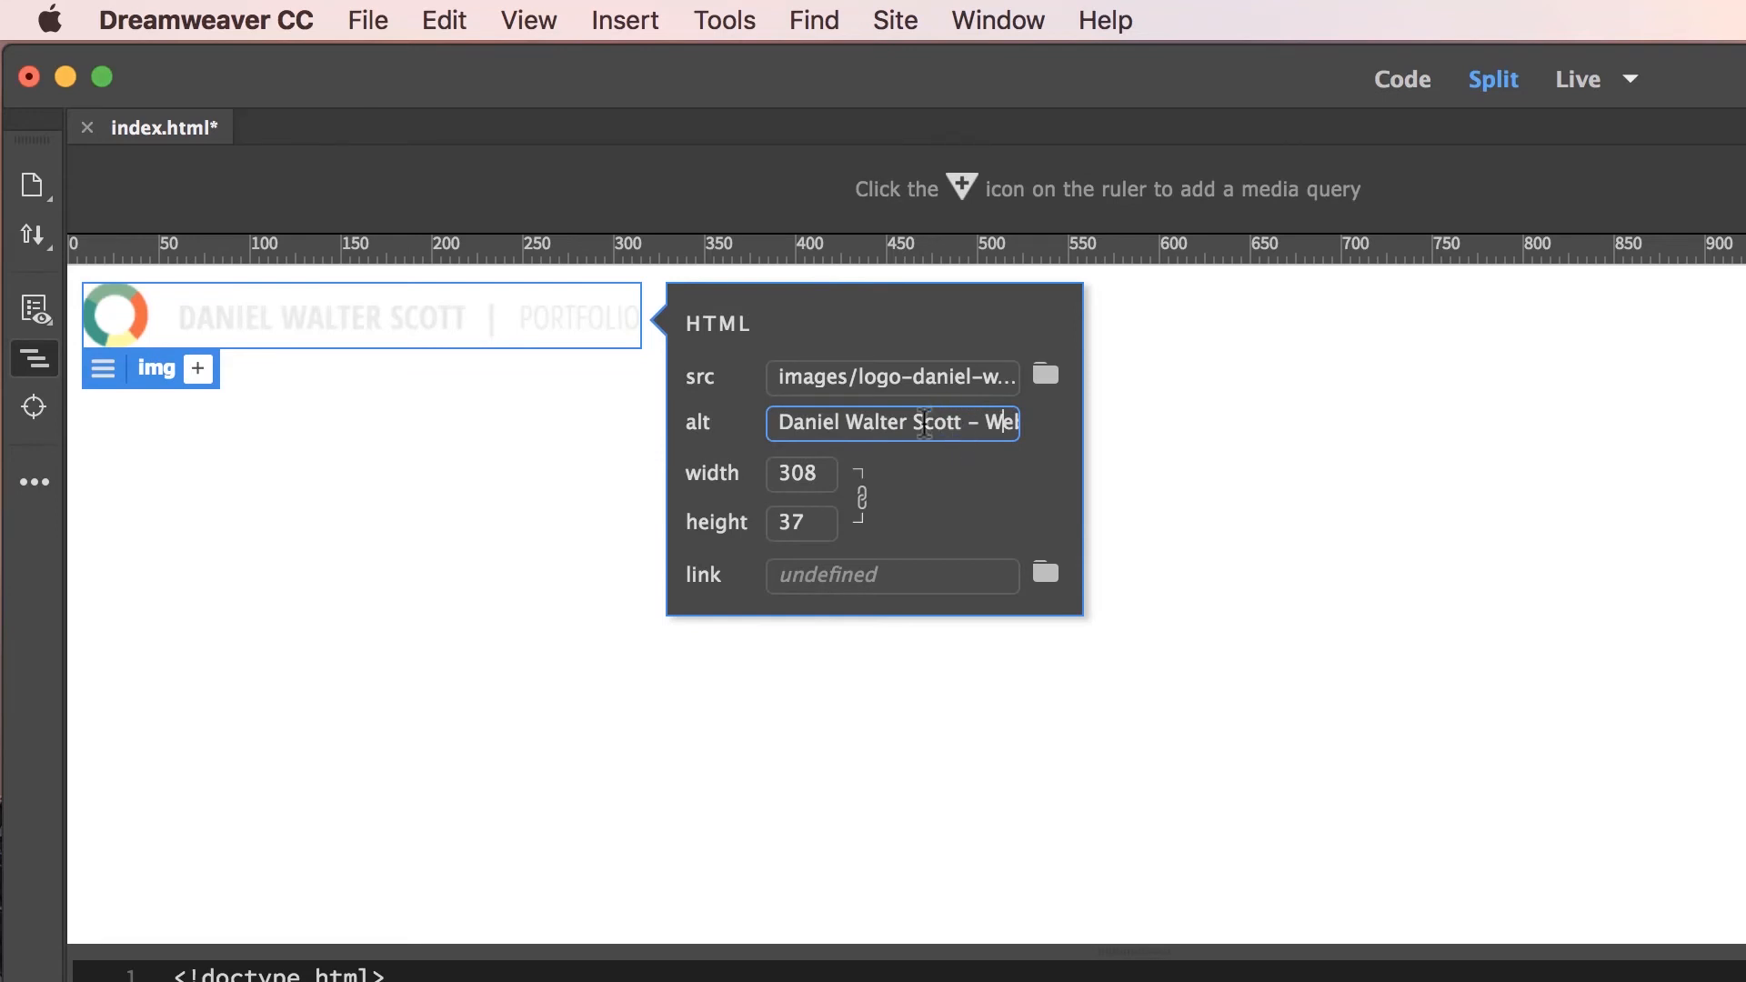
mouse_move(776, 586)
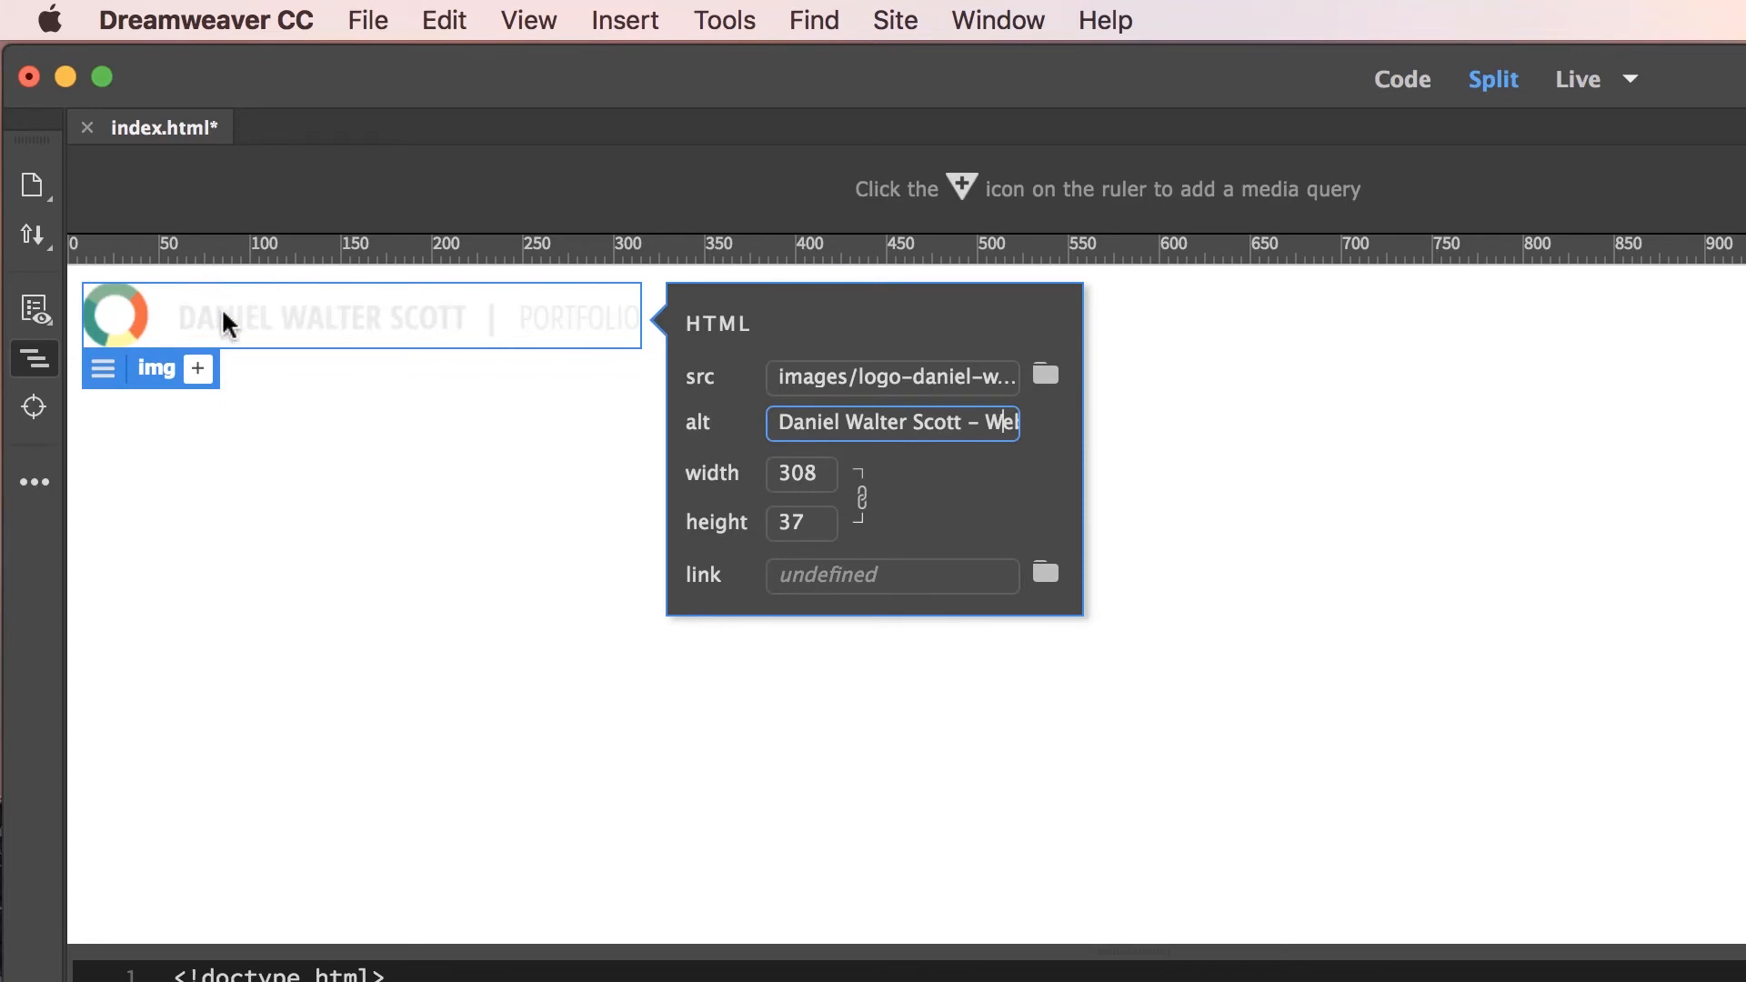
mouse_move(232, 329)
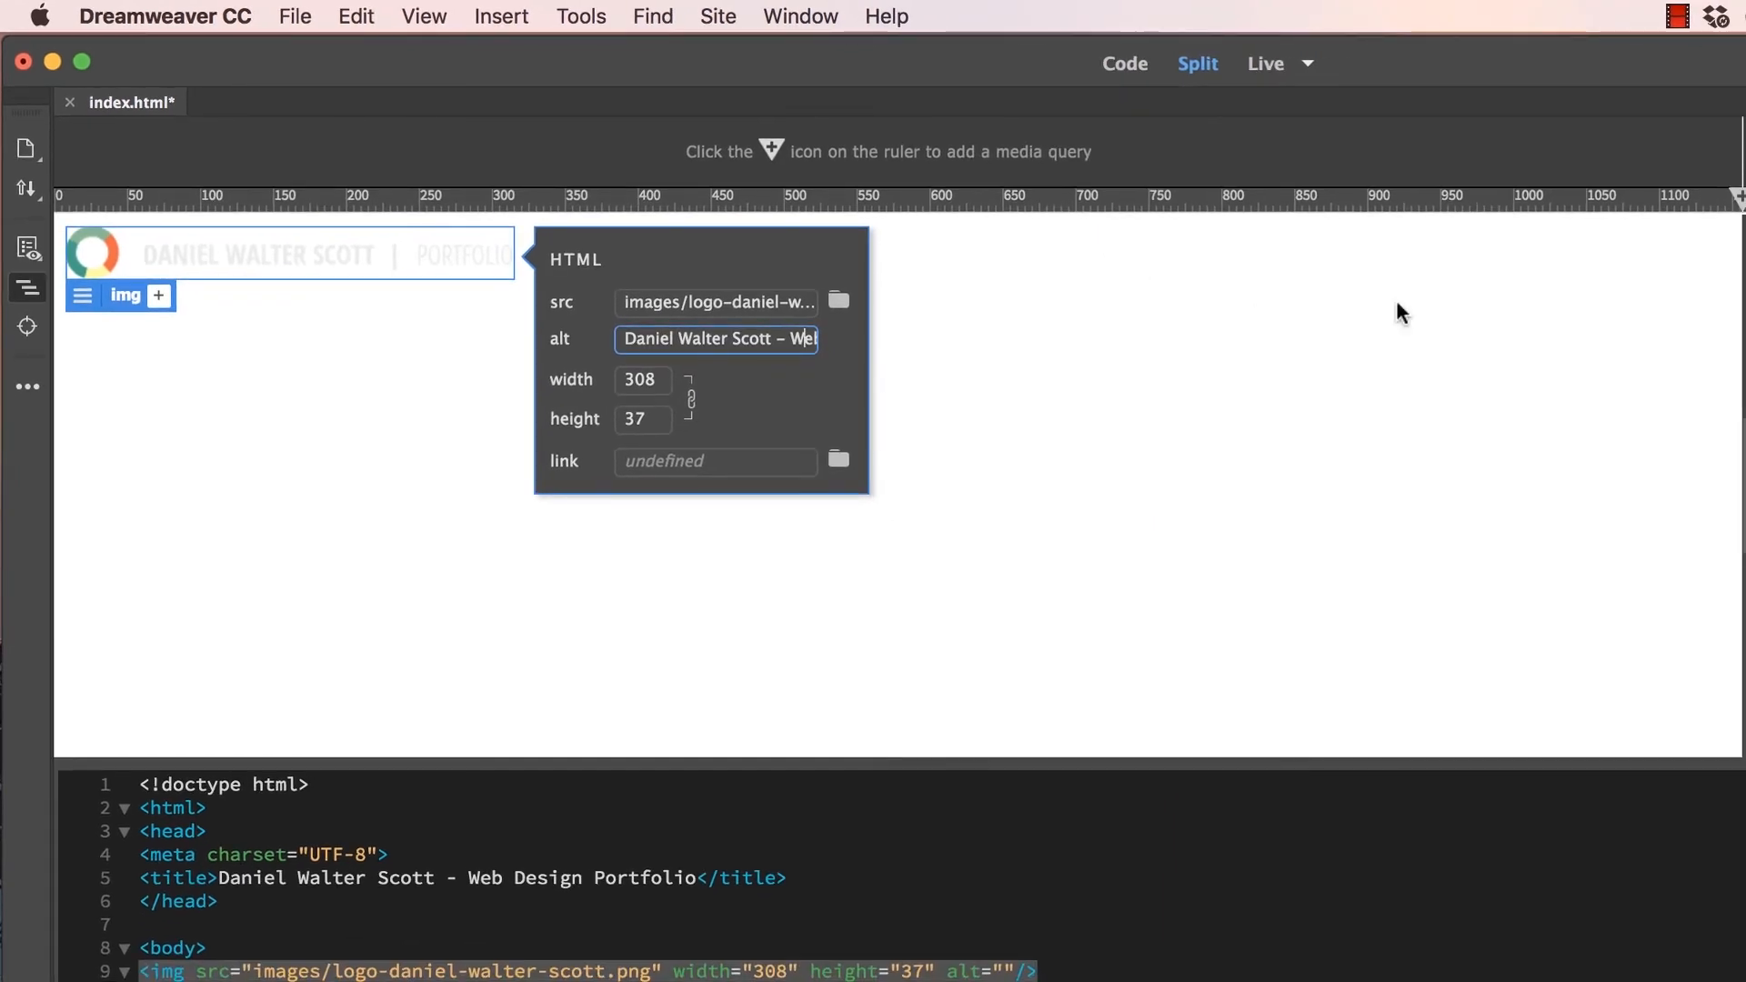
mouse_move(1645, 288)
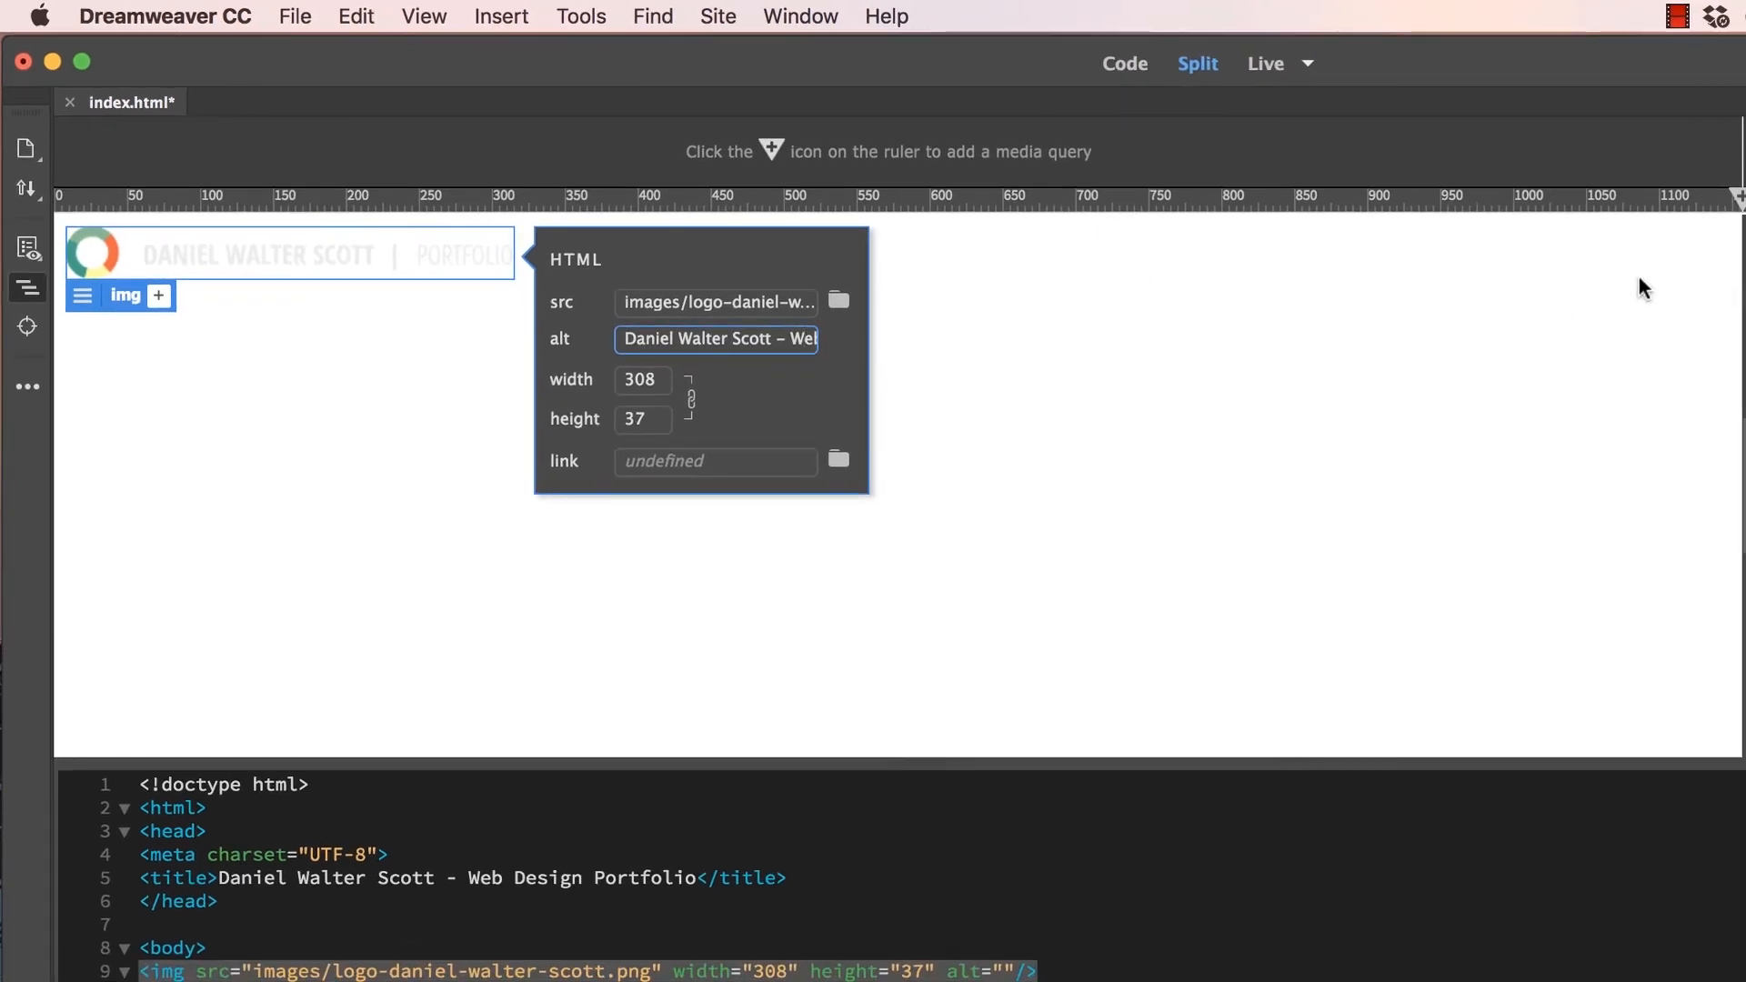
mouse_move(200, 293)
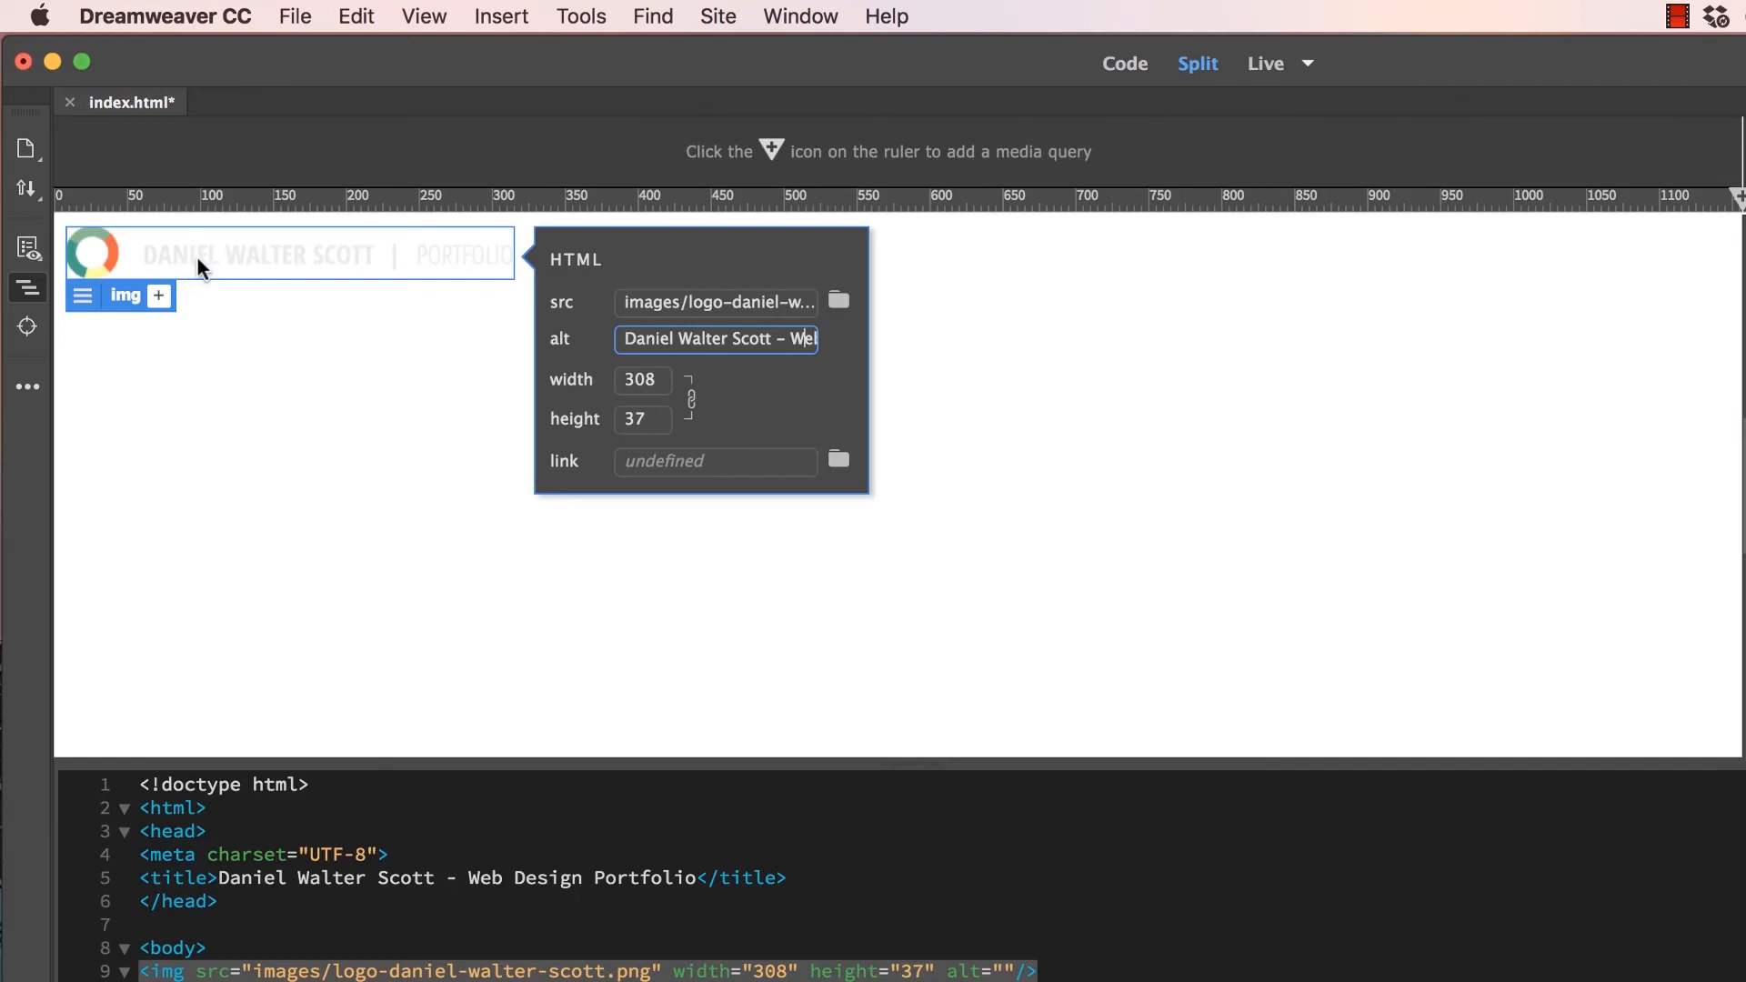
mouse_move(479, 501)
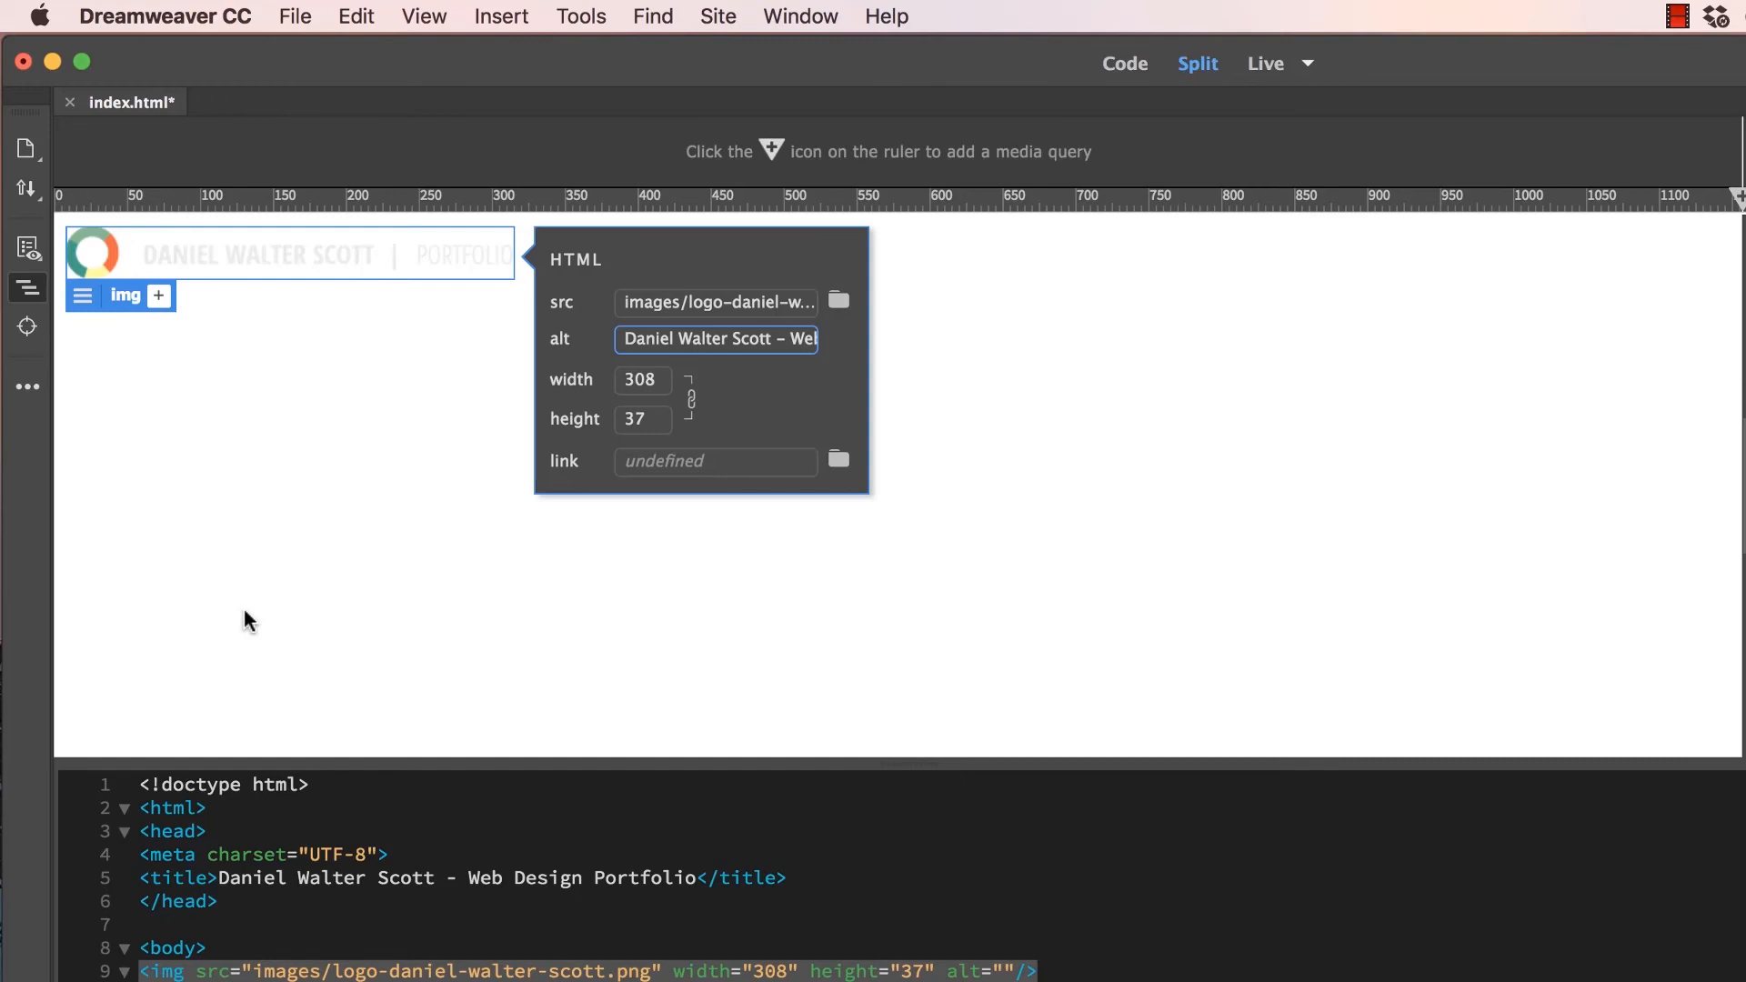
mouse_move(698, 520)
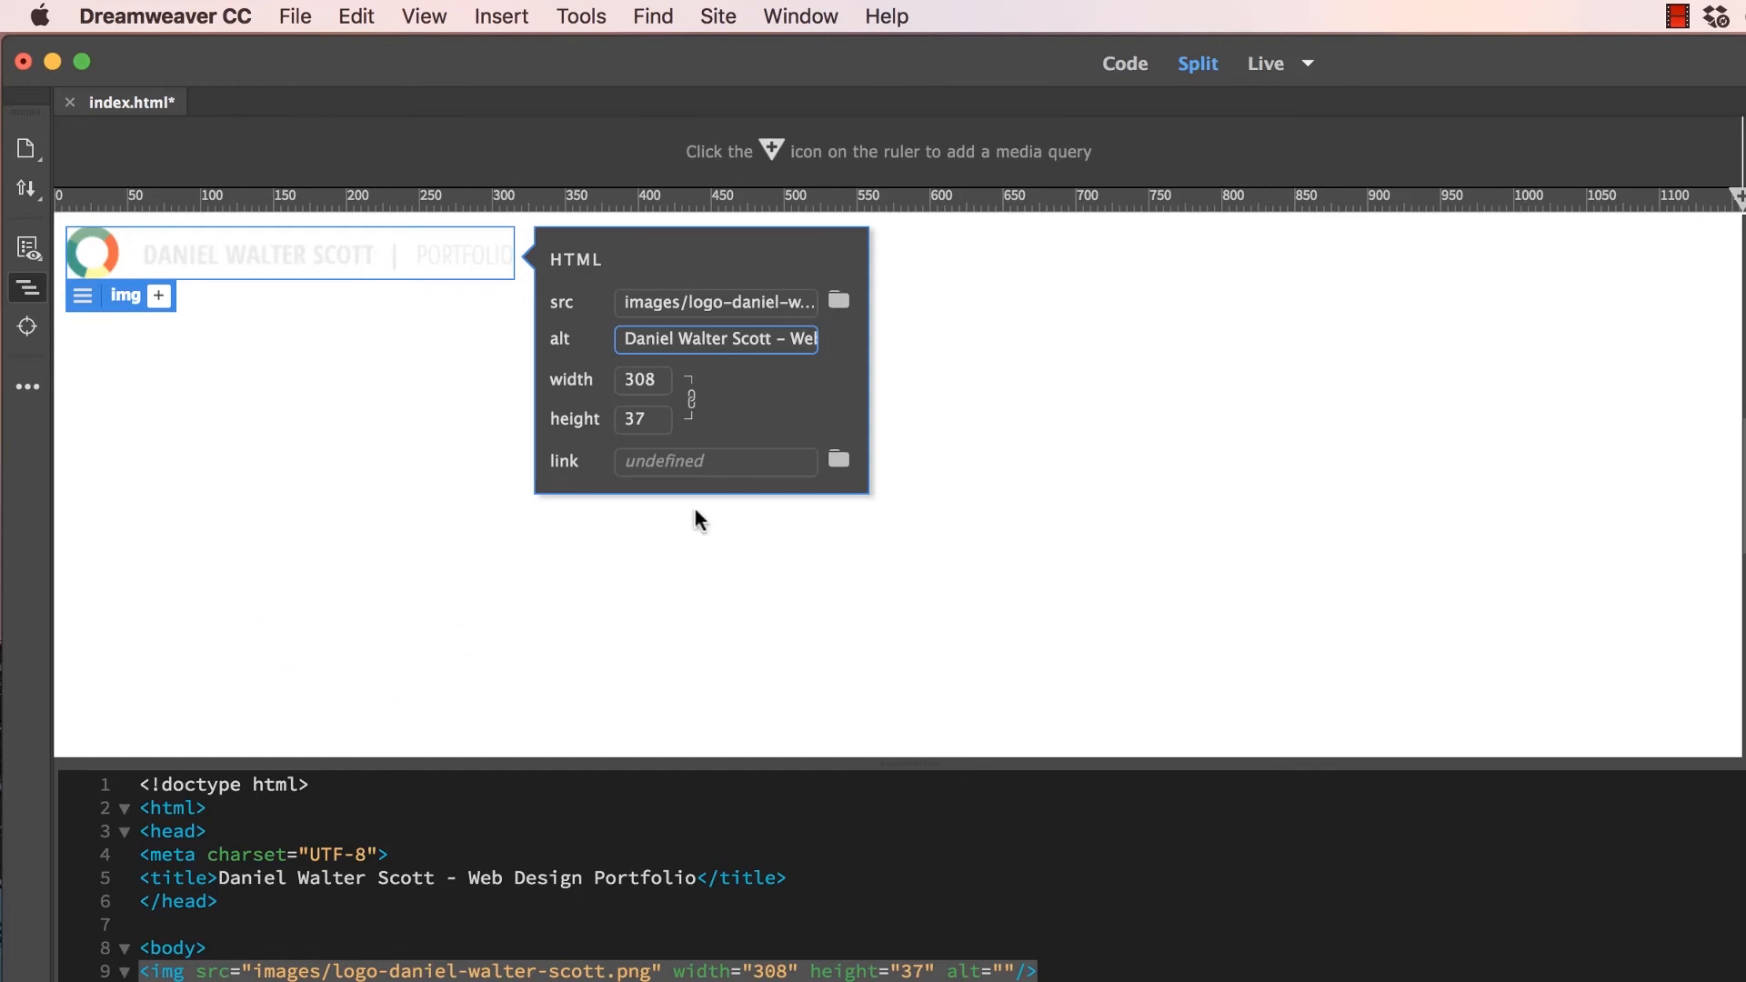
Browse from the logo's link field and select index.html as the link target
click(715, 461)
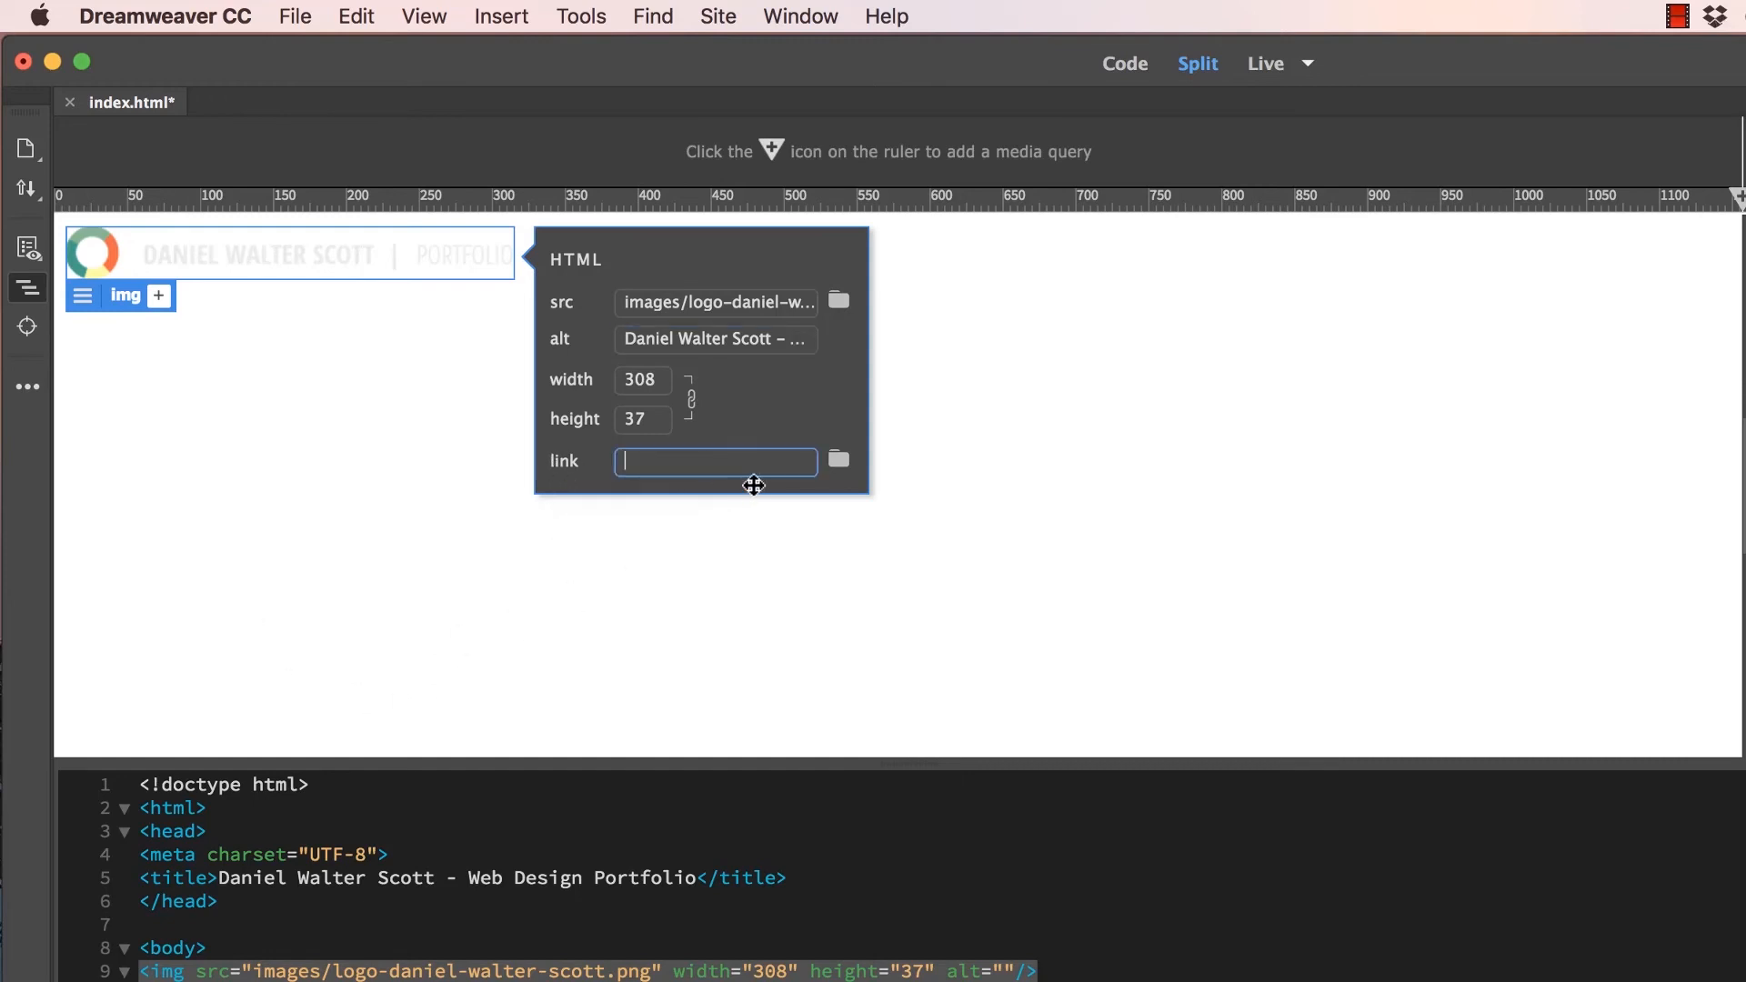
click(837, 460)
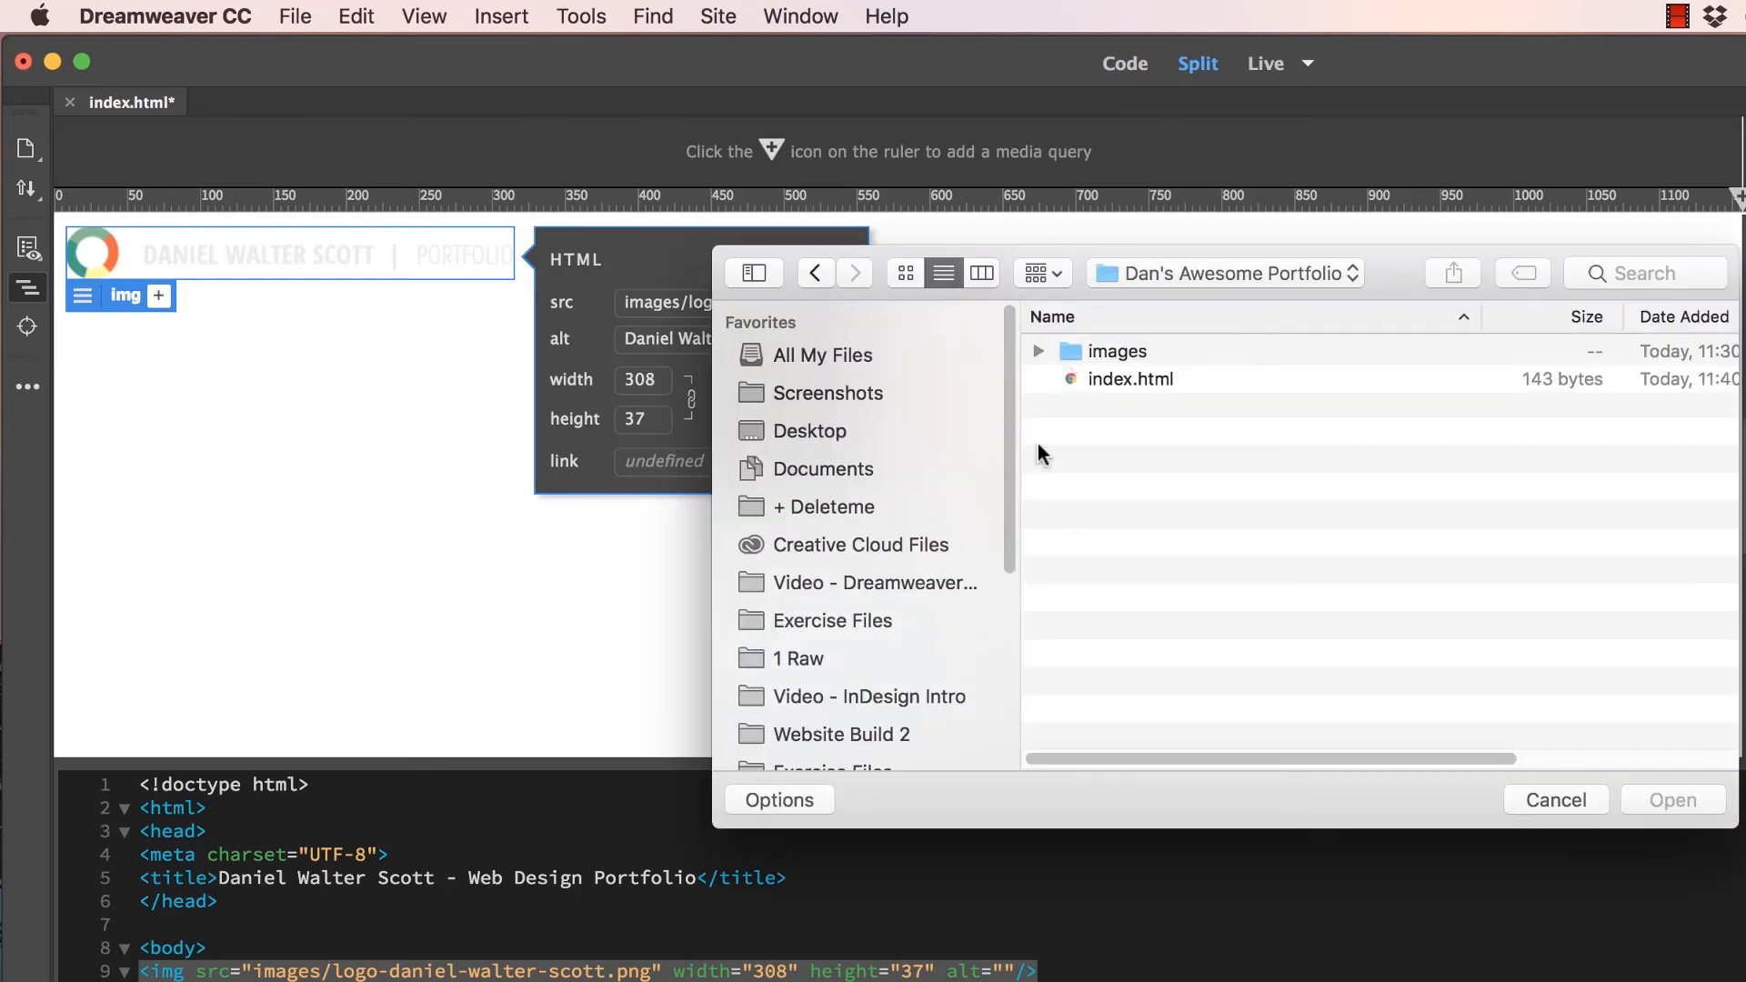
click(1128, 379)
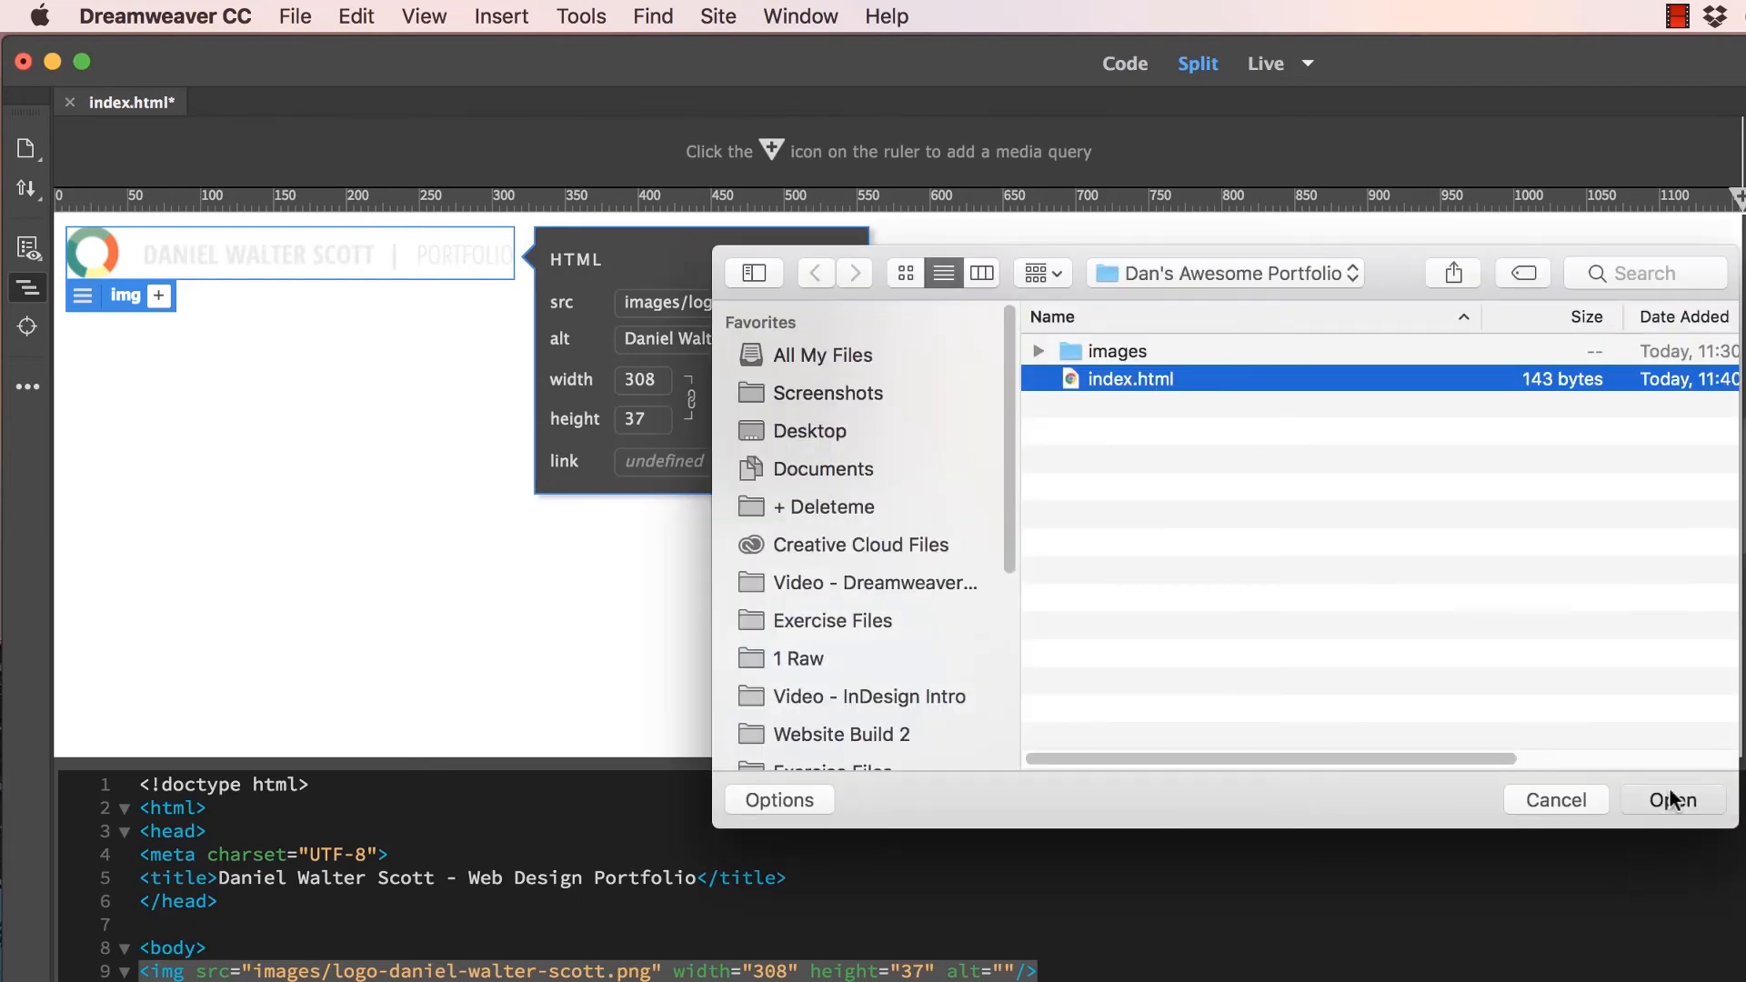
click(1672, 800)
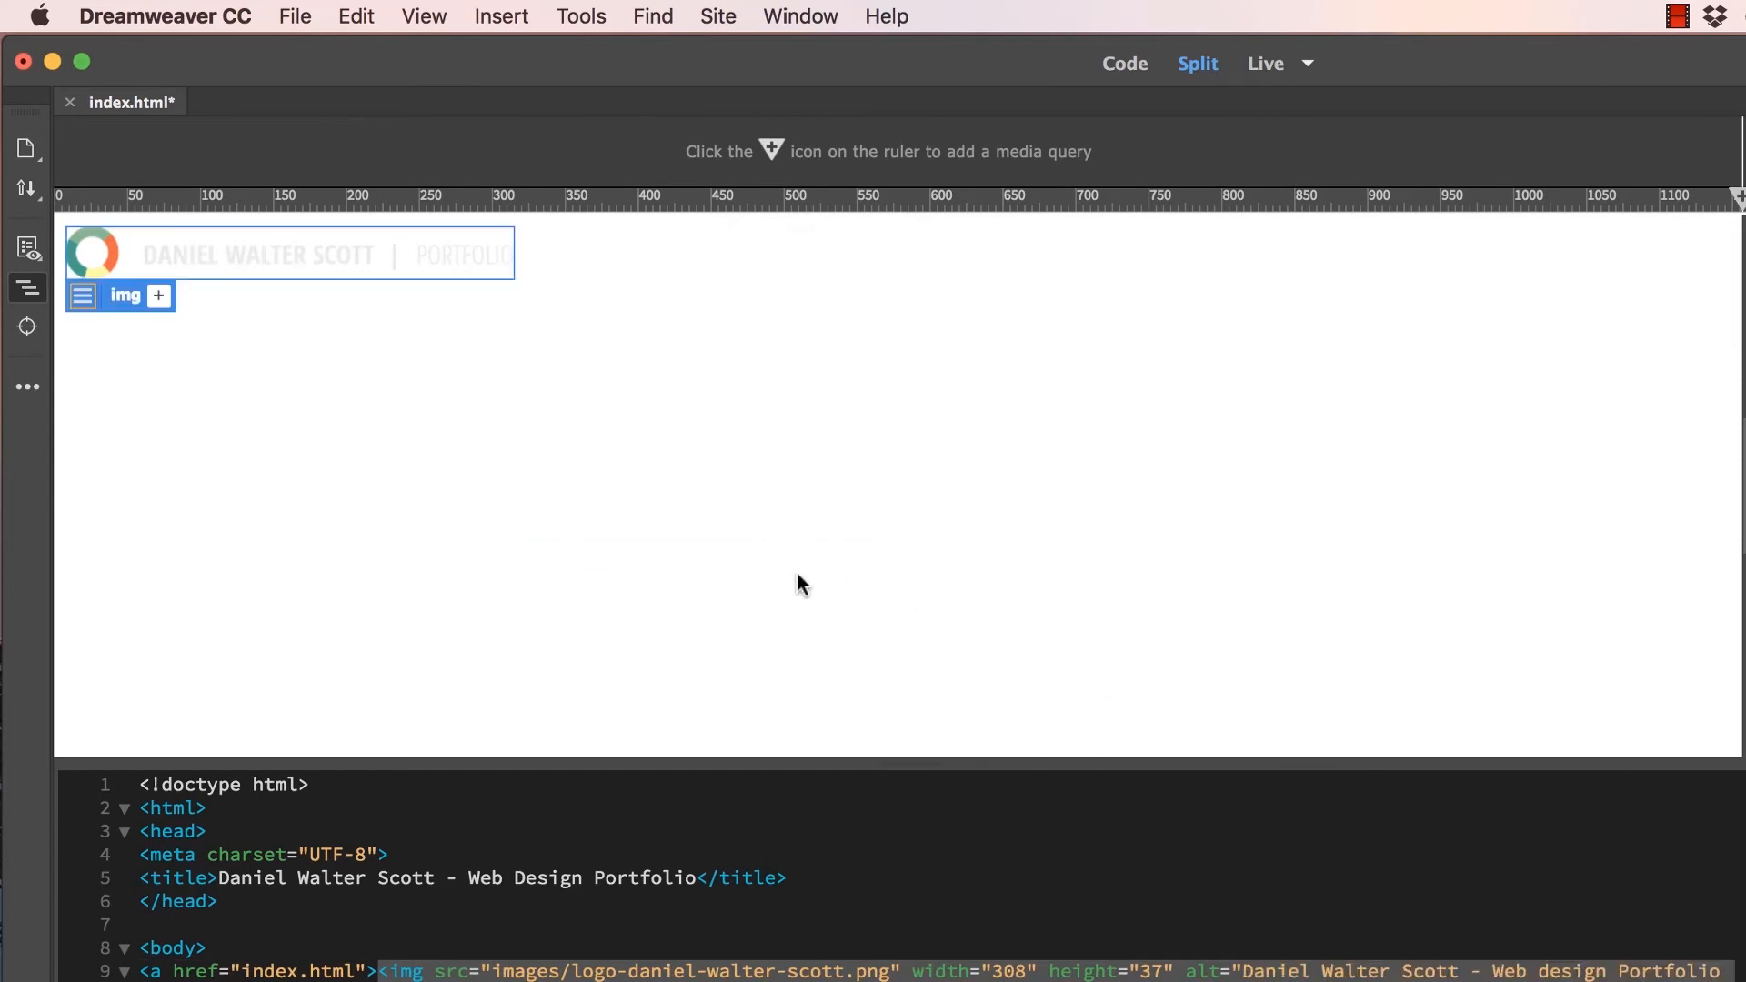
mouse_move(497, 431)
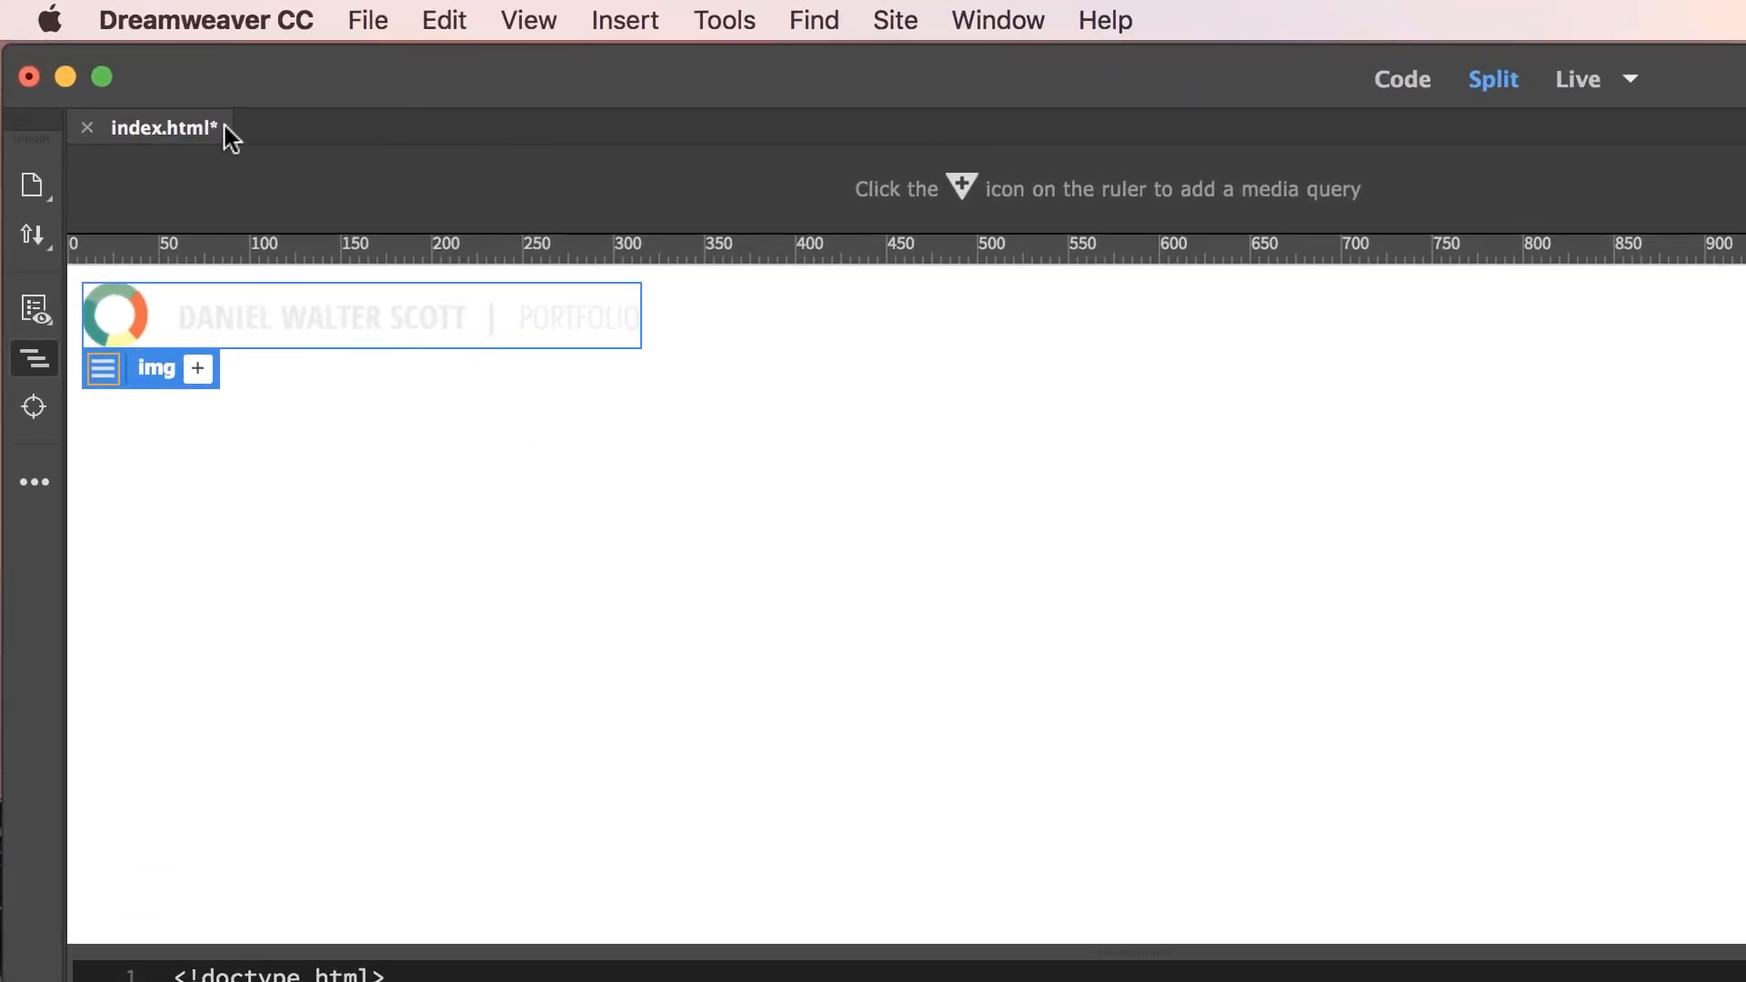
Save index.html with the linked, alt-texted logo using File > Save
click(367, 20)
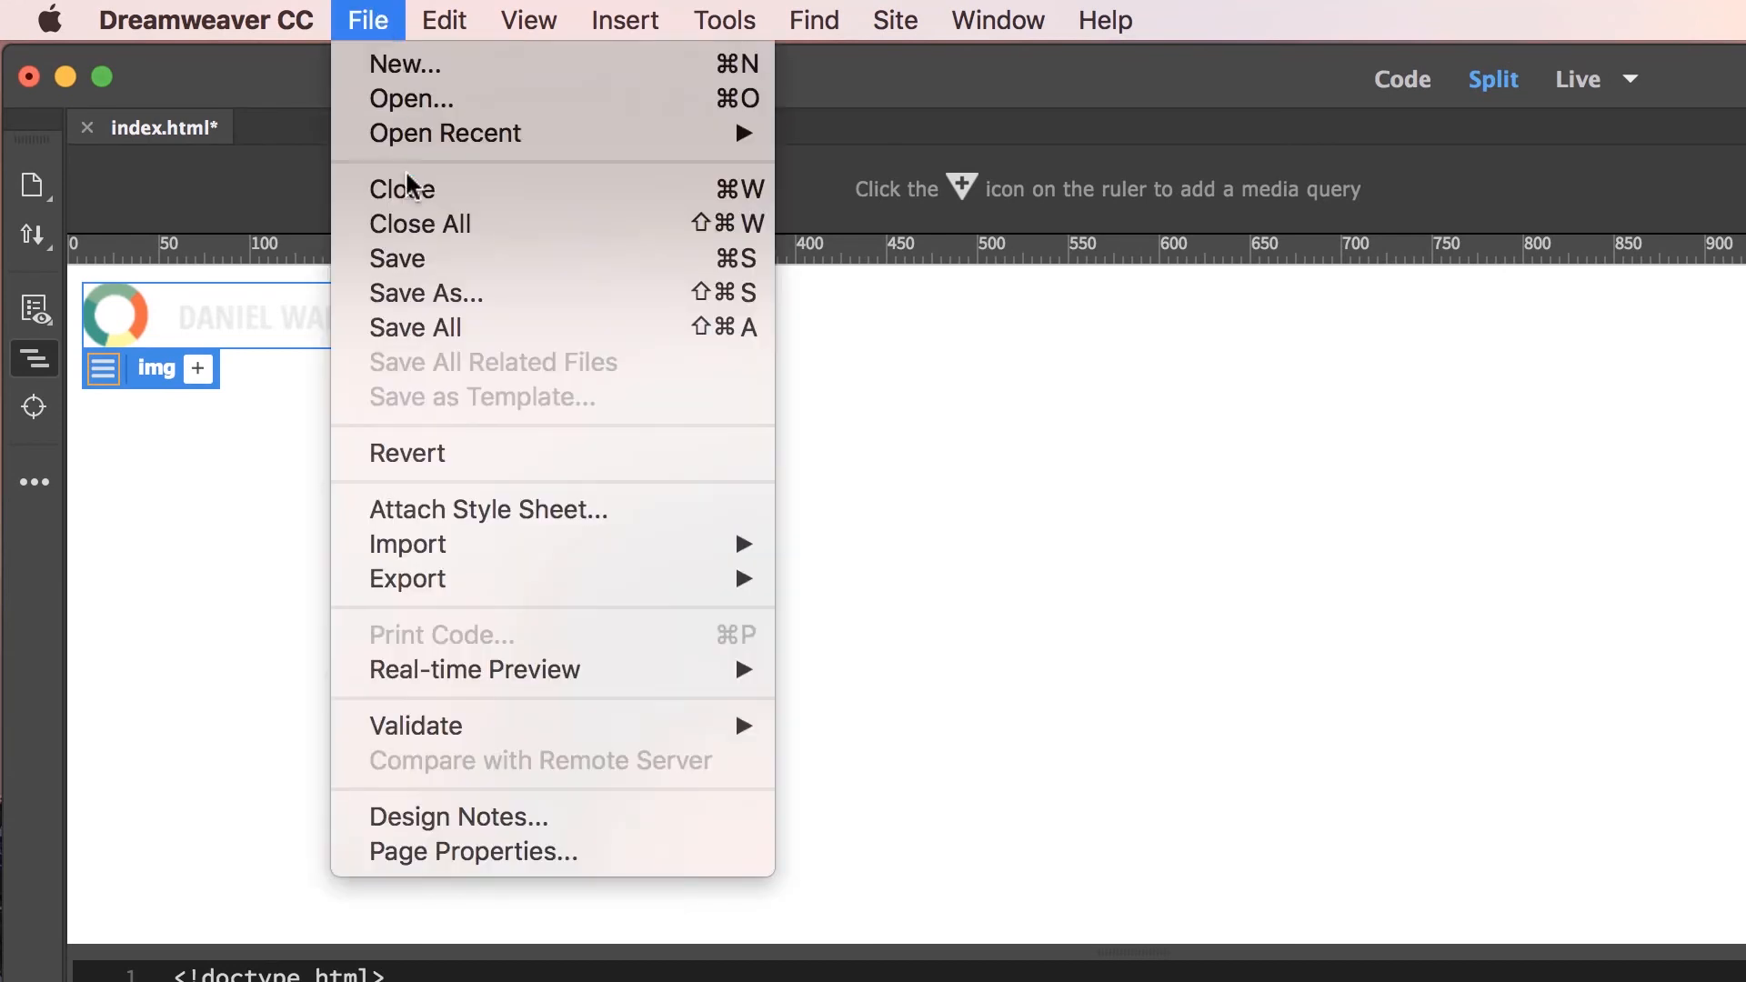
click(396, 257)
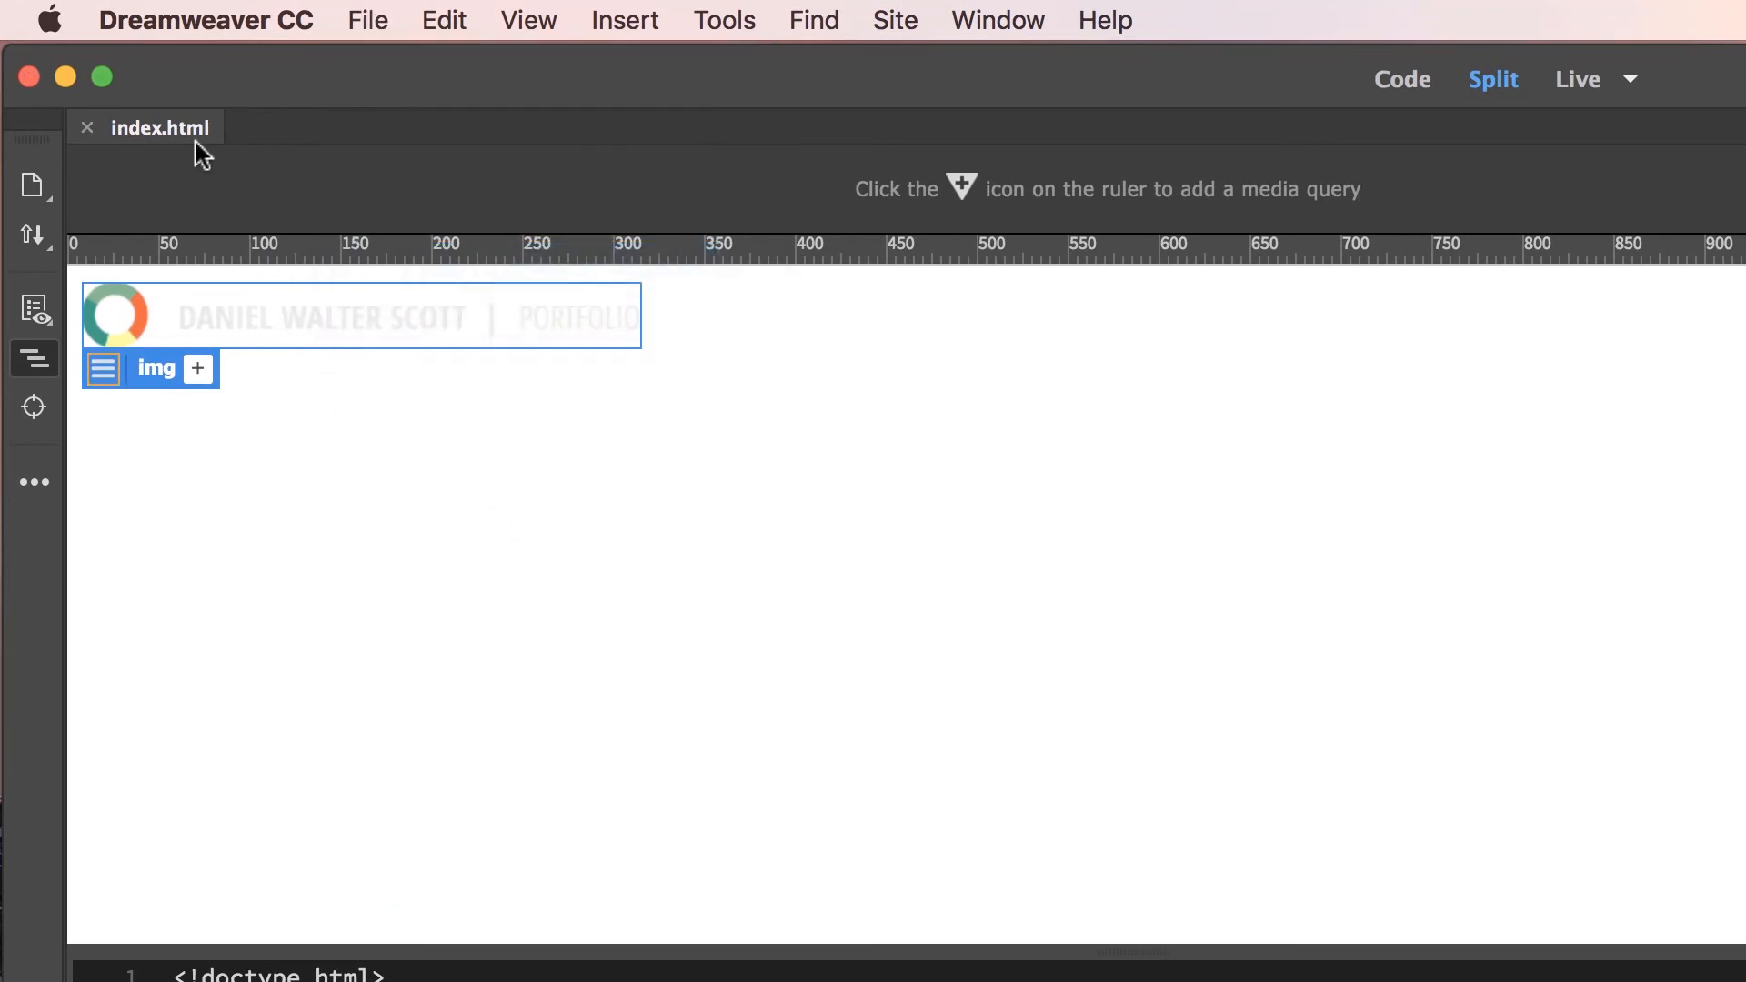
mouse_move(1364, 671)
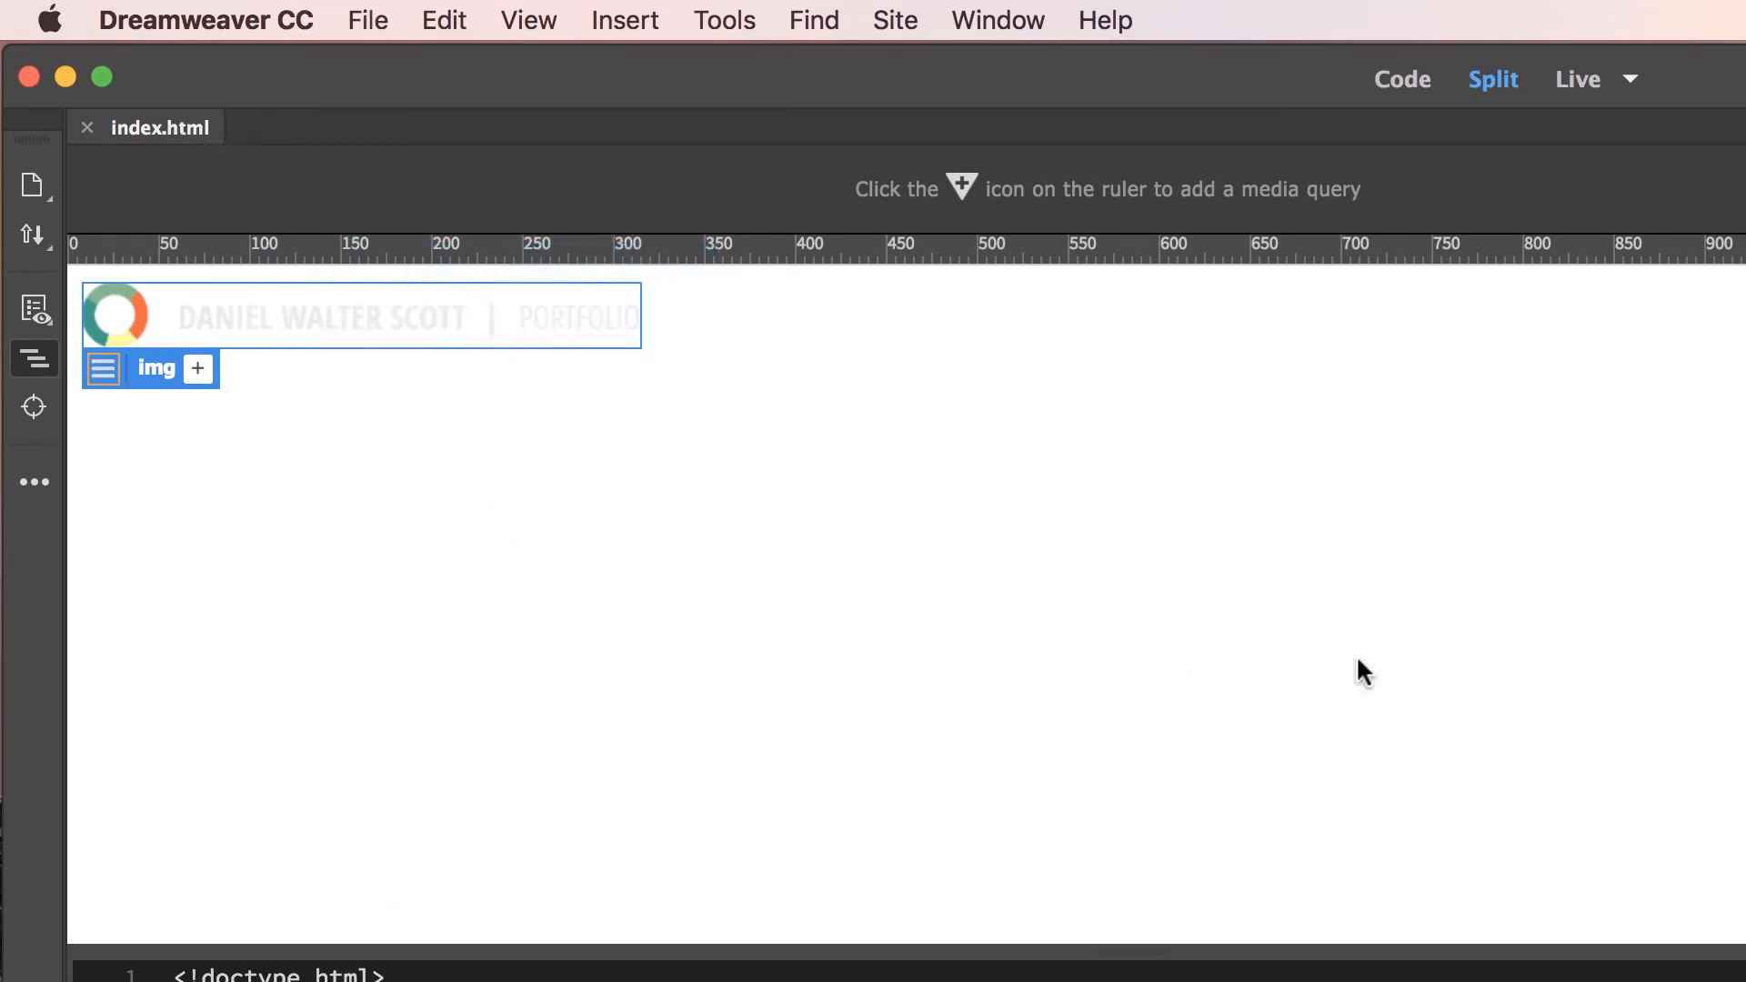